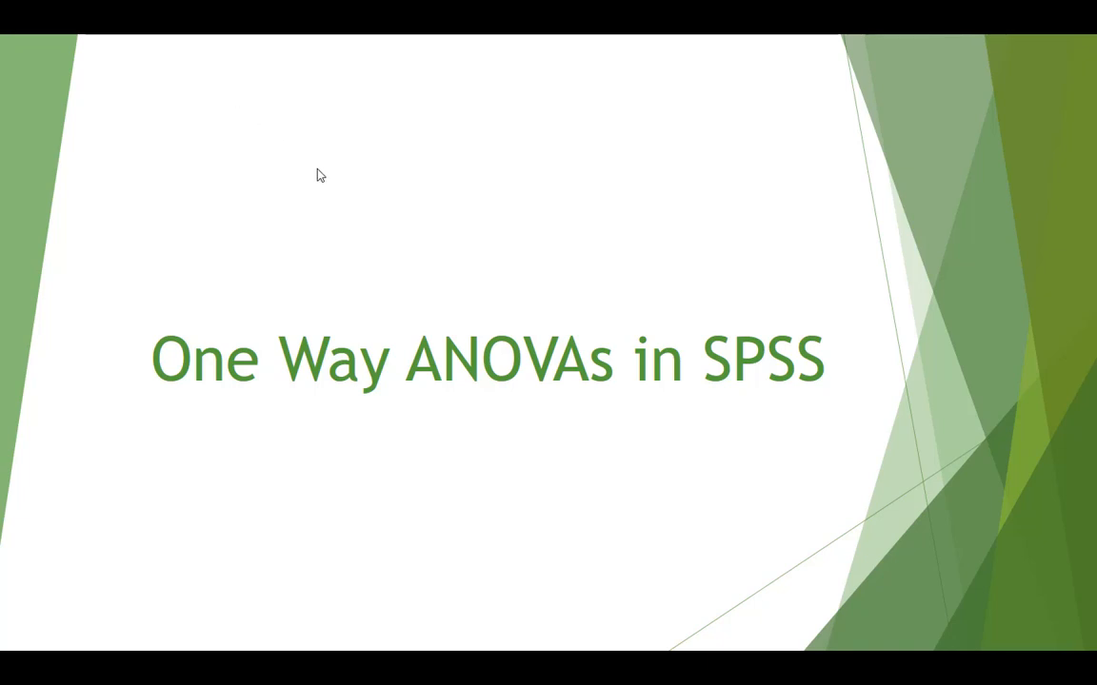
mouse_move(335, 177)
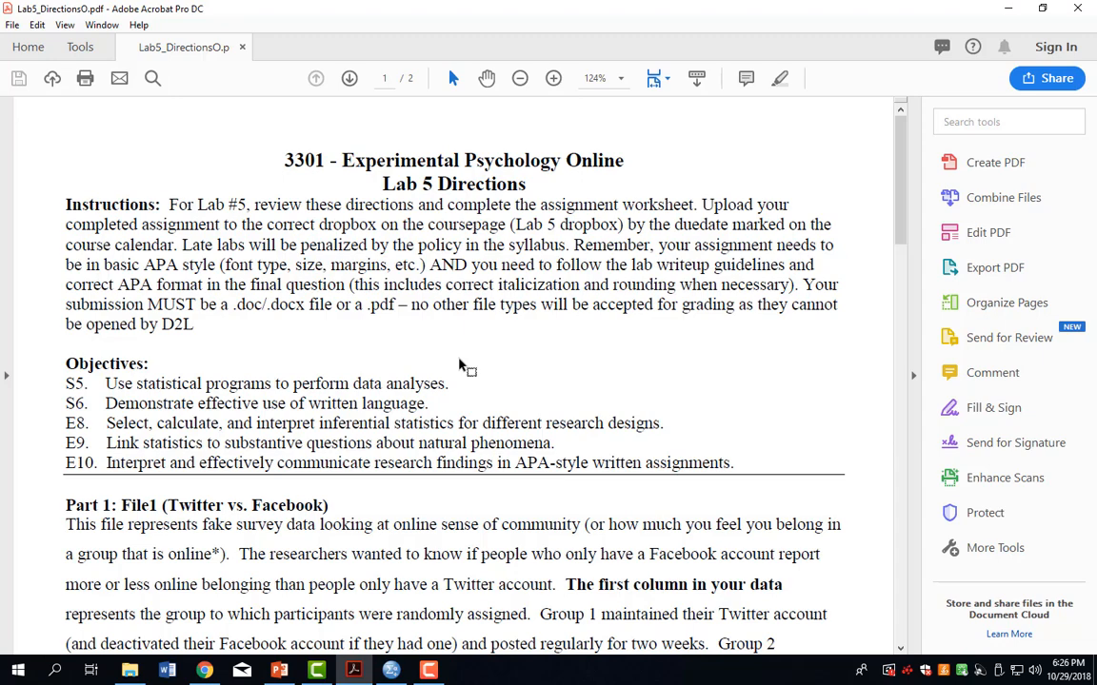
Step: Scroll the Lab 5 directions down to page 2's Part 2 Twitter vs. Facebook vs. Tumblr steps
scroll("down", 3)
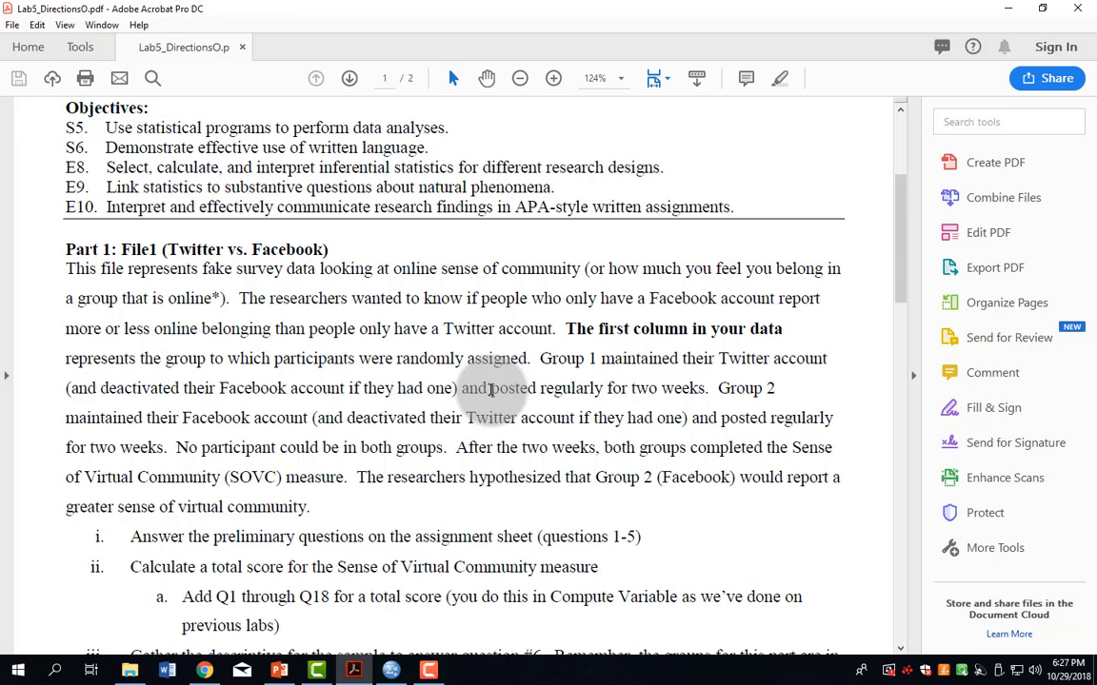
scroll("down", 3)
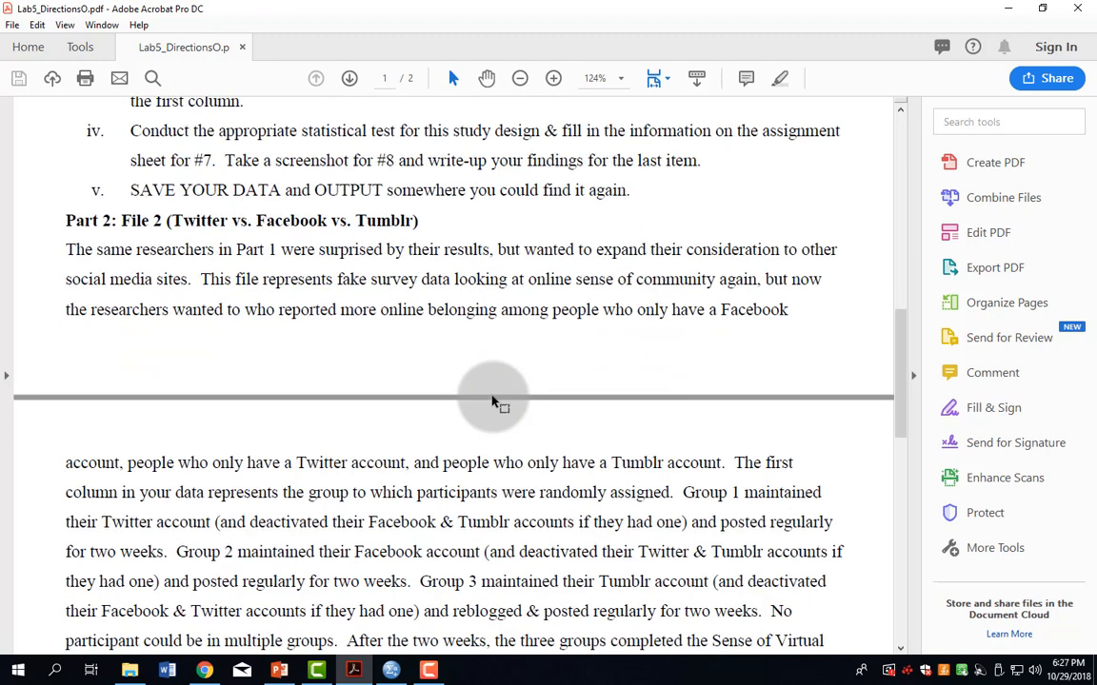
scroll("down", 3)
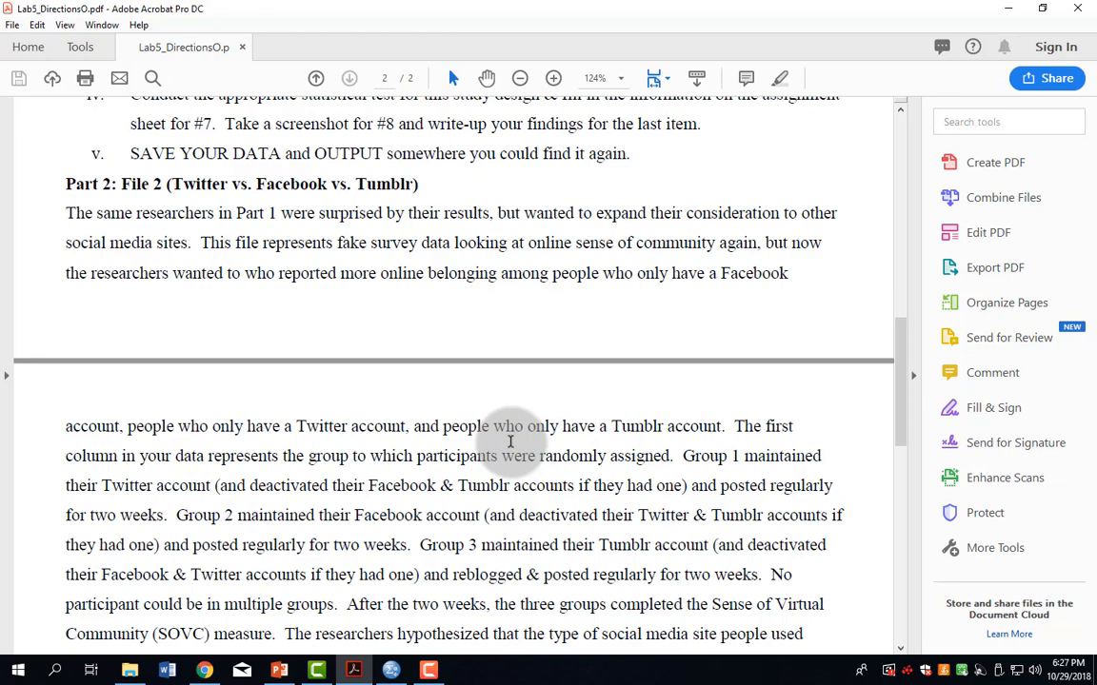
scroll("down", 3)
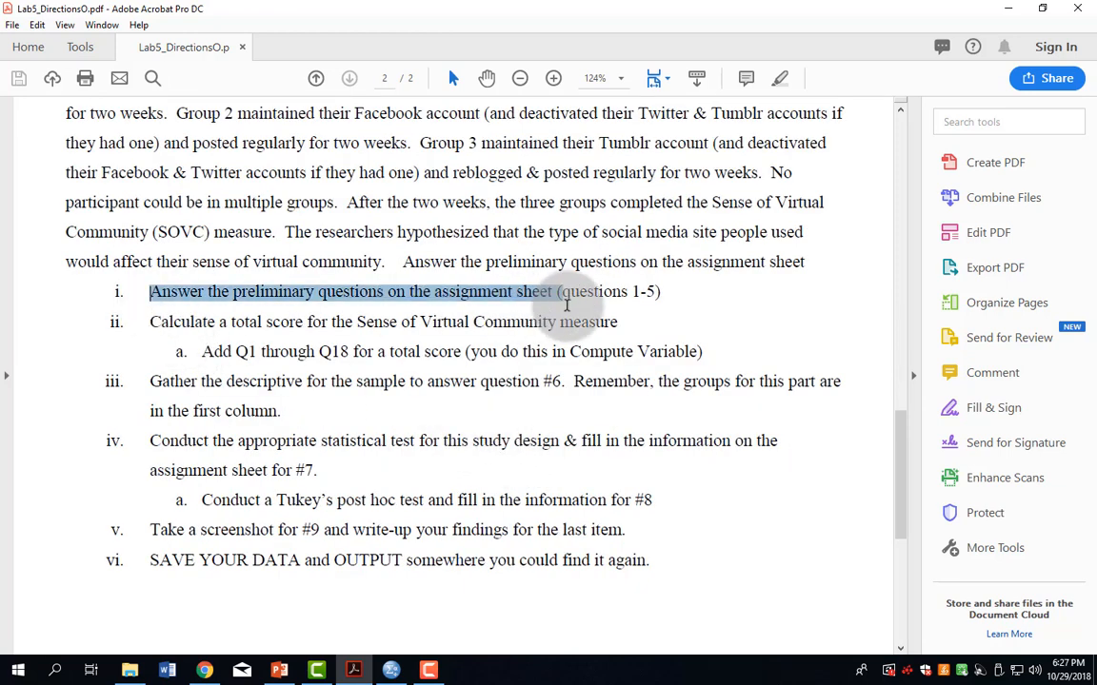
left_click(524, 464)
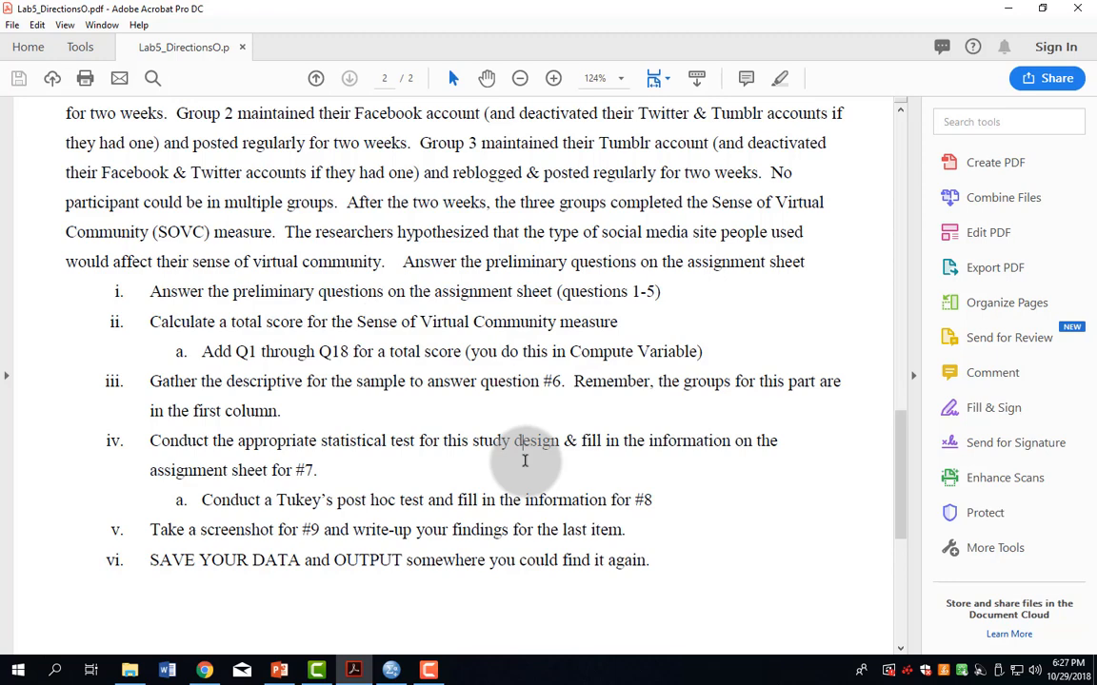
mouse_move(414, 576)
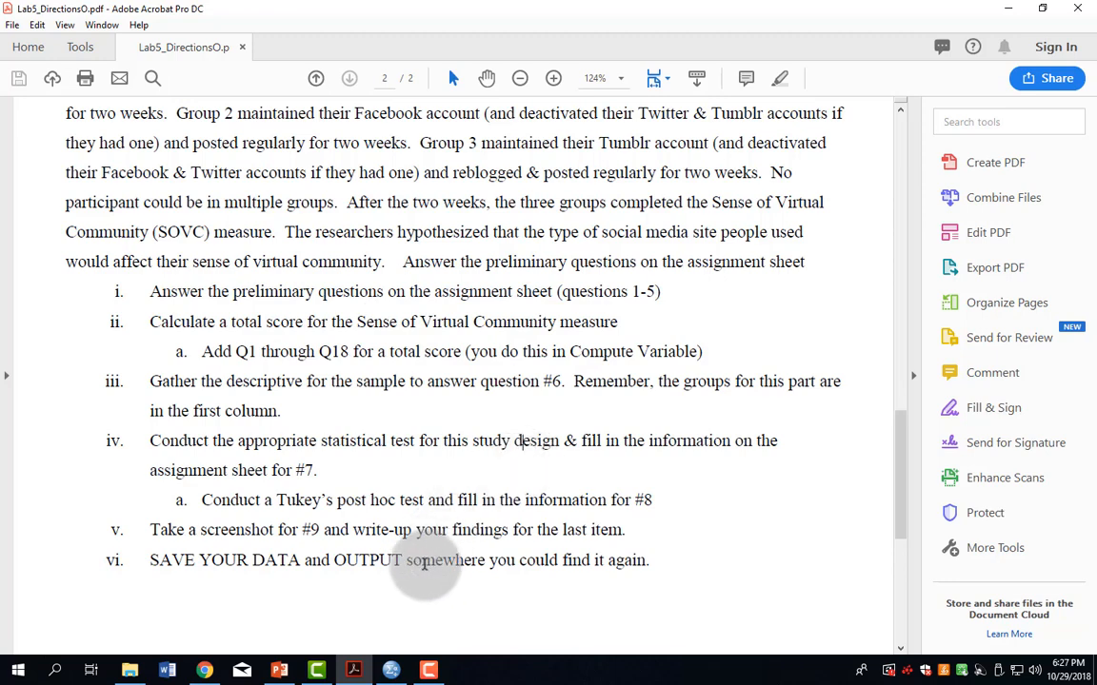
mouse_move(409, 577)
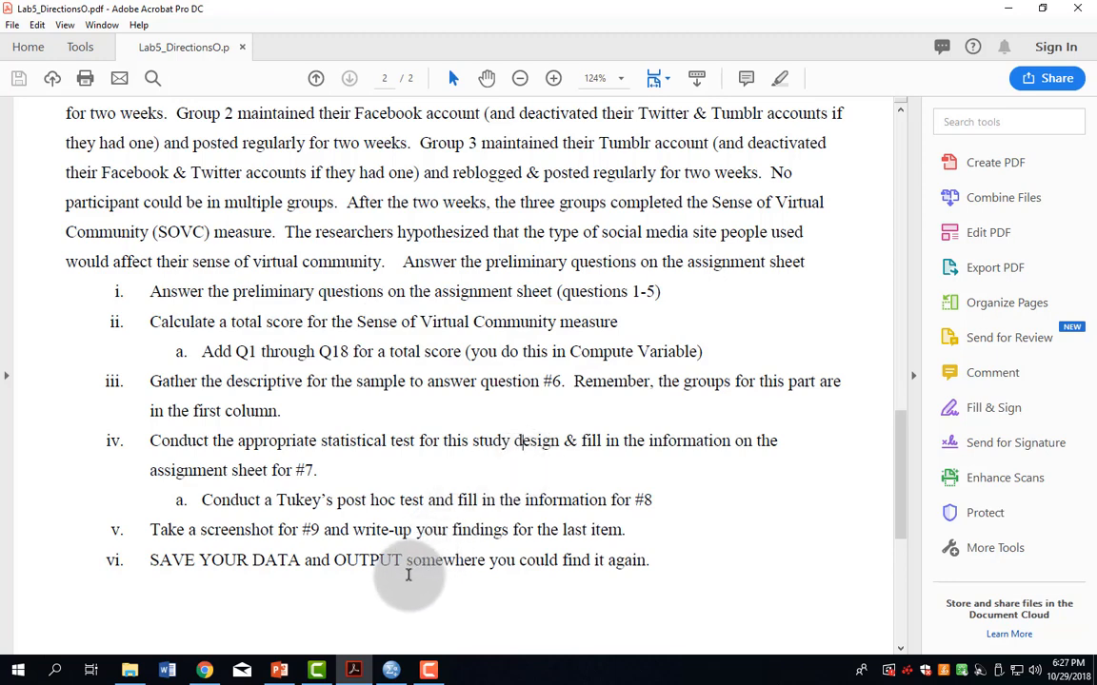
Step: Maximize the Lab5_file2 workbook and select the first participant's Q1–Q18 answers (B2:S2)
left_click(462, 669)
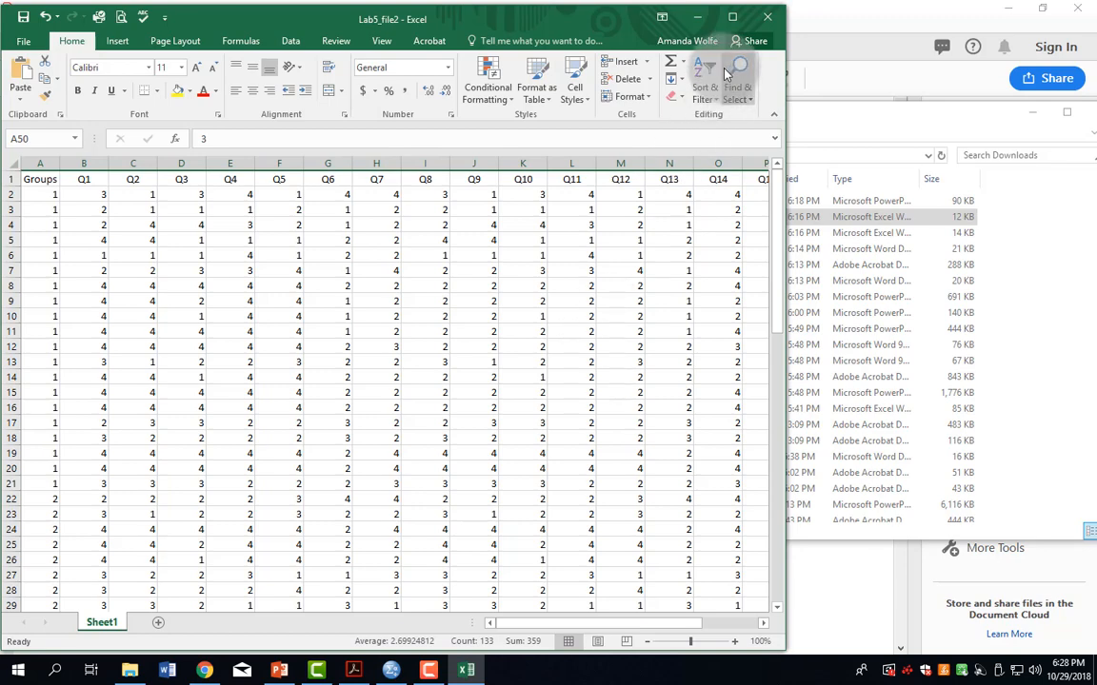
left_click(742, 12)
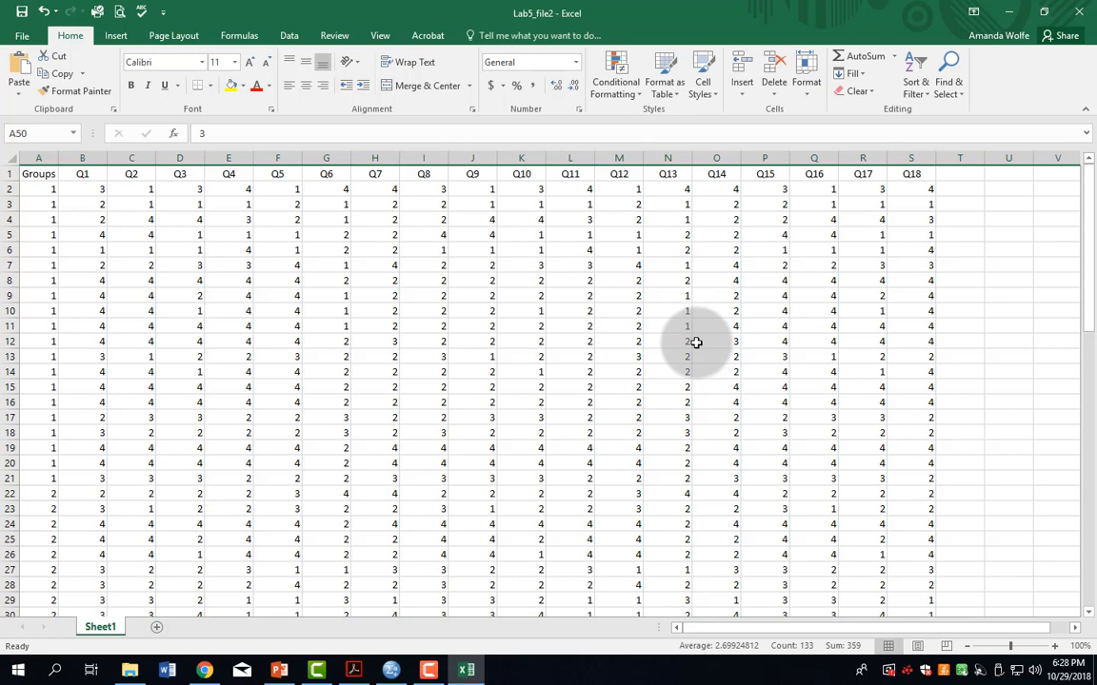
mouse_move(723, 357)
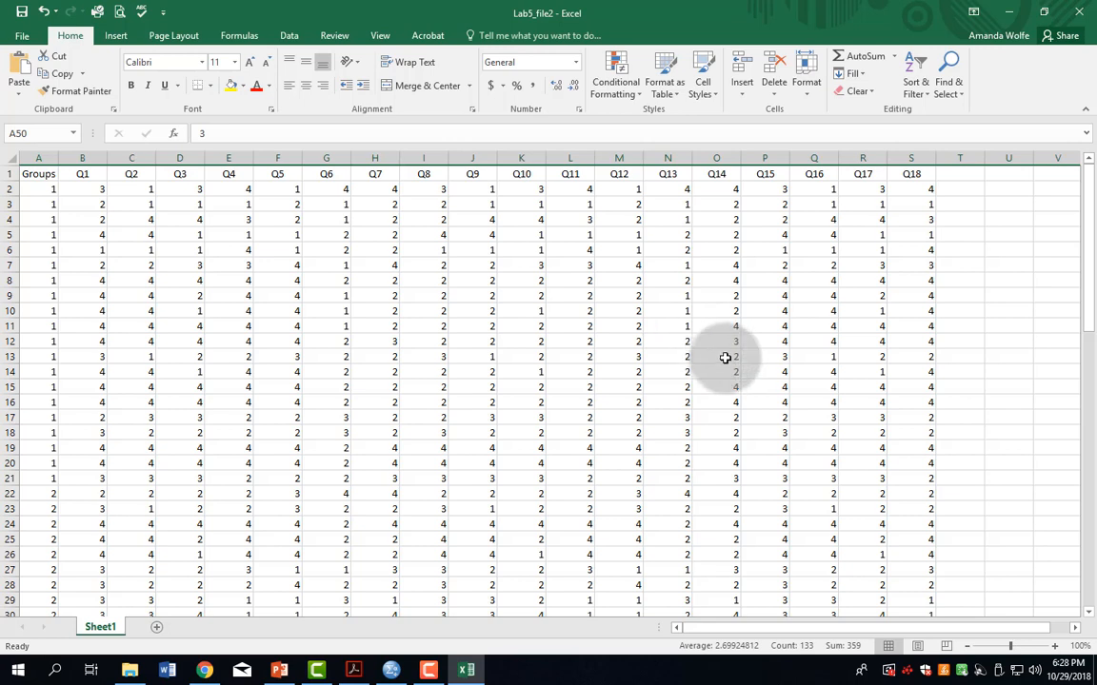
mouse_move(742, 354)
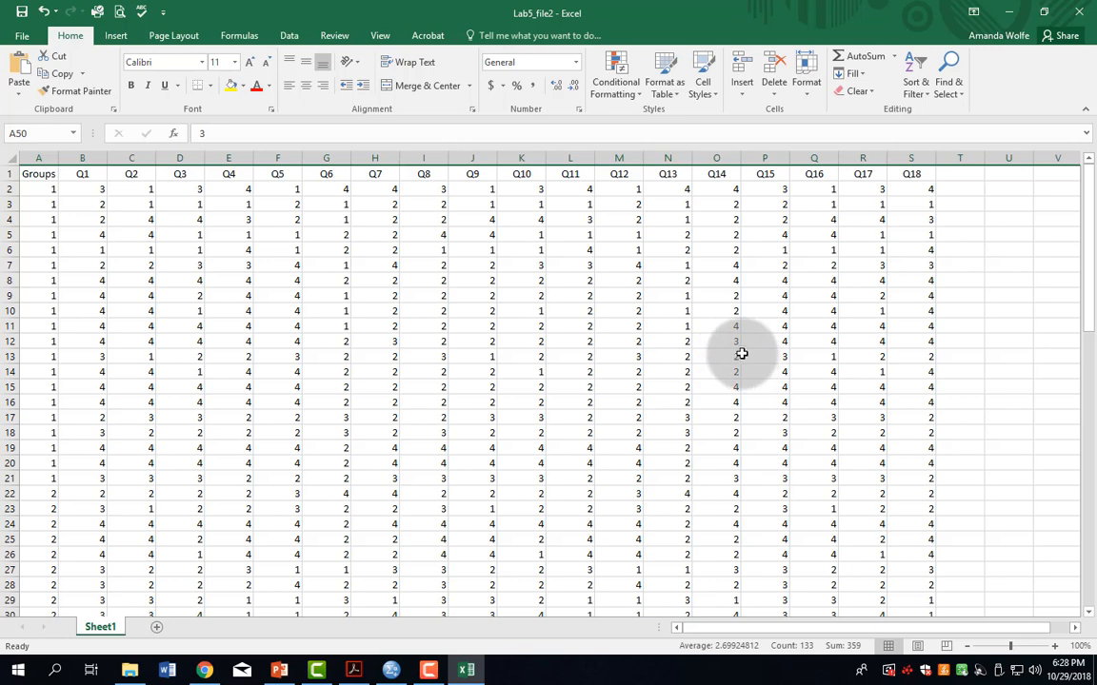
left_click_drag(82, 188, 179, 189)
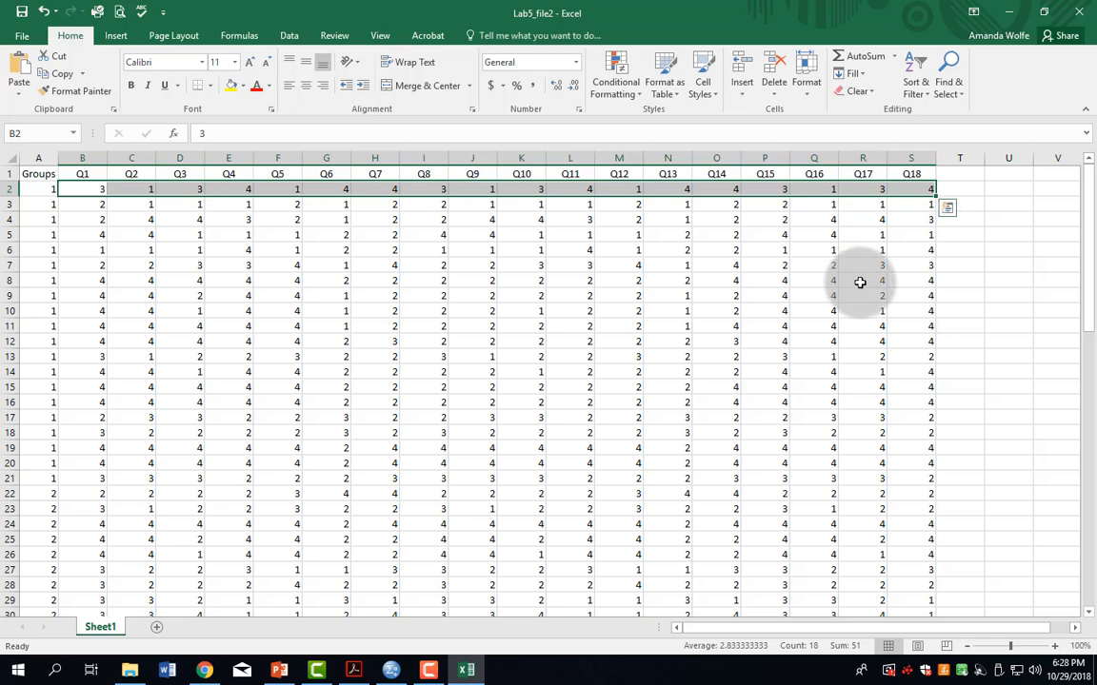
mouse_move(972, 189)
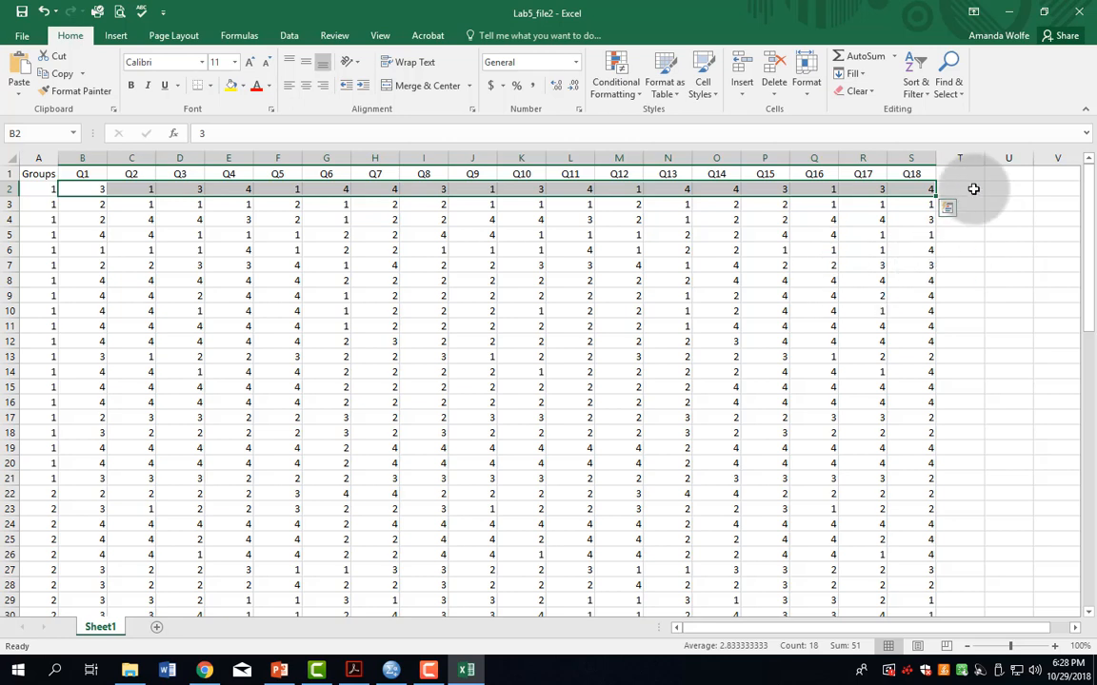
Step: Enter a TotalScore heading in T1 and =SUM(B2:S2) in T2, giving 51
left_click(959, 188)
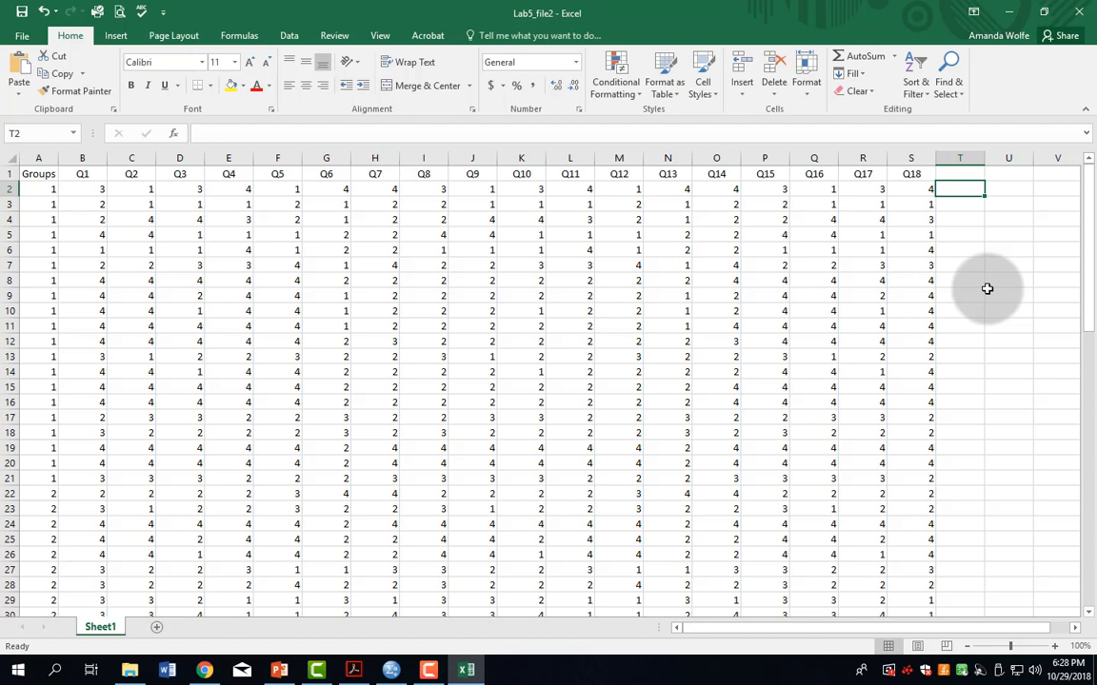
left_click(958, 173)
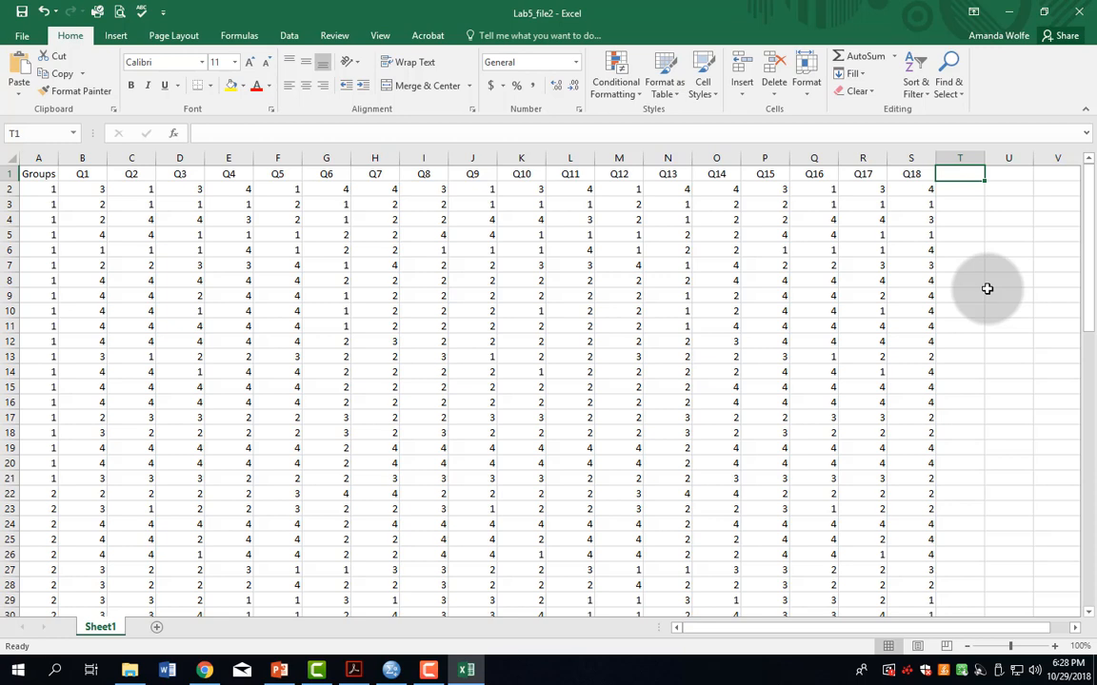
type("TotalScore")
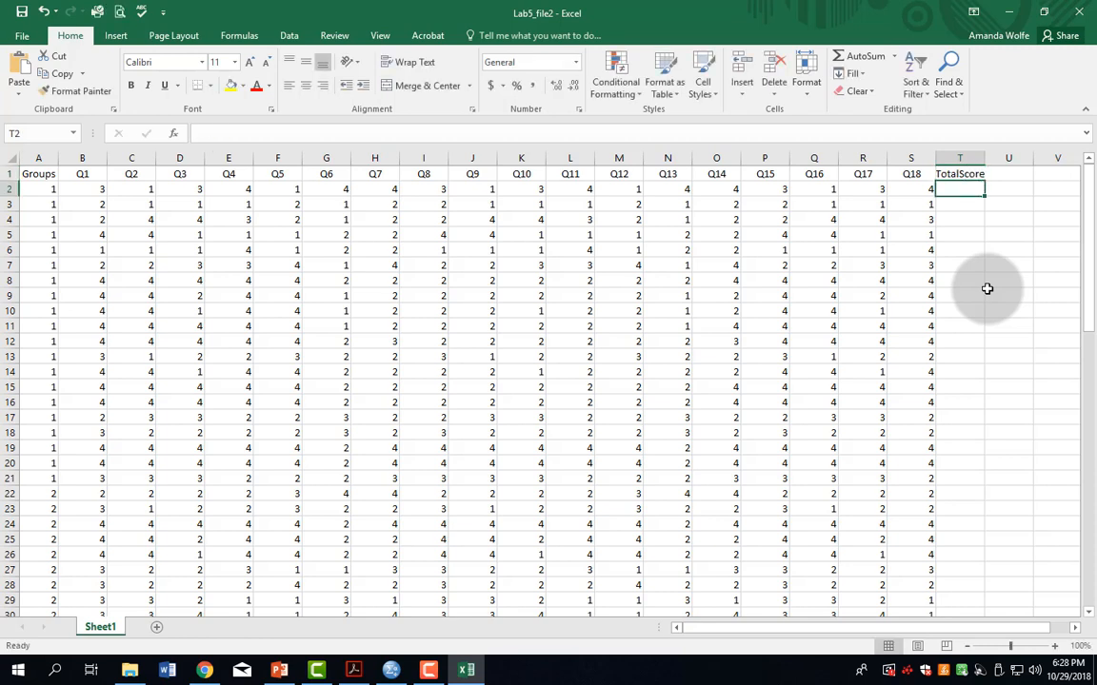
type("=")
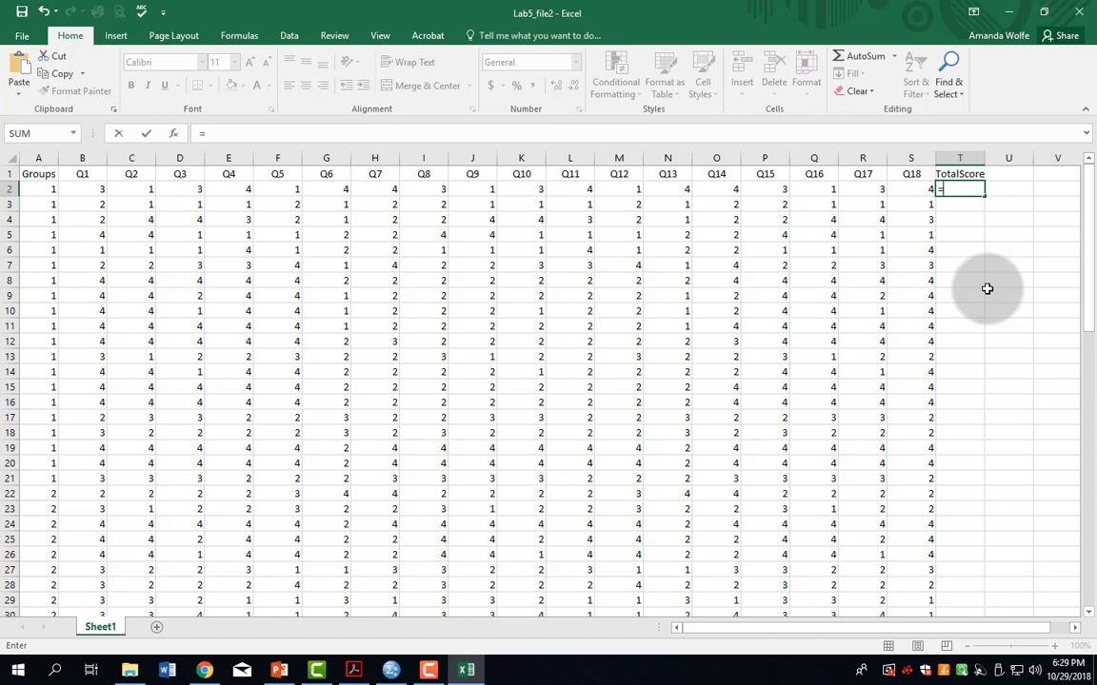
type("SUM(B2:S2")
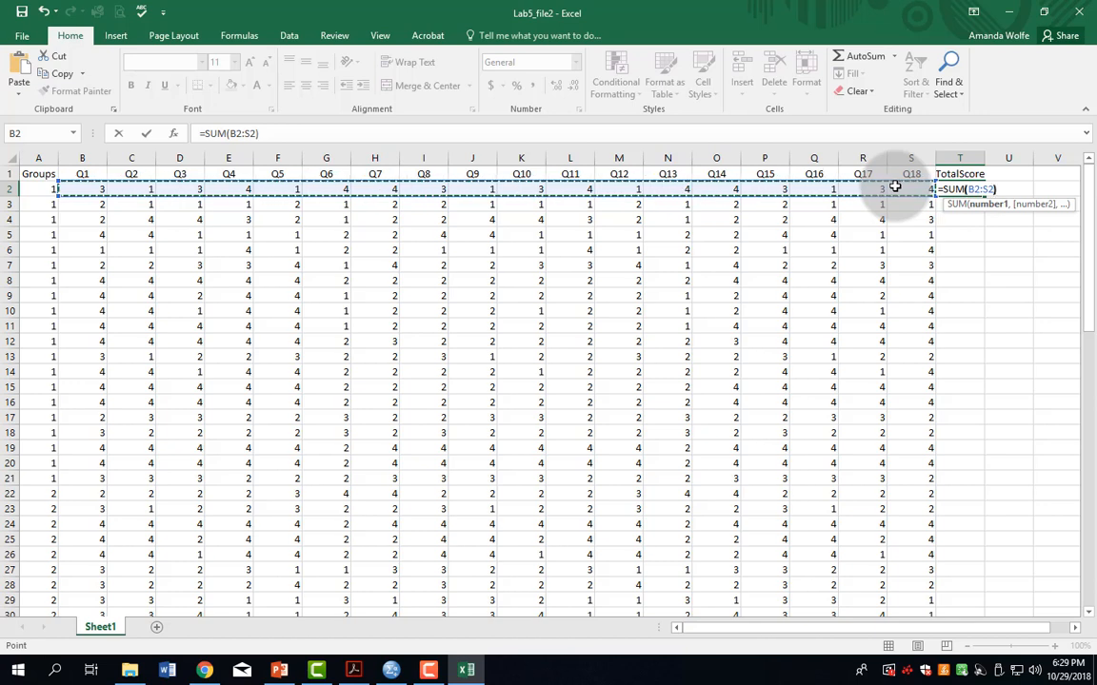
key("Enter")
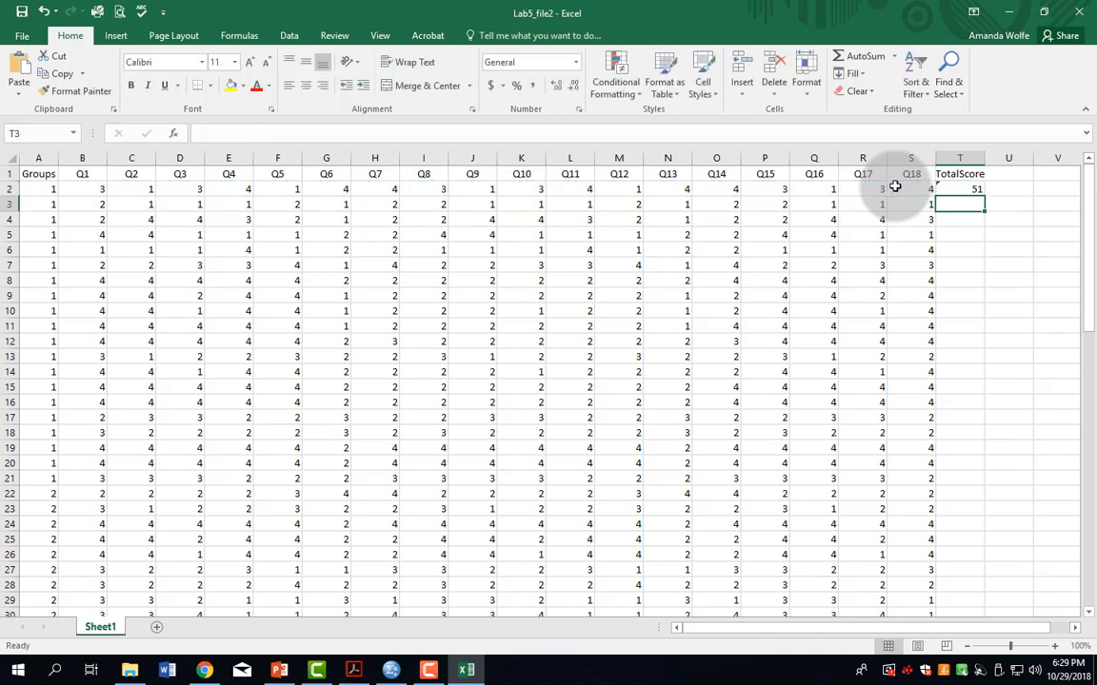
left_click(959, 188)
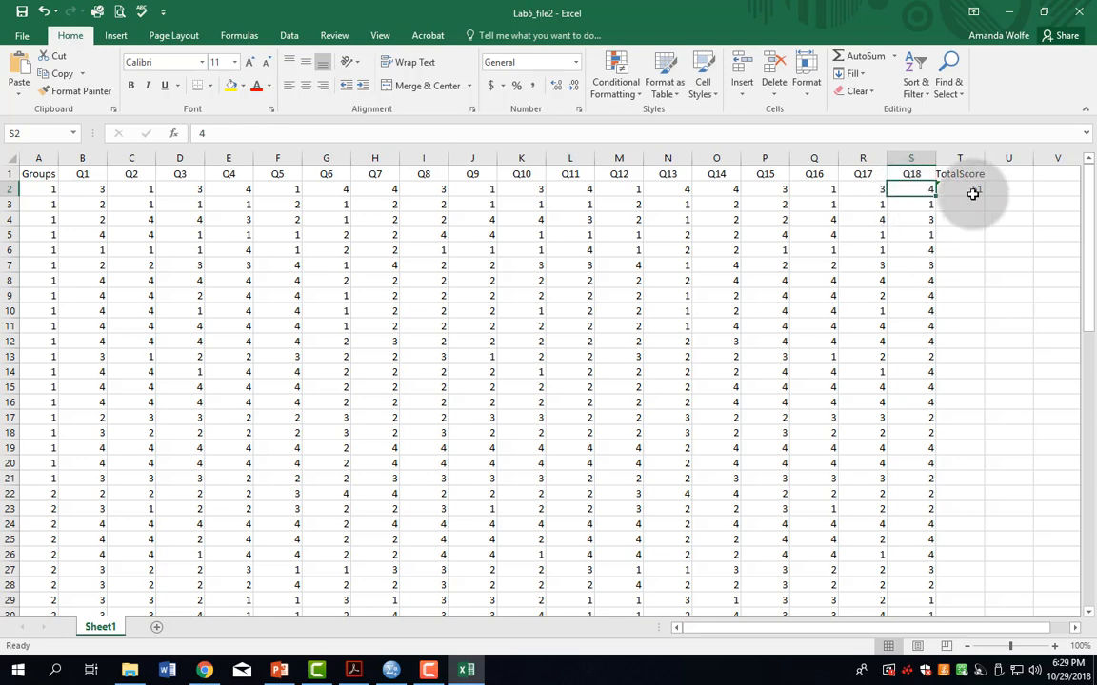
Step: Fill the SUM formula down from T2 through T56 so every participant has a total
scroll("down", 3)
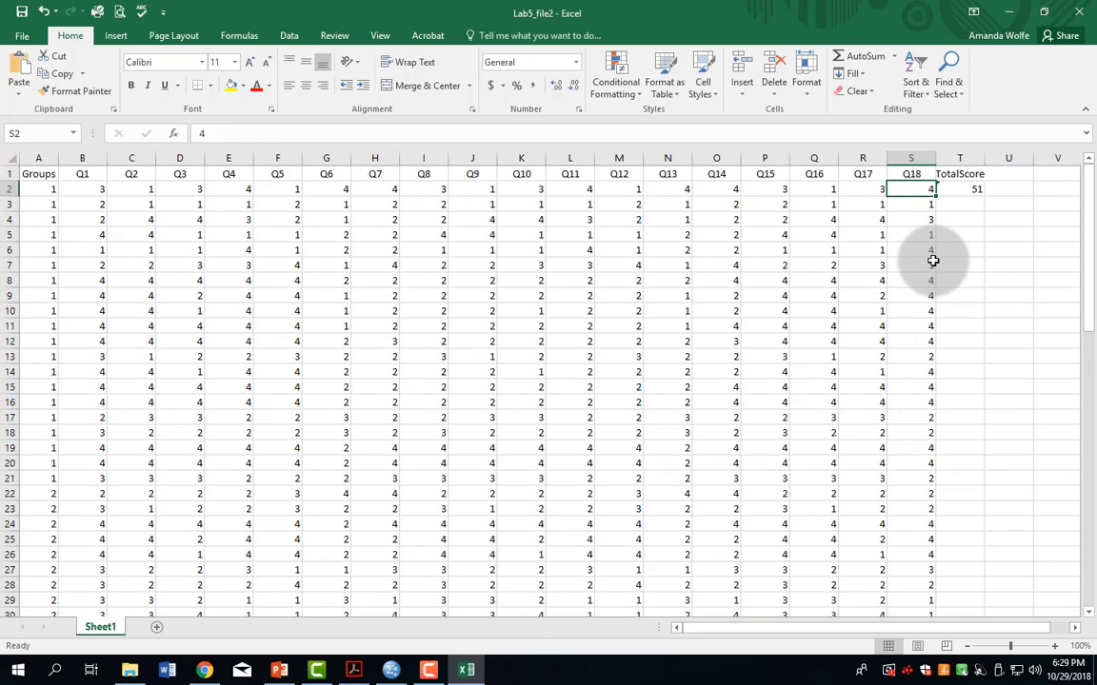
left_click(959, 189)
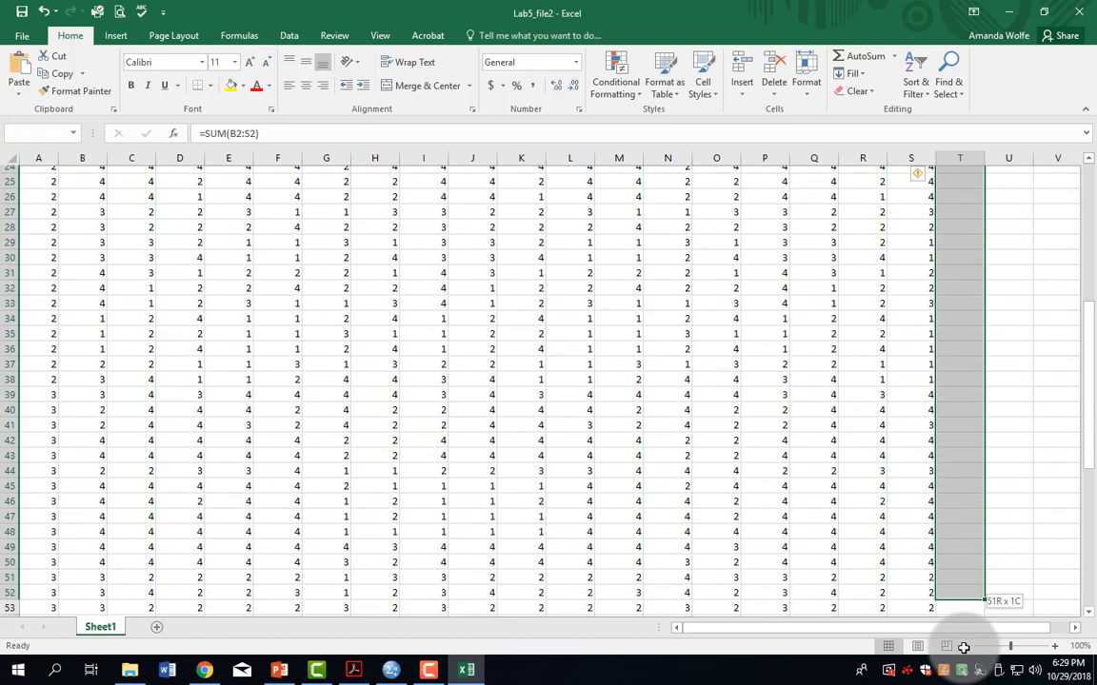
scroll("down", 3)
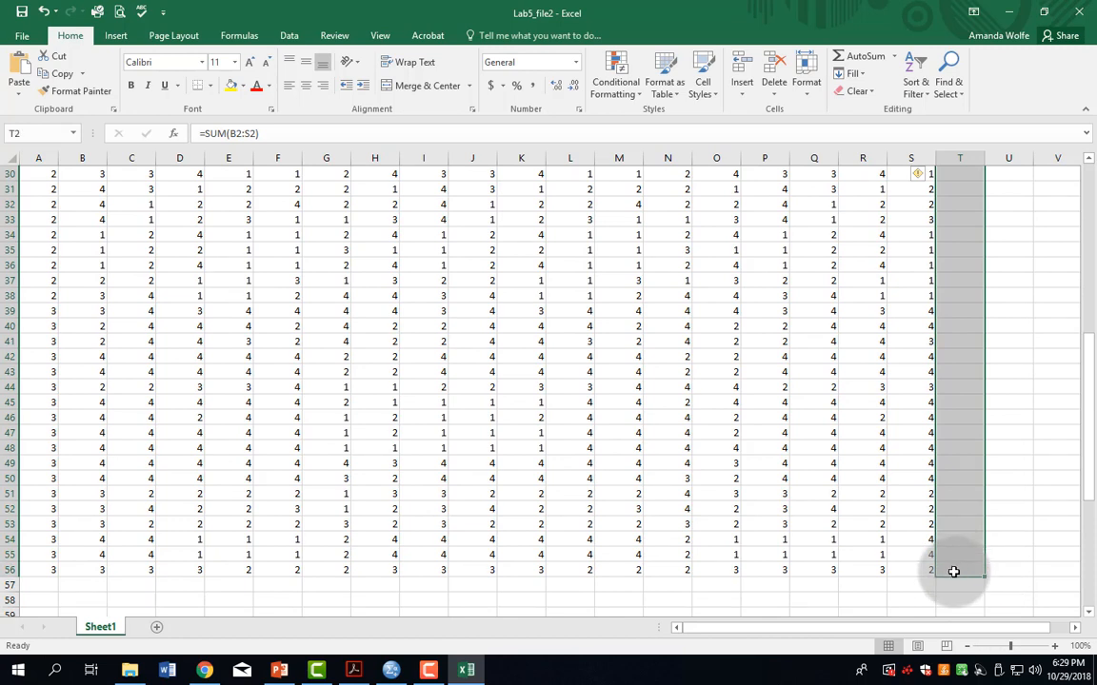
mouse_move(969, 563)
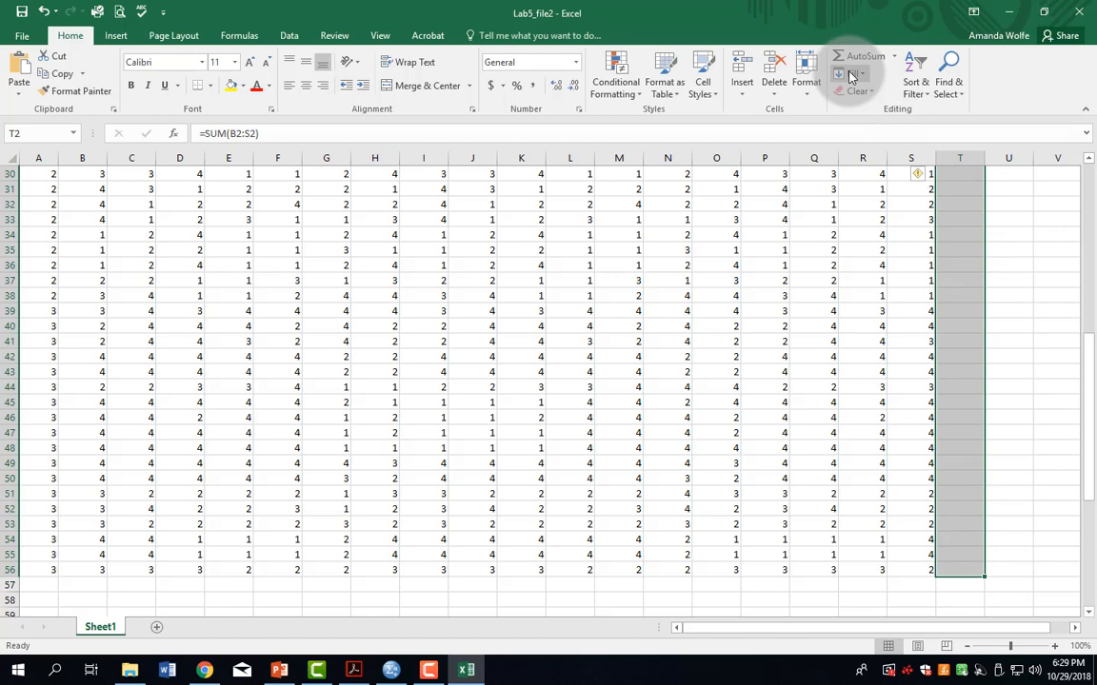
left_click(839, 75)
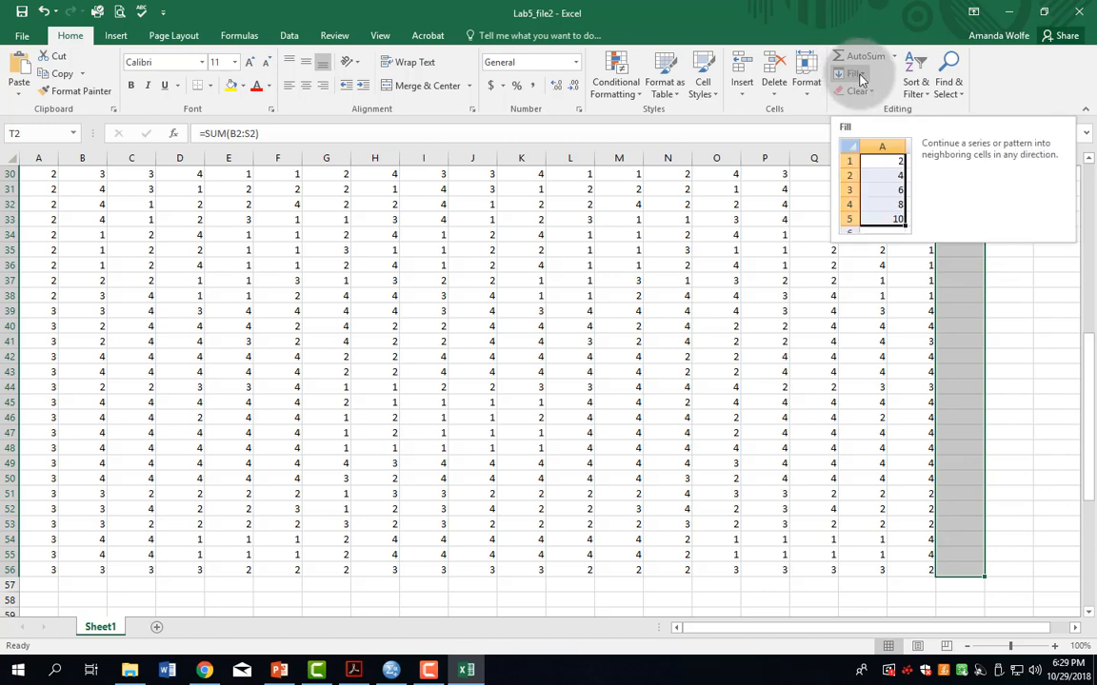
left_click(851, 74)
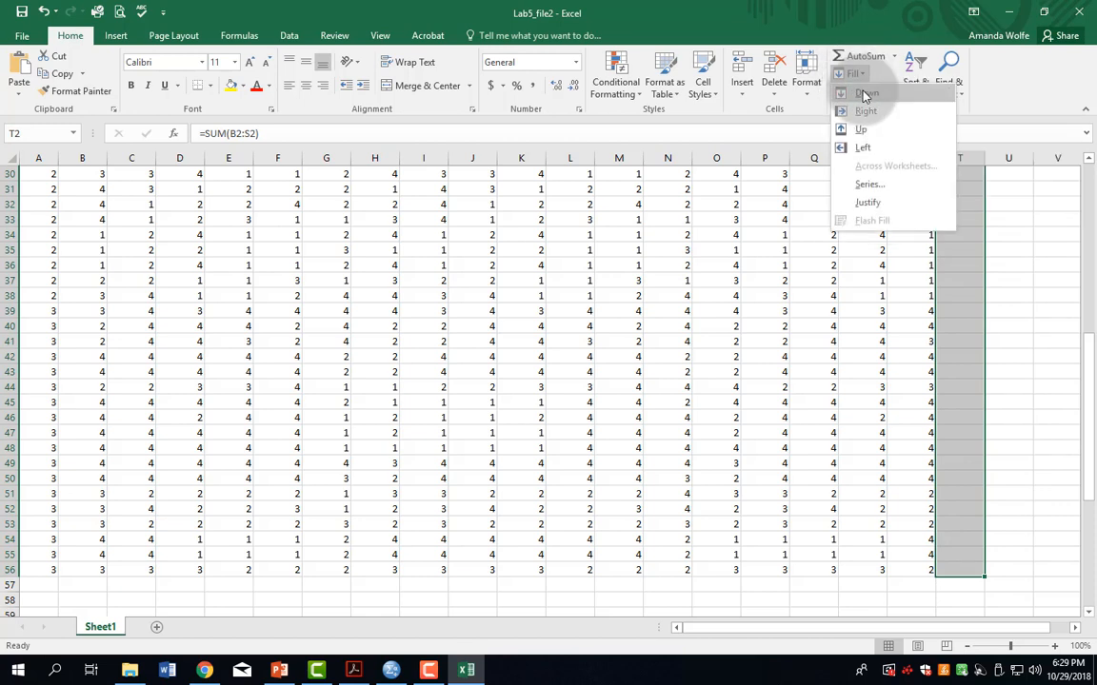
left_click(864, 91)
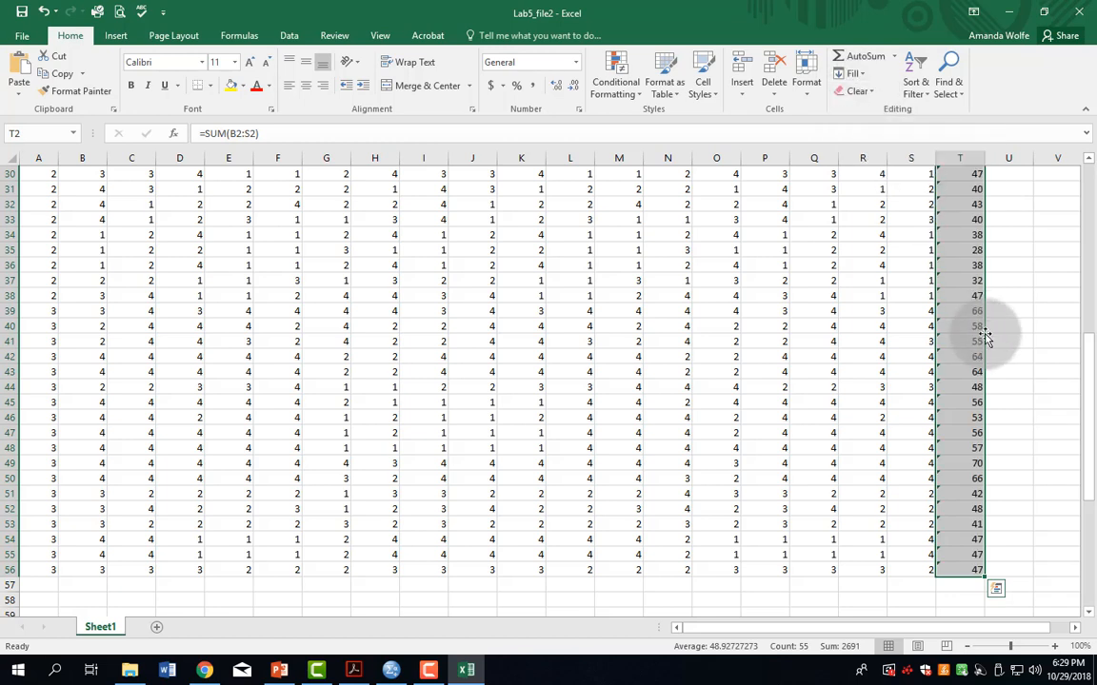
left_click(956, 463)
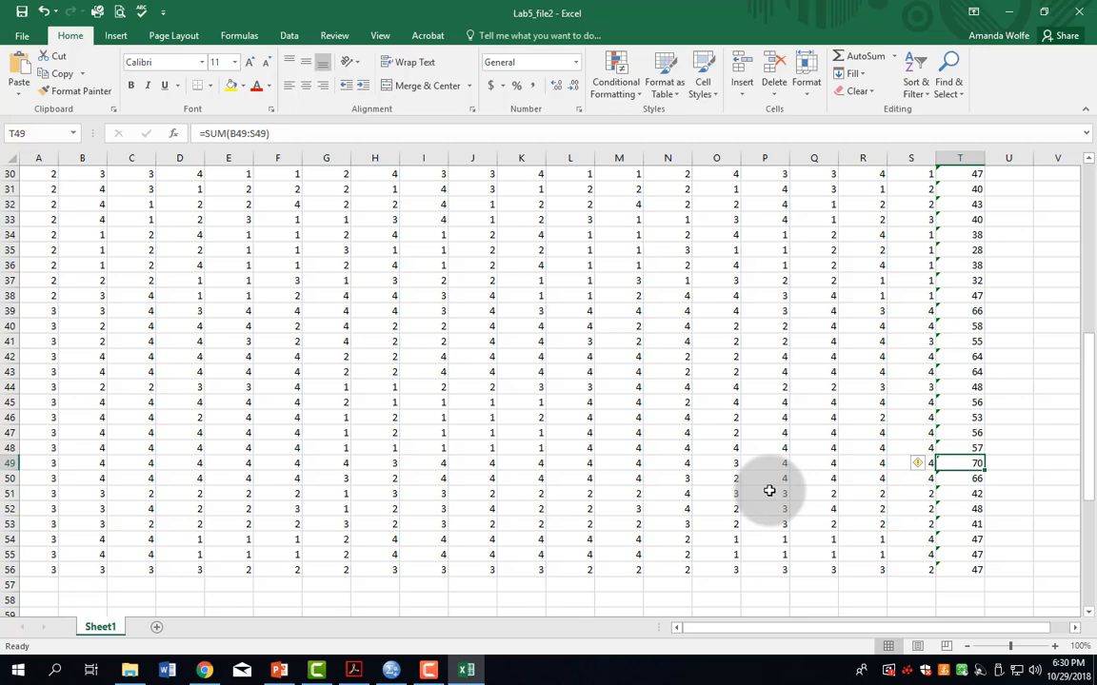
mouse_move(906, 500)
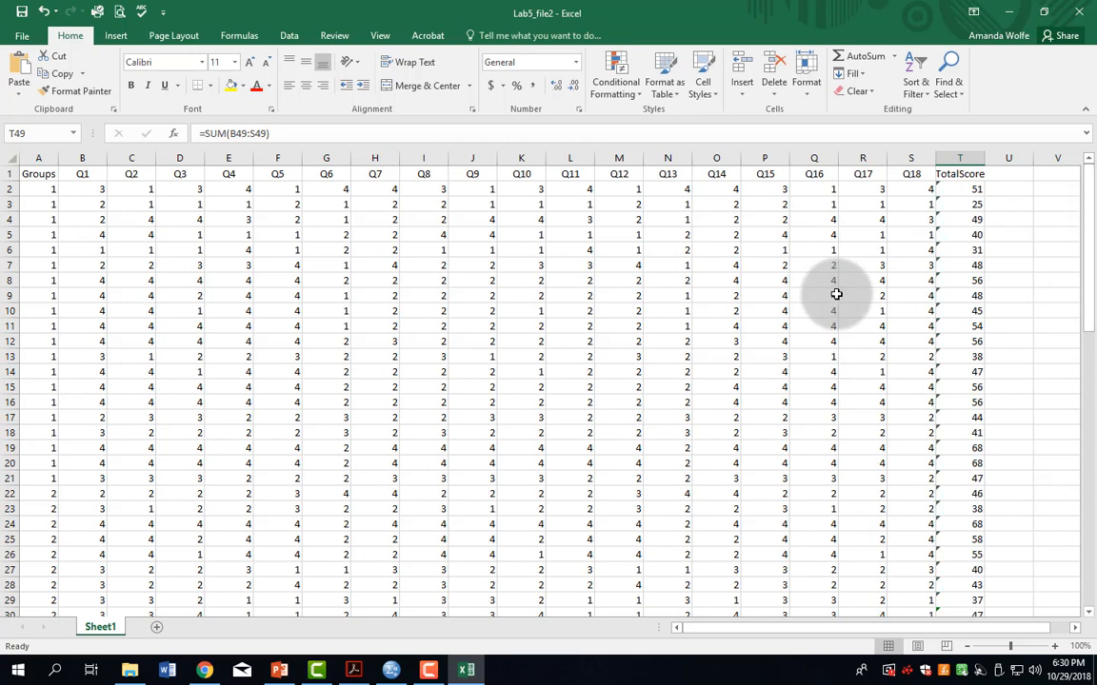
mouse_move(813, 302)
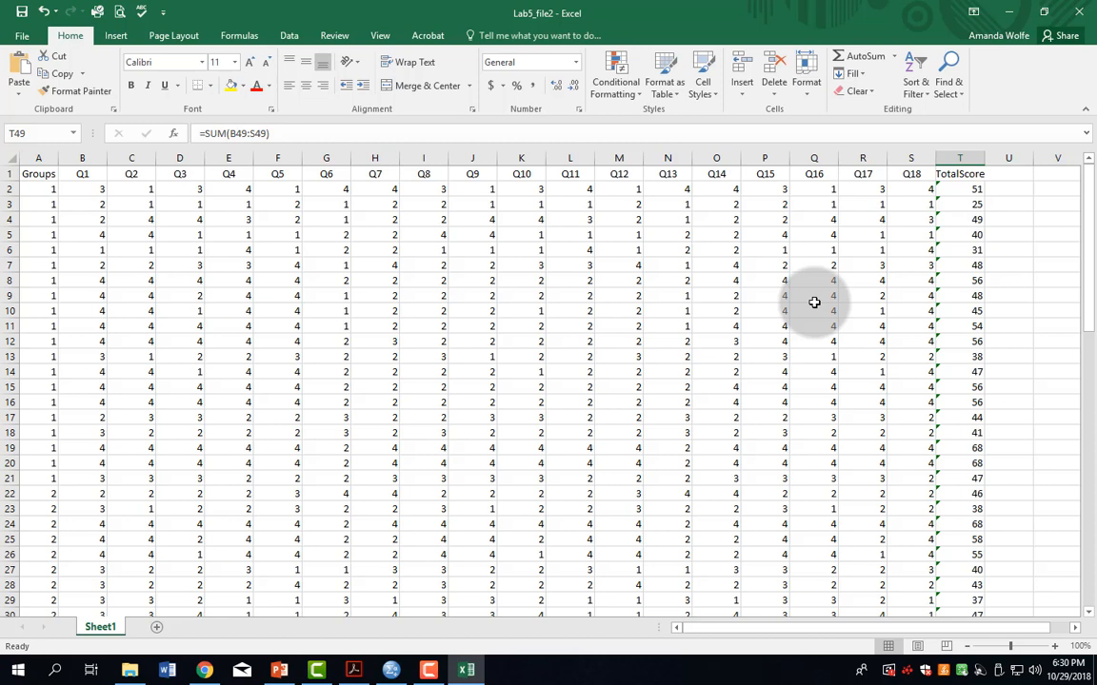
mouse_move(849, 303)
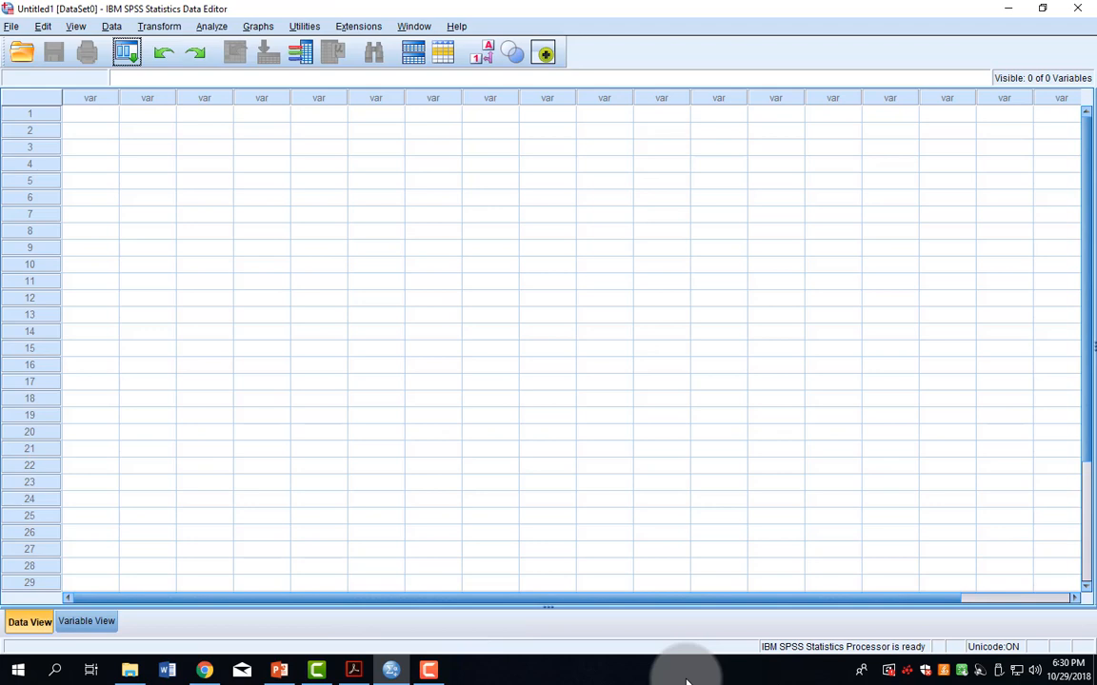
Step: Open Lab5_file2.xlsx as Excel data in SPSS and confirm the worksheet import
left_click(16, 22)
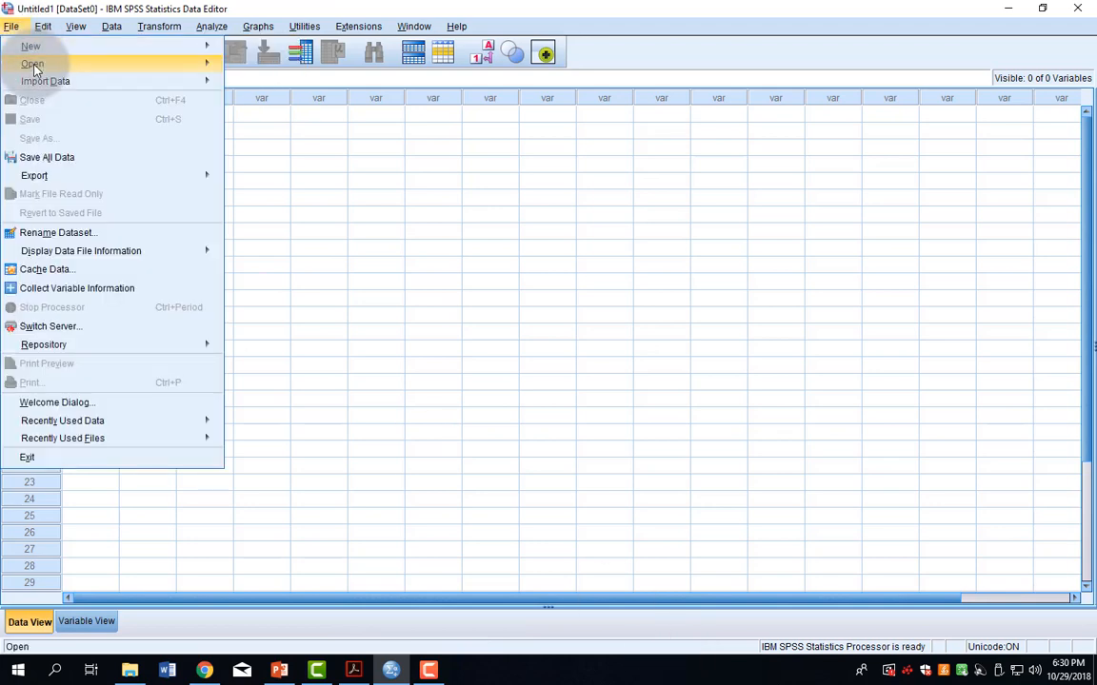
left_click(29, 64)
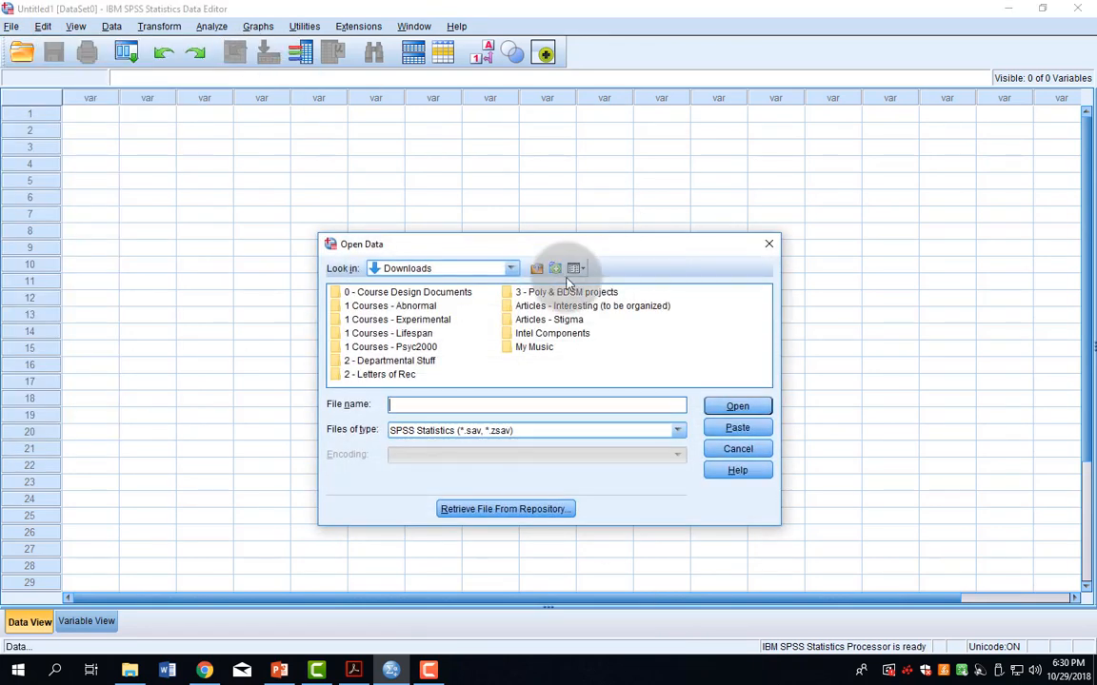
left_click(676, 430)
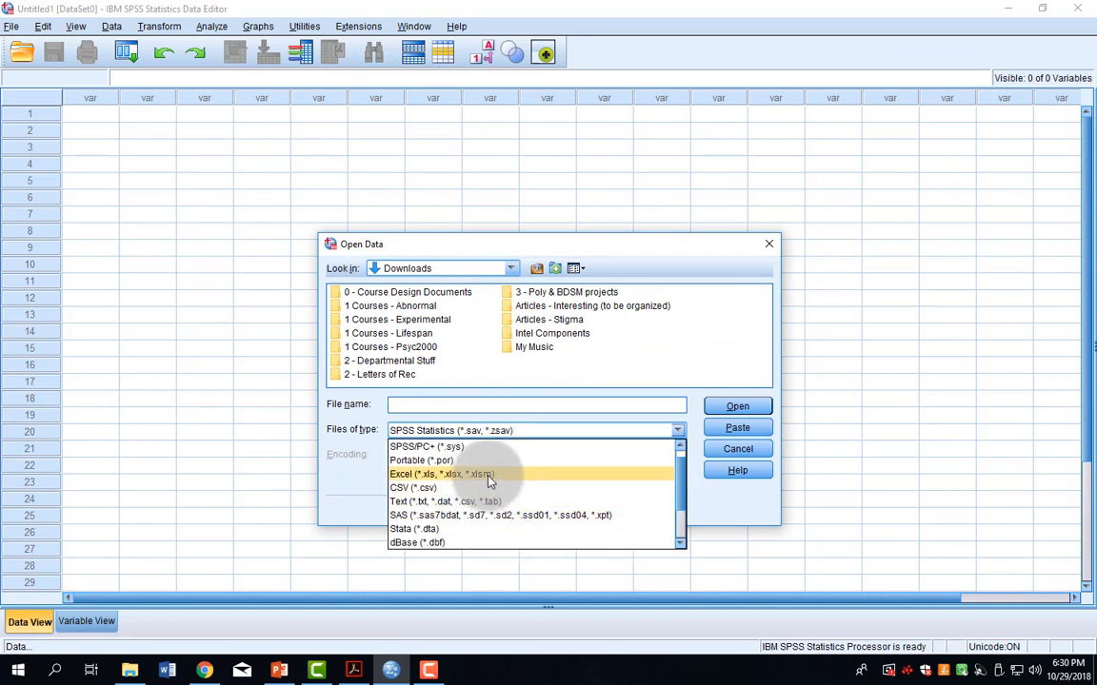
left_click(437, 473)
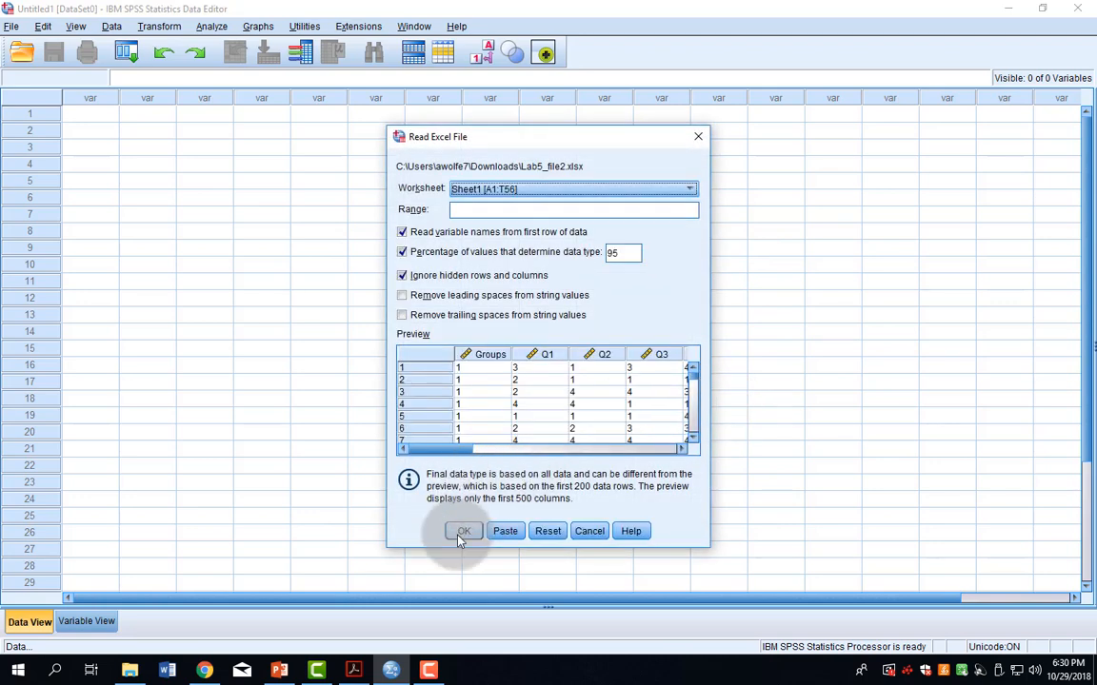
left_click(464, 530)
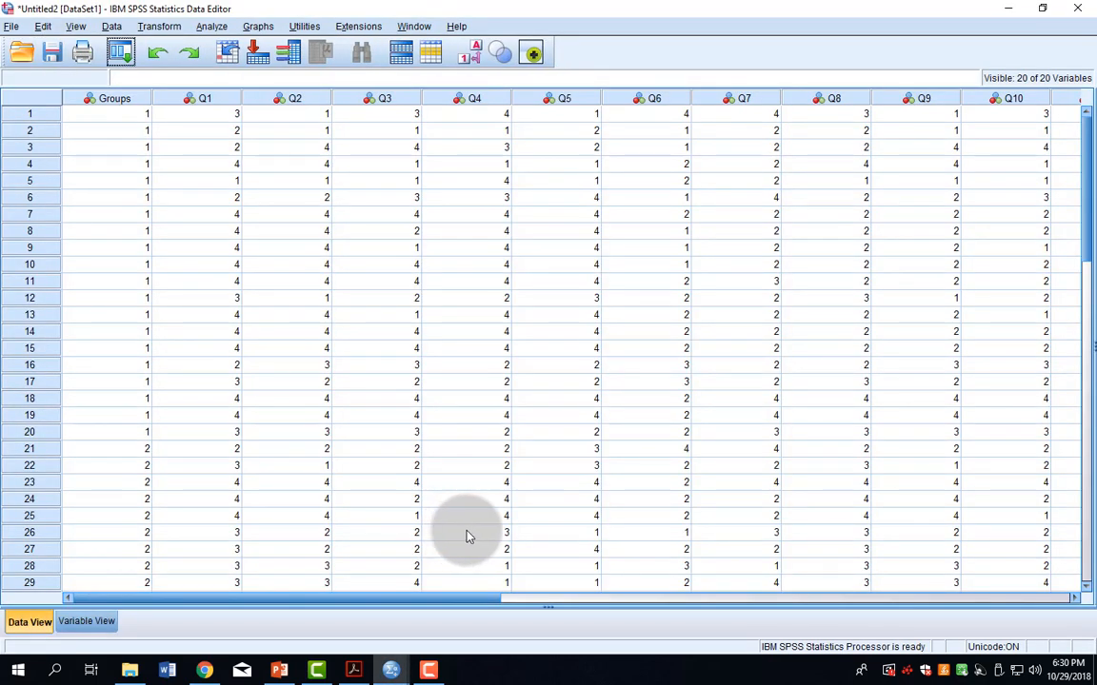
left_click(105, 98)
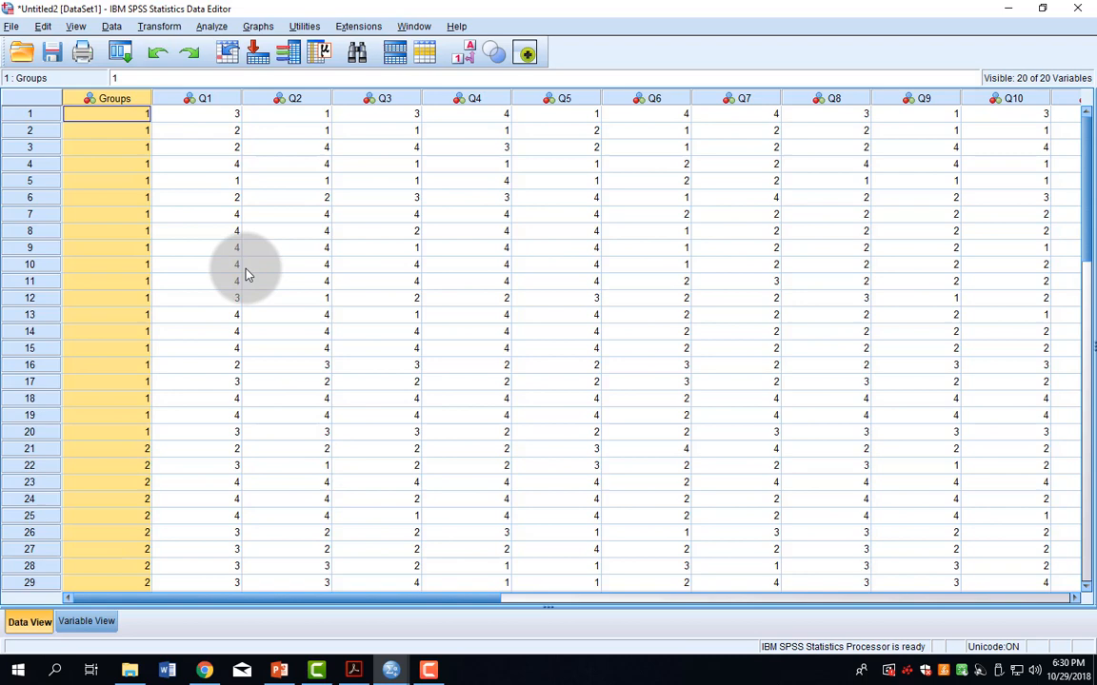
scroll("down", 3)
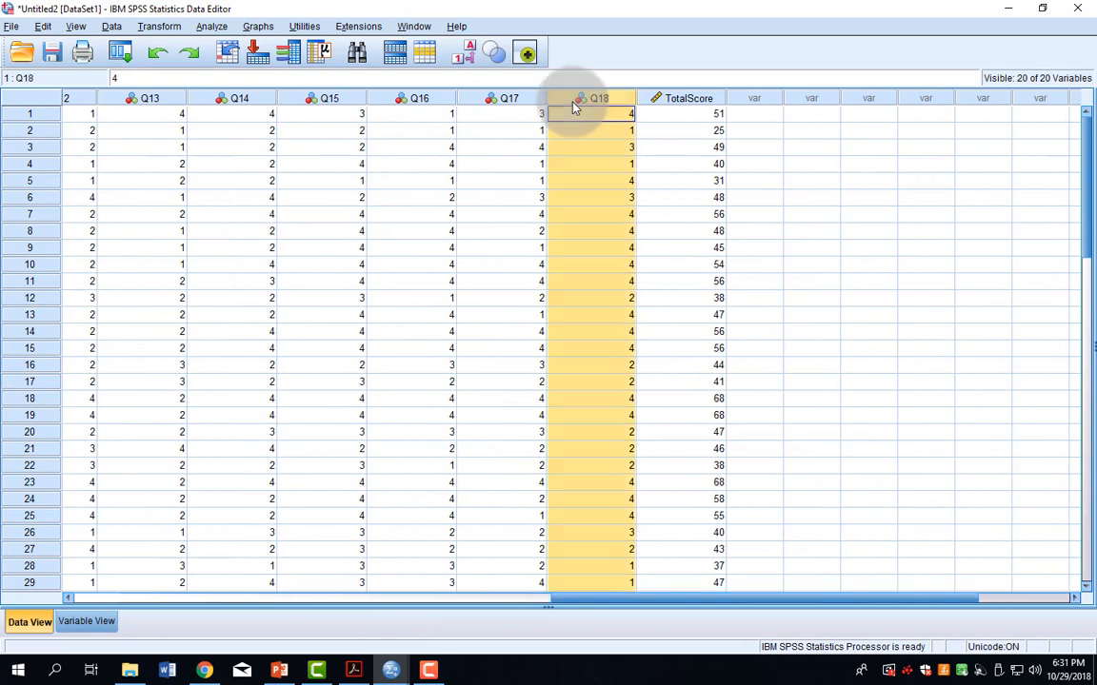
left_click(683, 97)
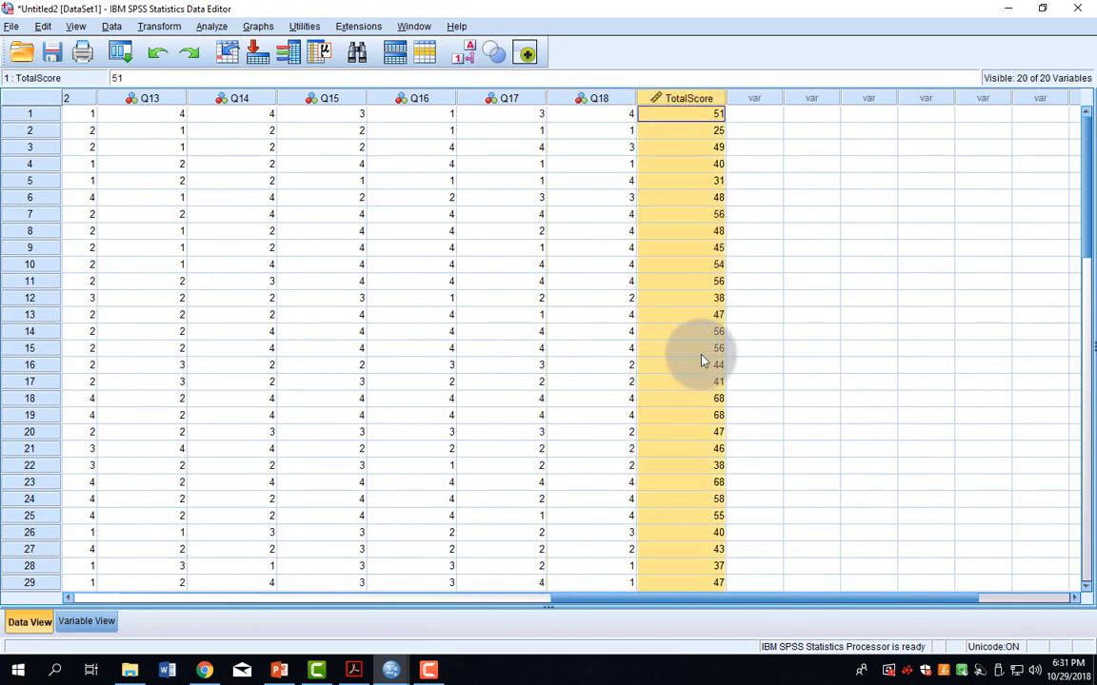
scroll("left", 3)
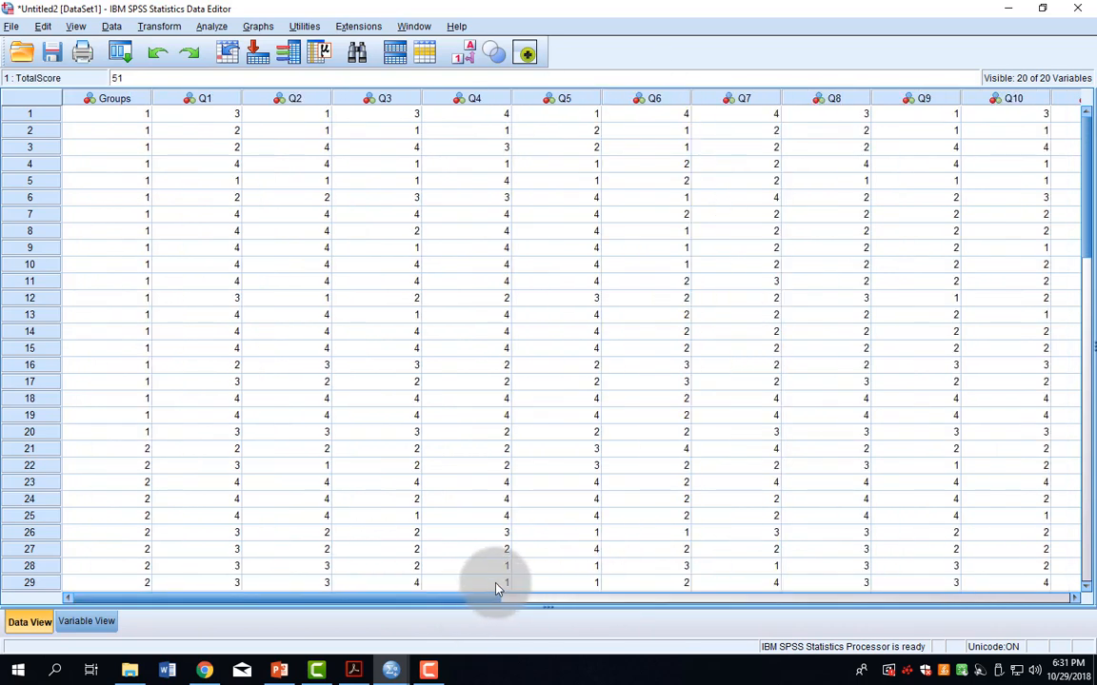
left_click(363, 670)
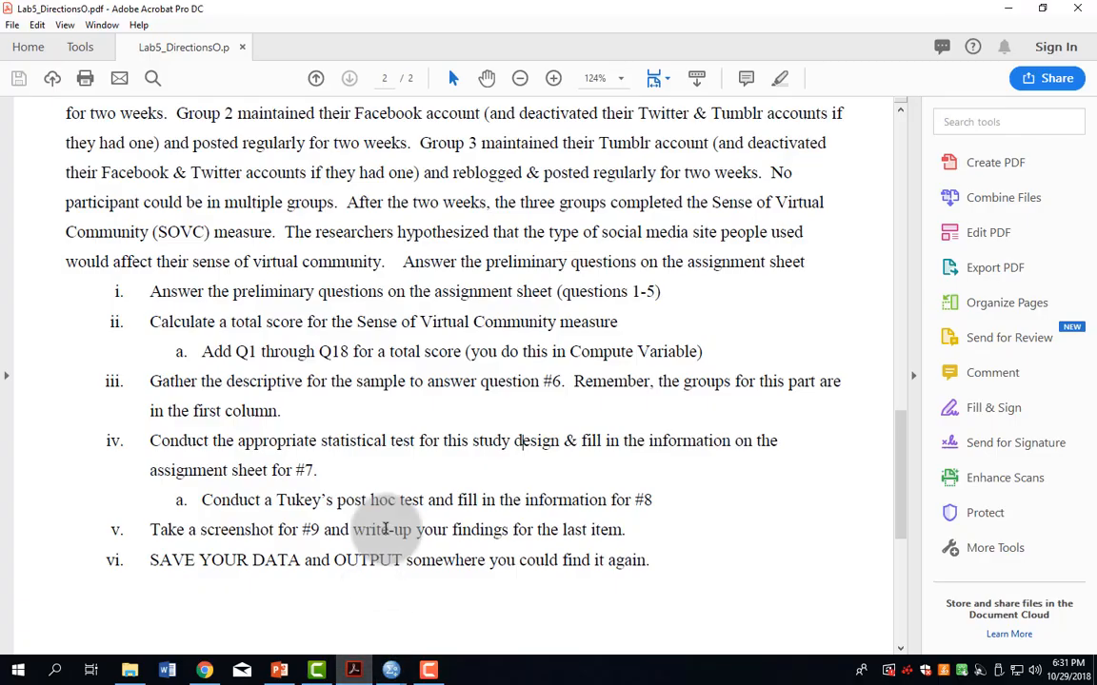
Step: Highlight step iv on running the appropriate statistical test, then return to SPSS
left_click_drag(149, 381, 538, 380)
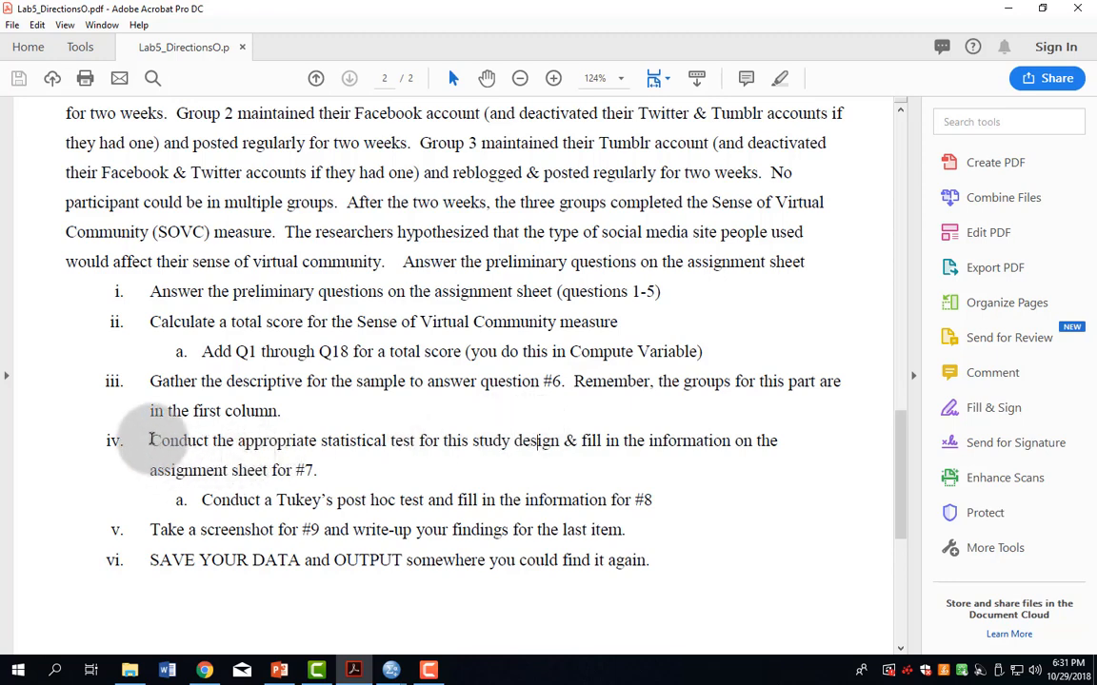
left_click_drag(149, 441, 509, 440)
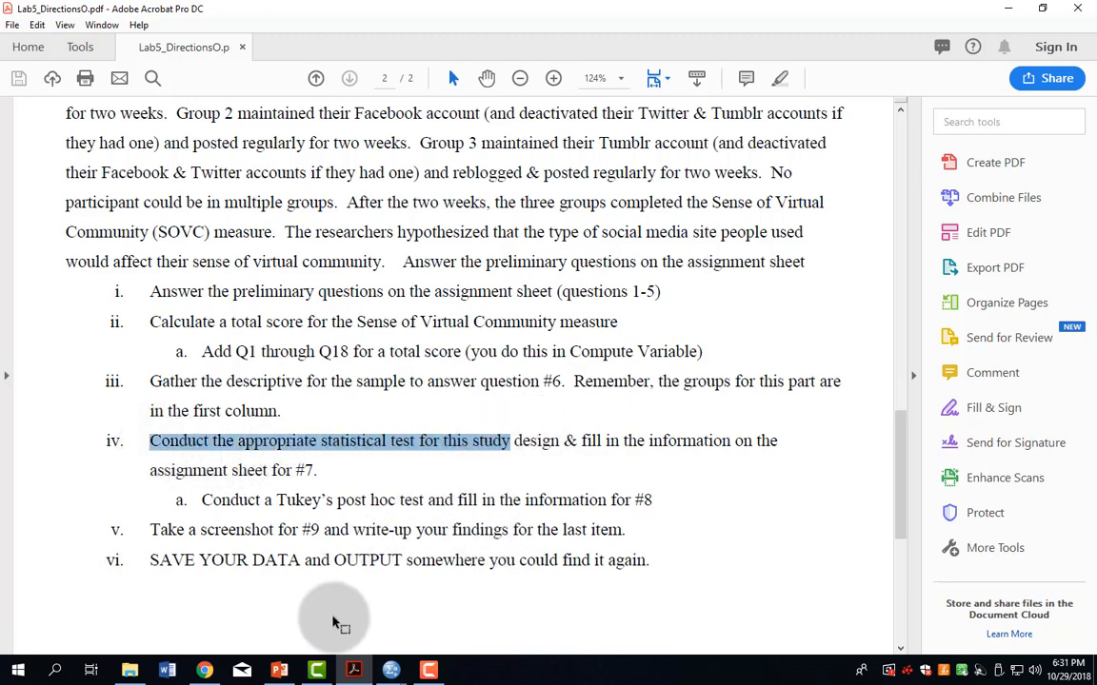
left_click(316, 669)
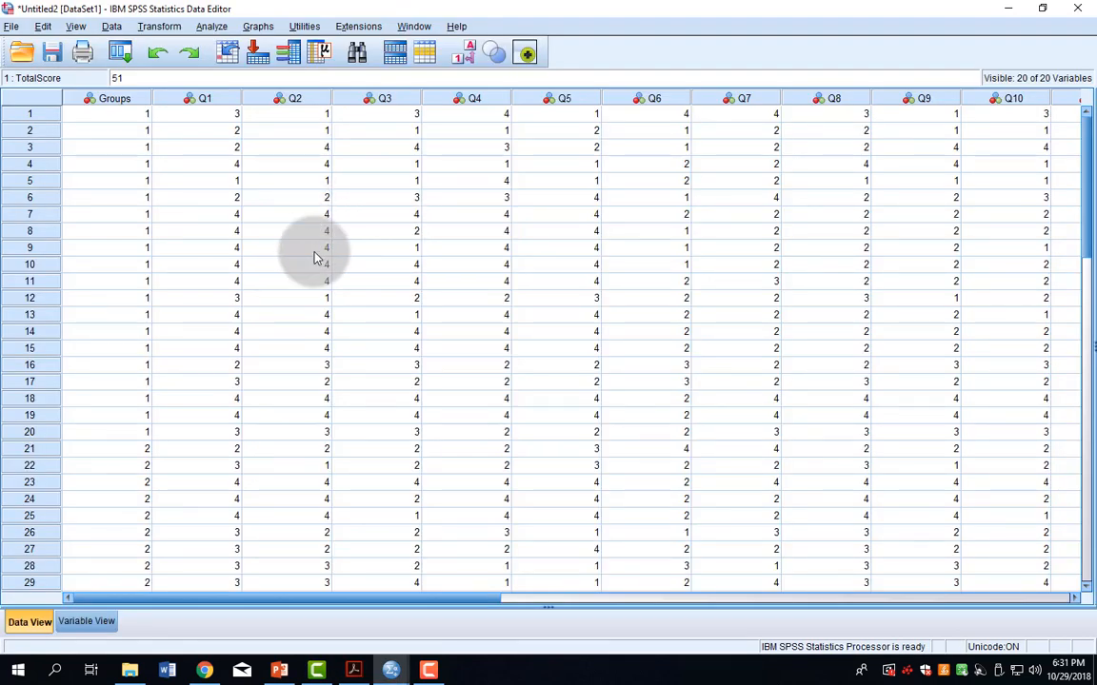
mouse_move(315, 247)
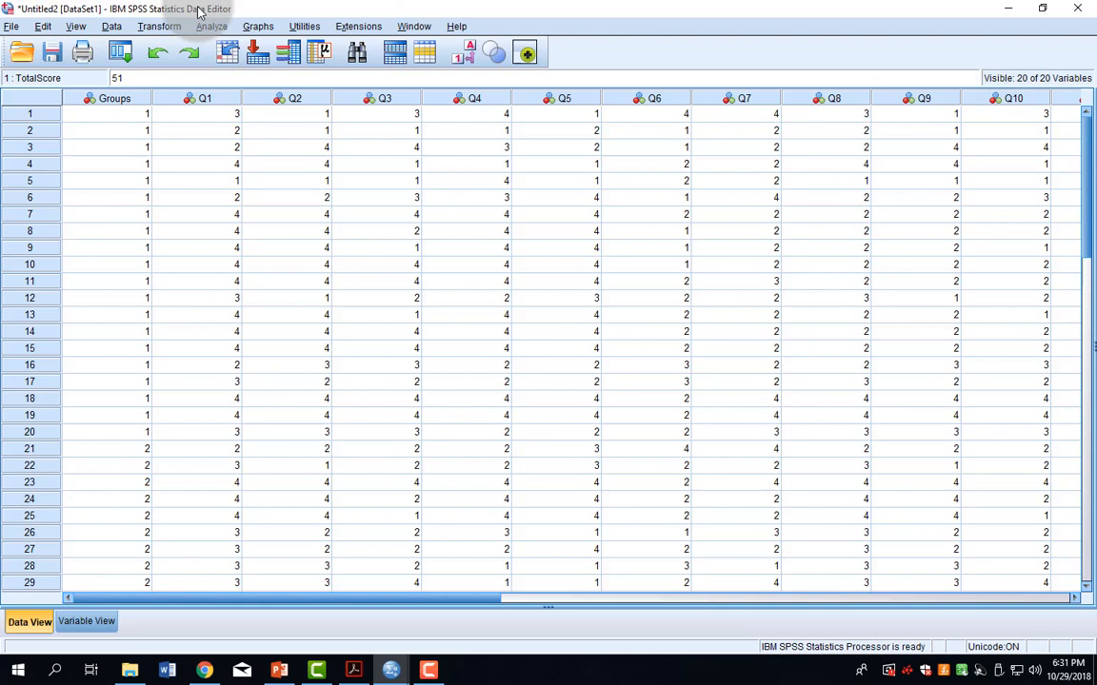
Step: Open the One-Way ANOVA dialog from Analyze > Compare Means
left_click(212, 26)
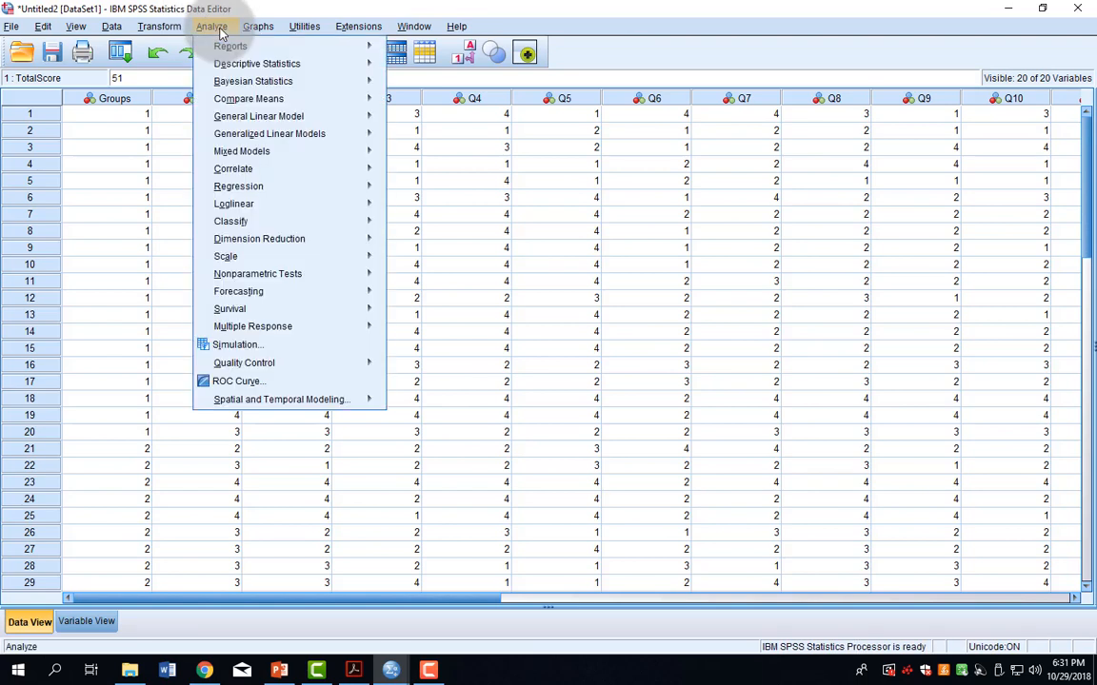
mouse_move(249, 98)
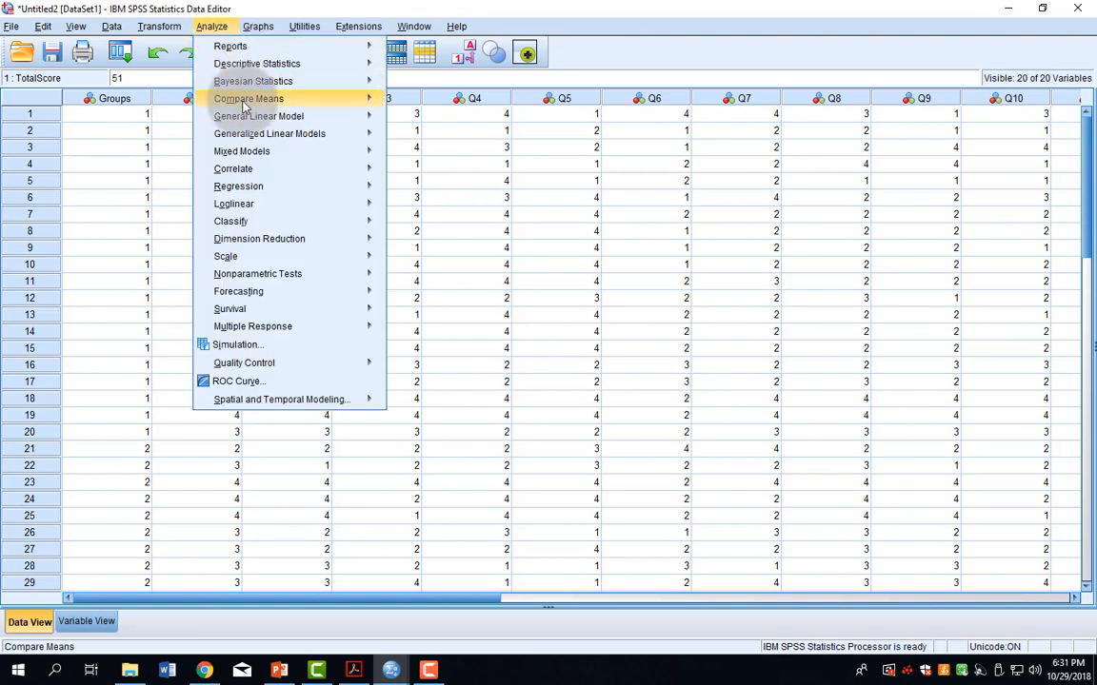
left_click(249, 98)
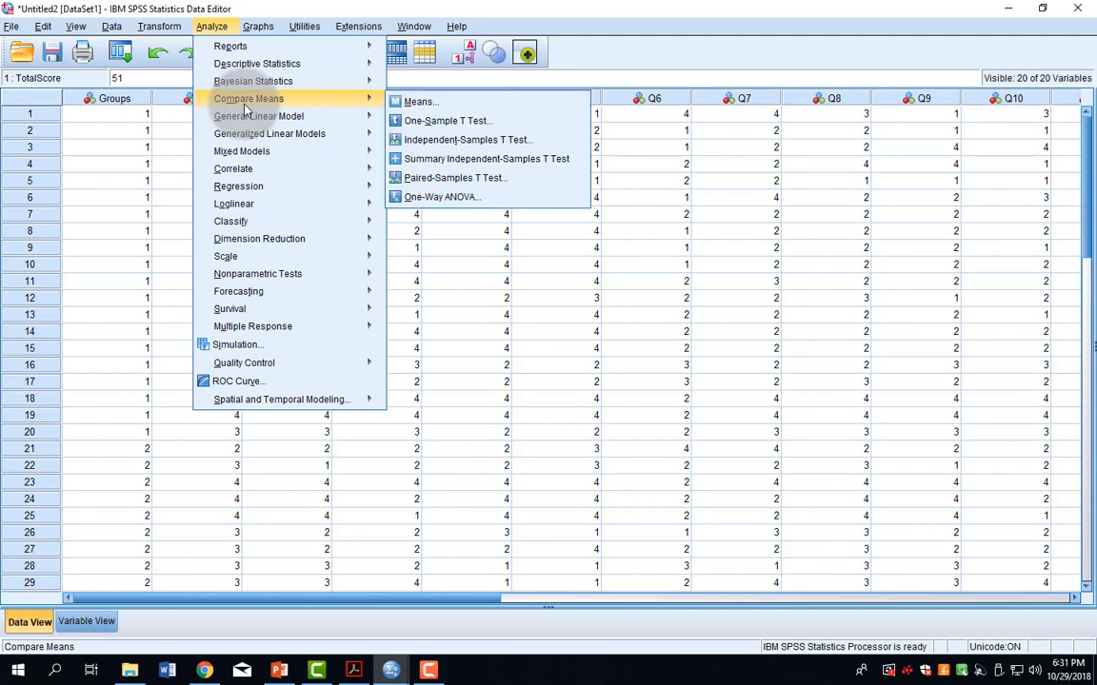
mouse_move(348, 106)
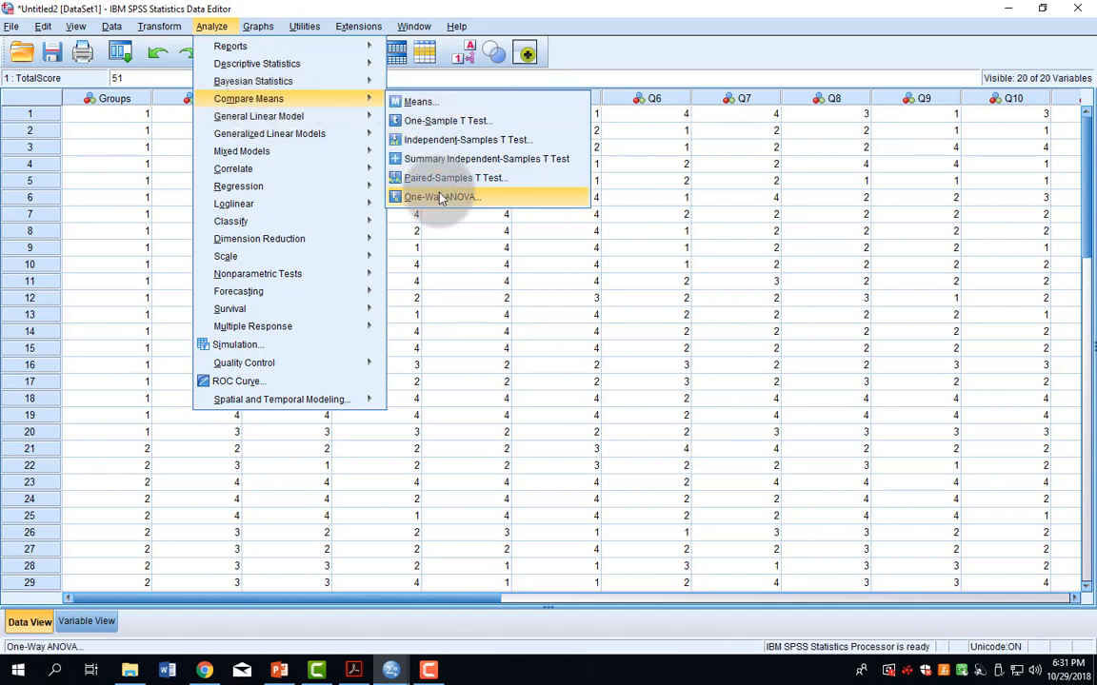
mouse_move(471, 202)
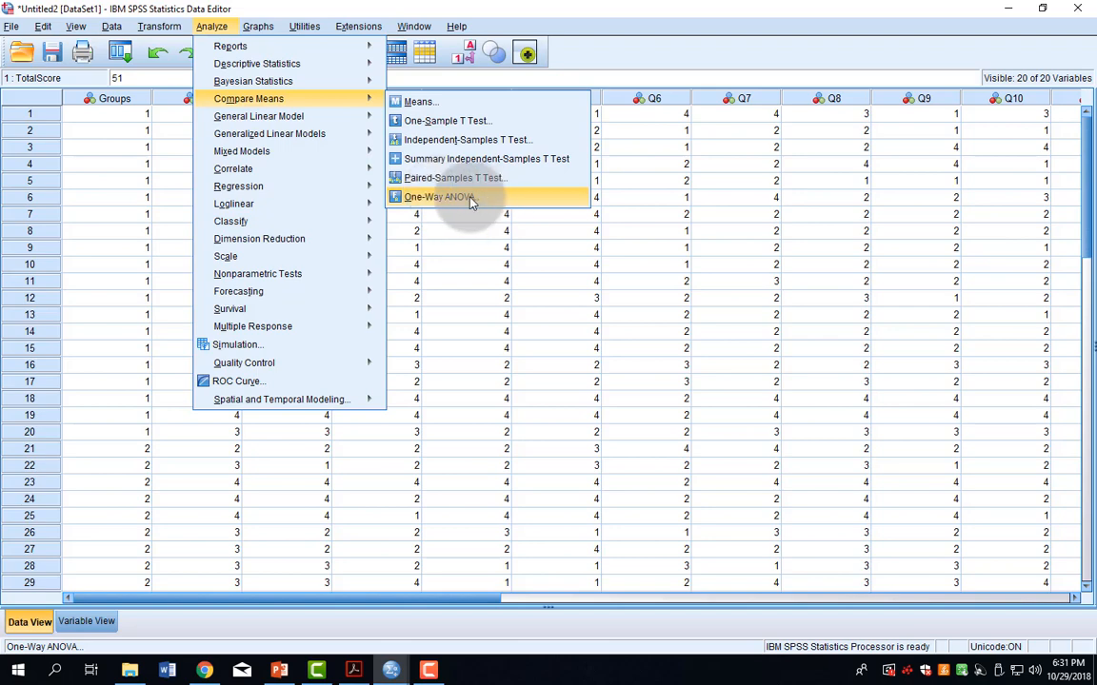
left_click(438, 197)
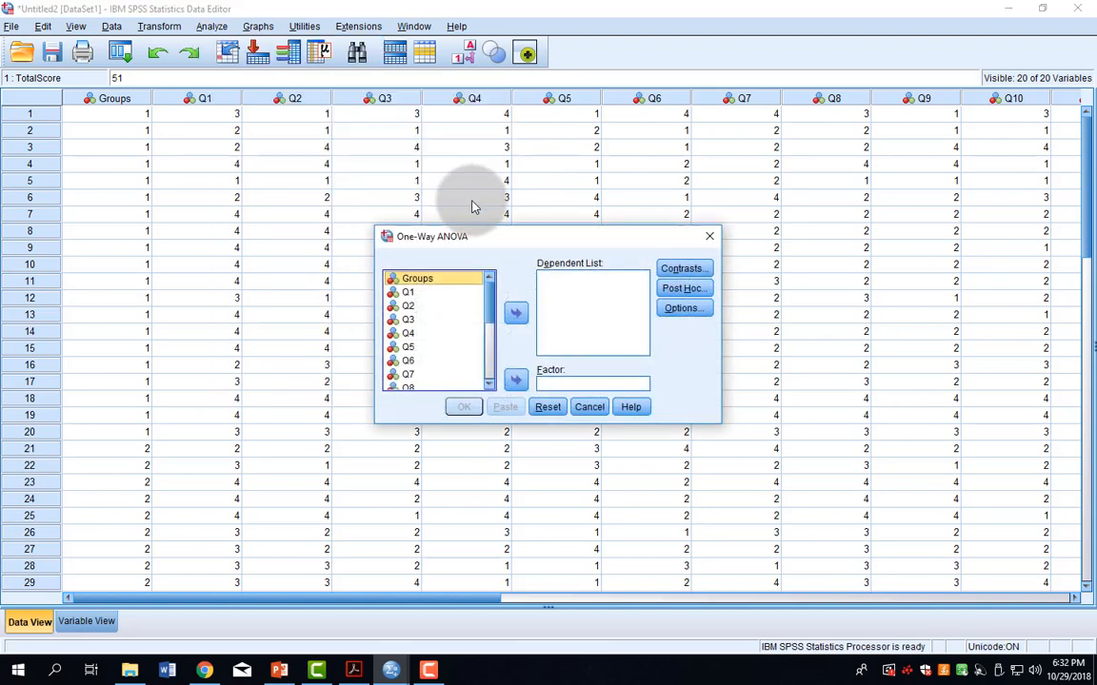
mouse_move(501, 246)
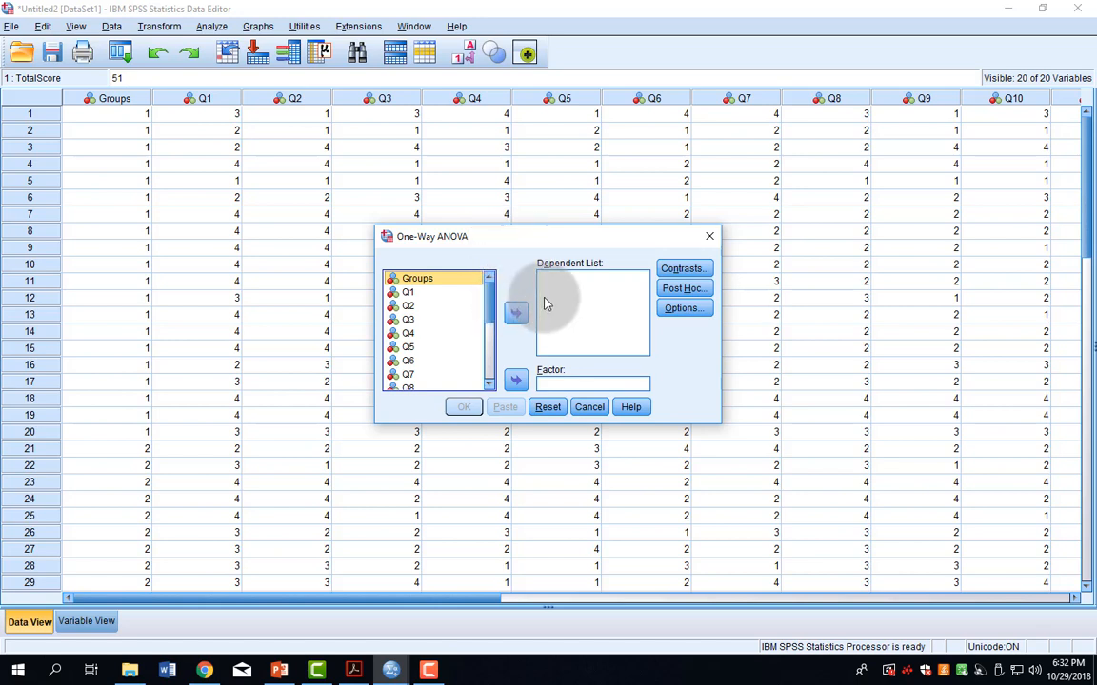
Step: Put TotalScore in the Dependent List and Groups in the Factor box
scroll("down", 3)
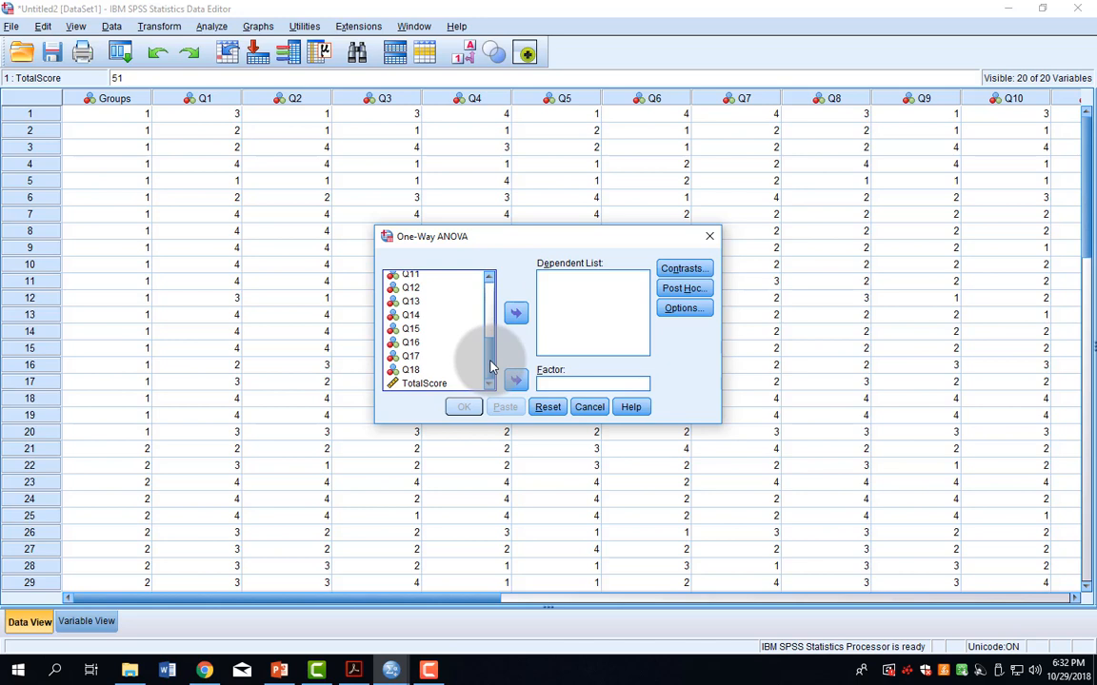
left_click(515, 314)
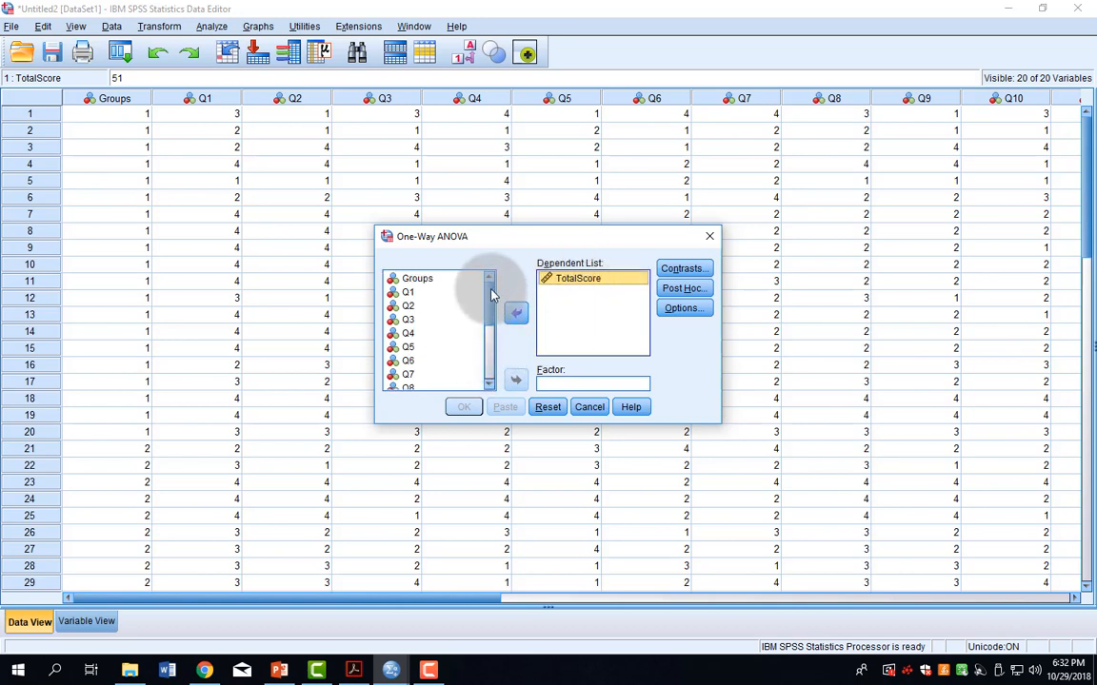
left_click(415, 278)
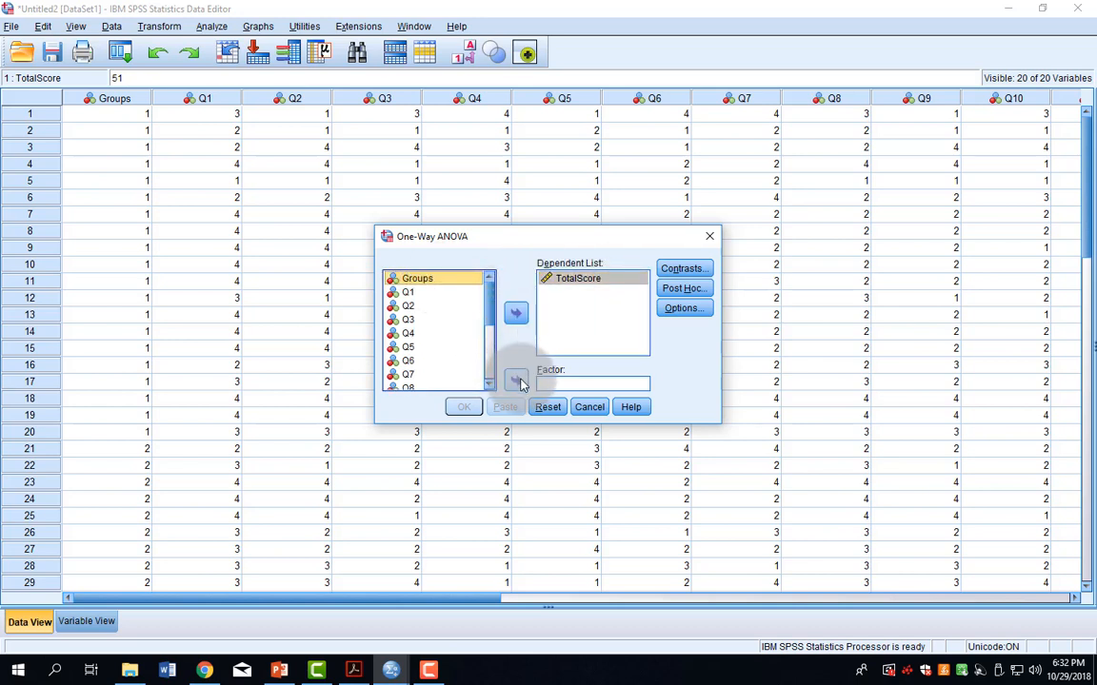
left_click(514, 379)
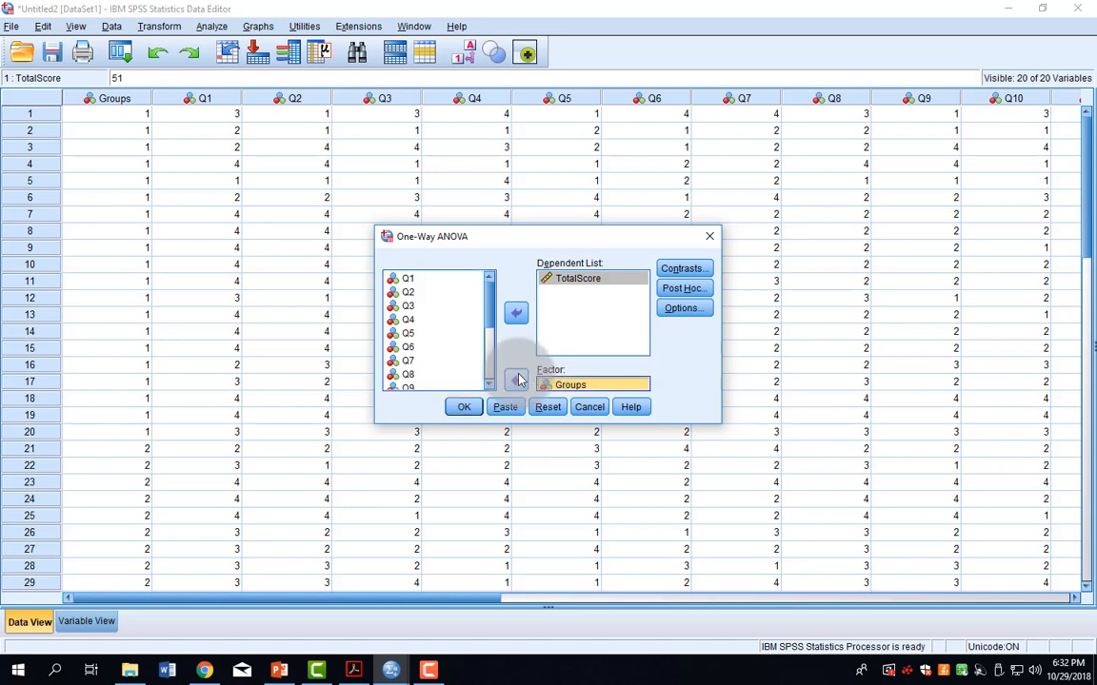
mouse_move(692, 380)
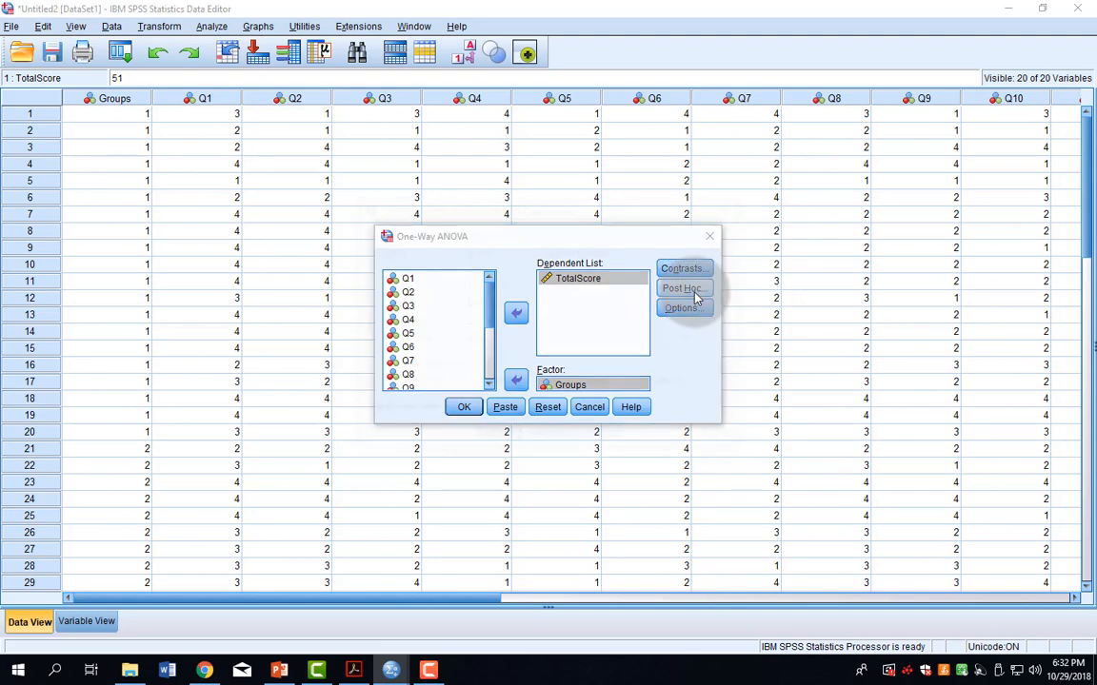
Step: Request Tukey post hoc comparisons for the one-way ANOVA
left_click(683, 288)
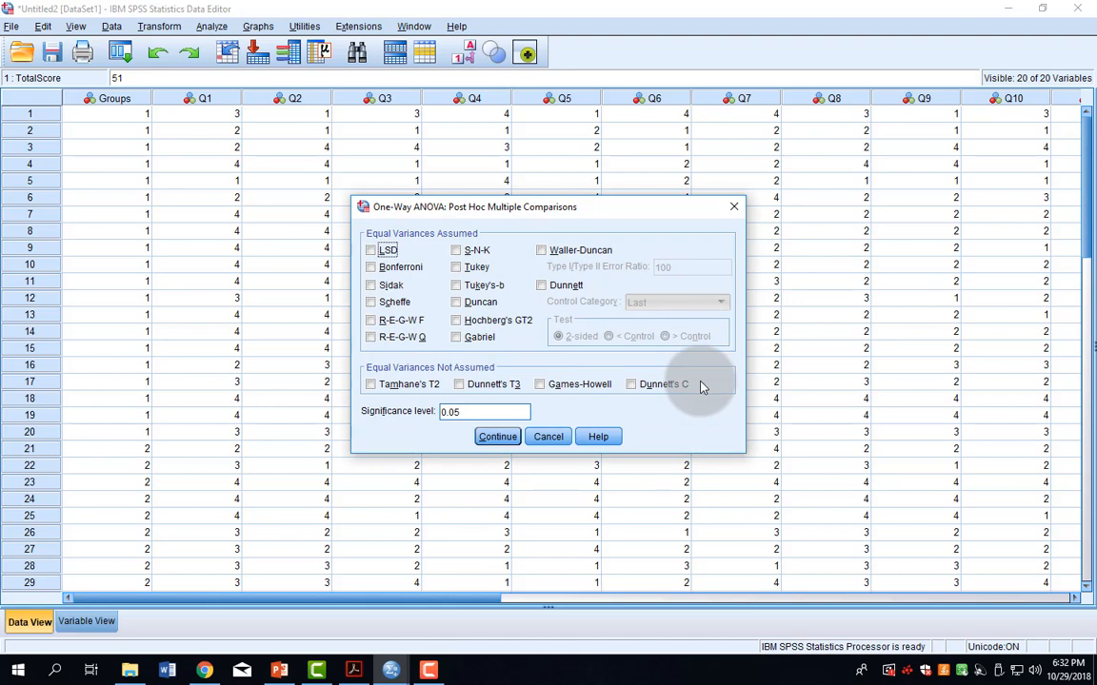
mouse_move(625, 372)
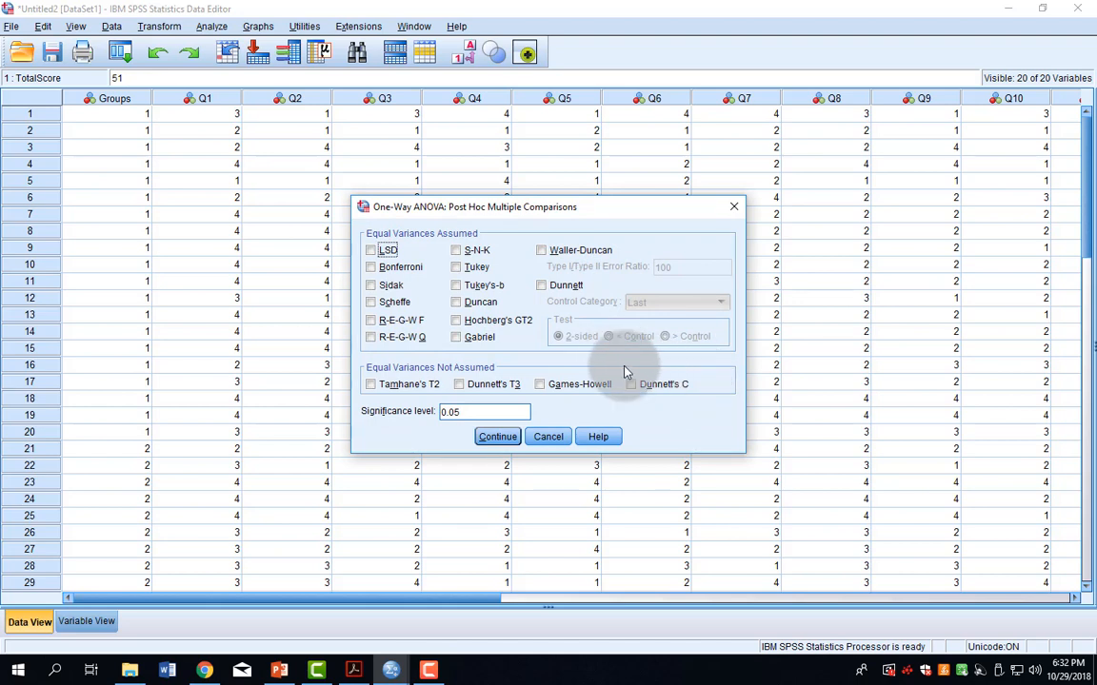
left_click(456, 267)
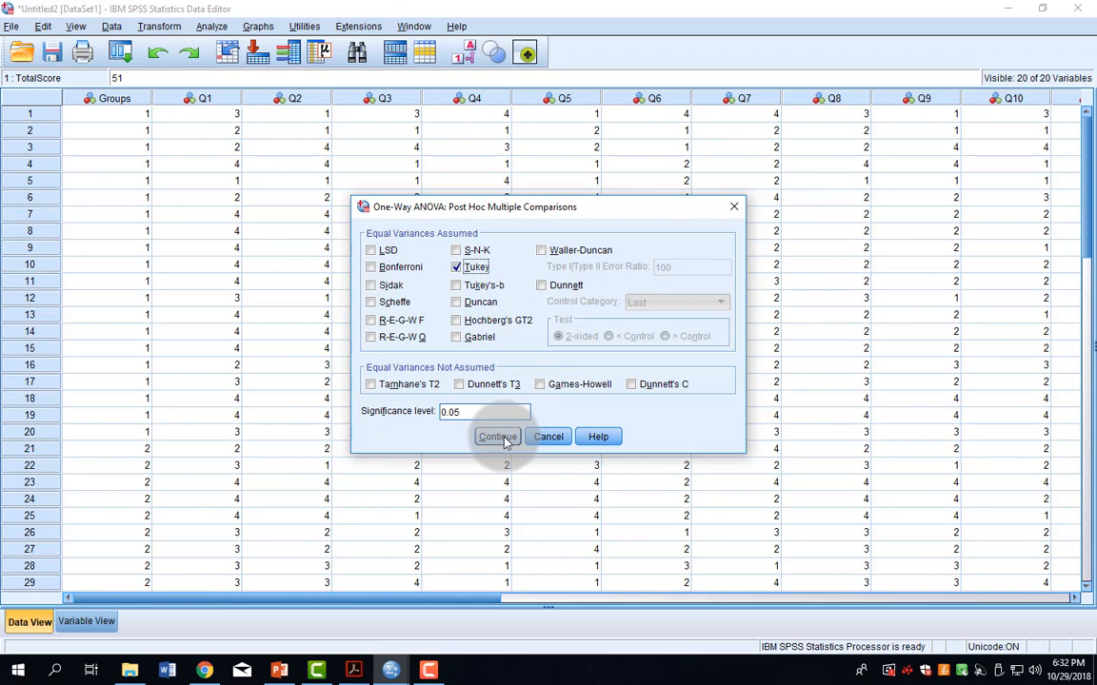
left_click(497, 436)
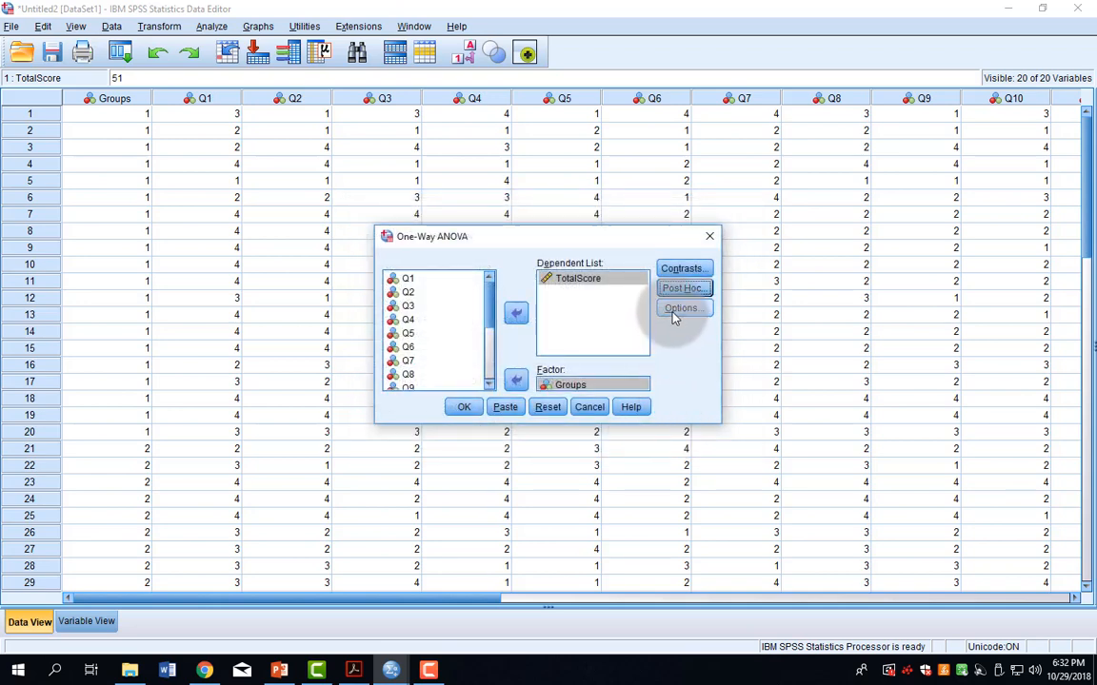
Step: Tick Descriptive in the ANOVA Options to report group descriptive statistics
left_click(683, 307)
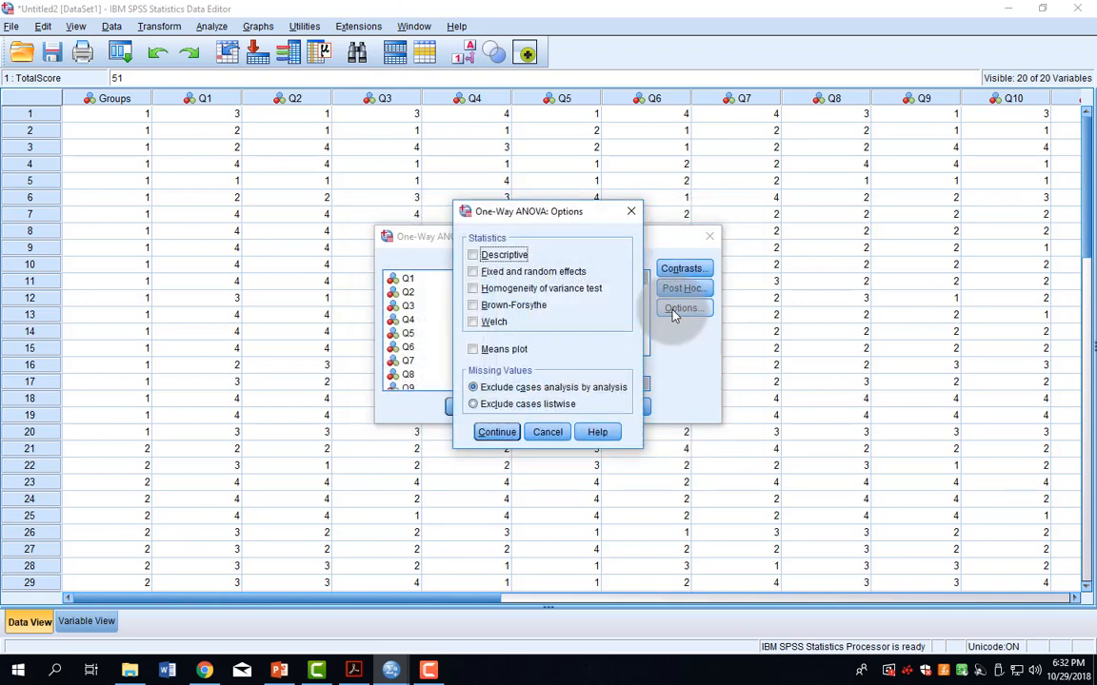
left_click(473, 254)
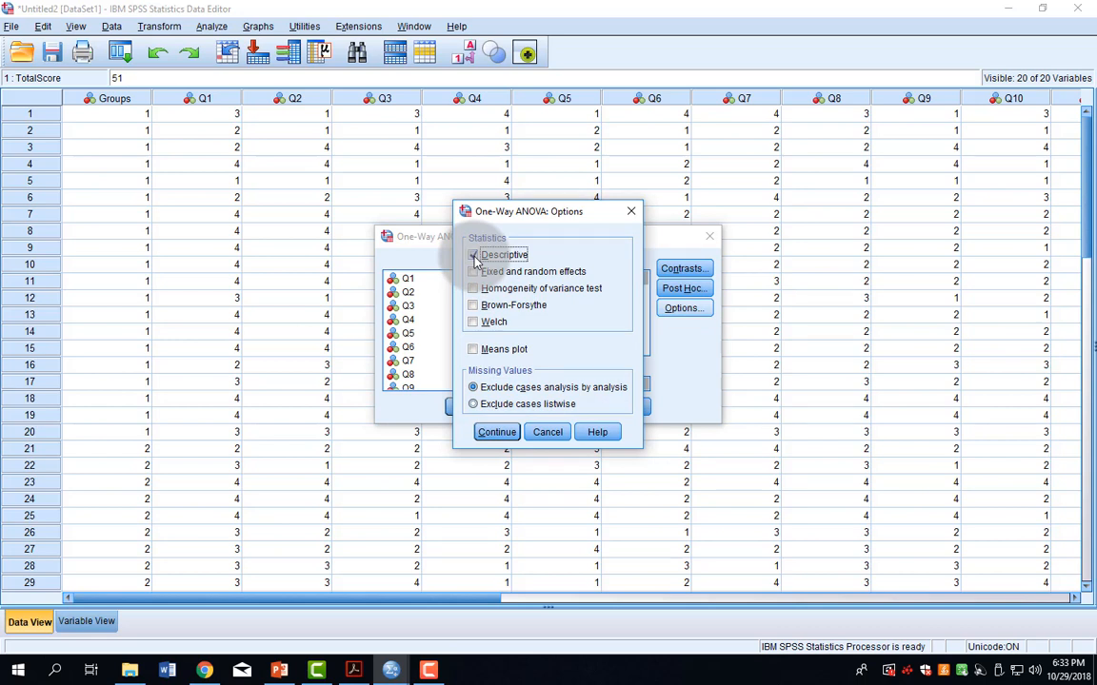
left_click(497, 431)
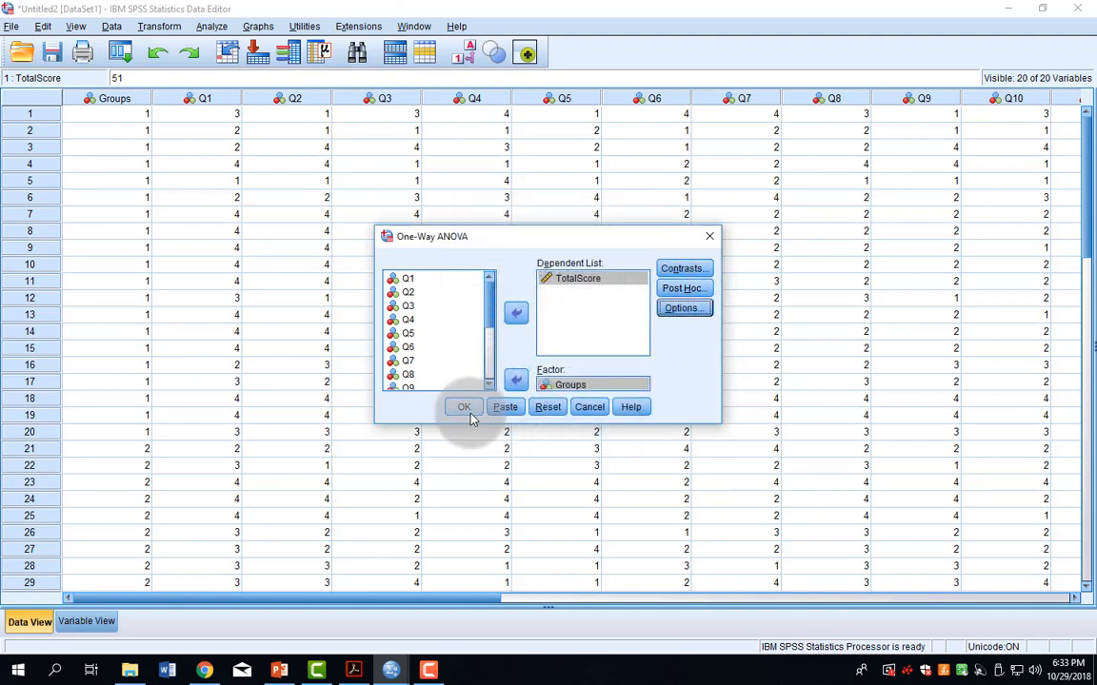
Step: Run the ANOVA and review Descriptives, ANOVA (F = 5.891, p = .005) and Tukey tables
left_click(463, 406)
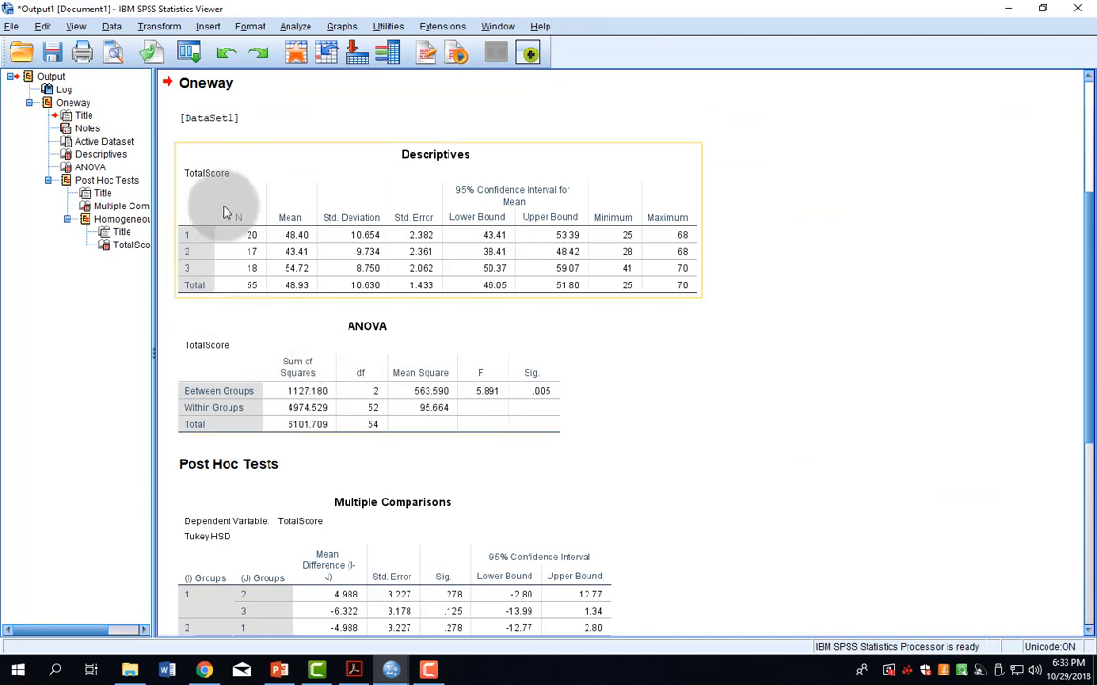
mouse_move(252, 221)
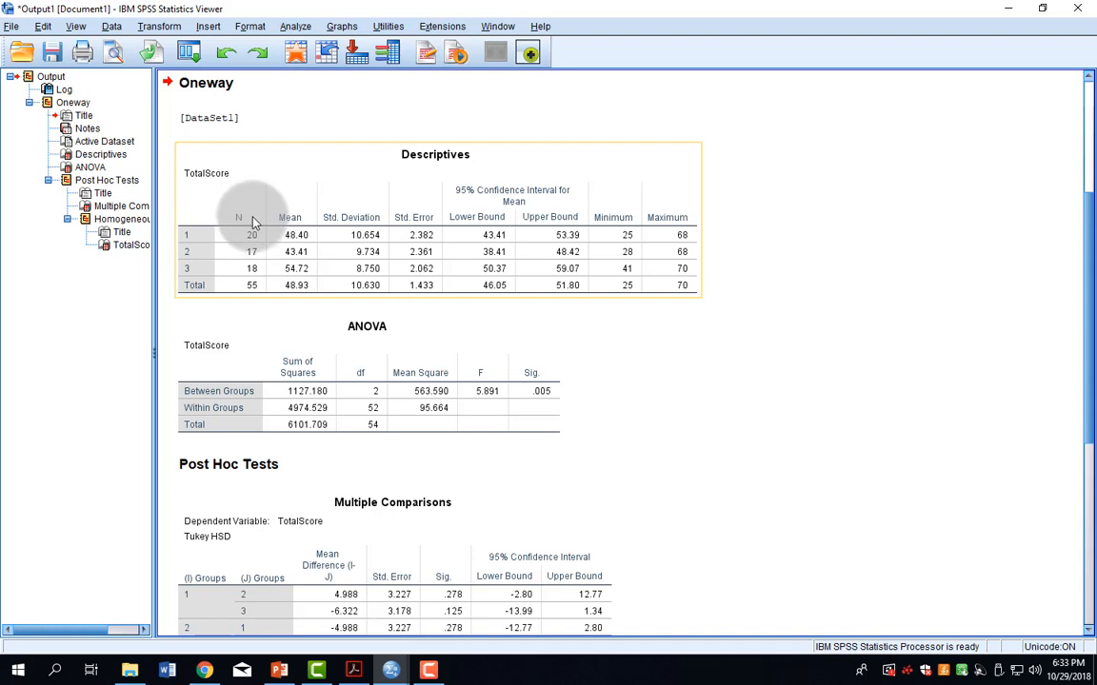
mouse_move(307, 238)
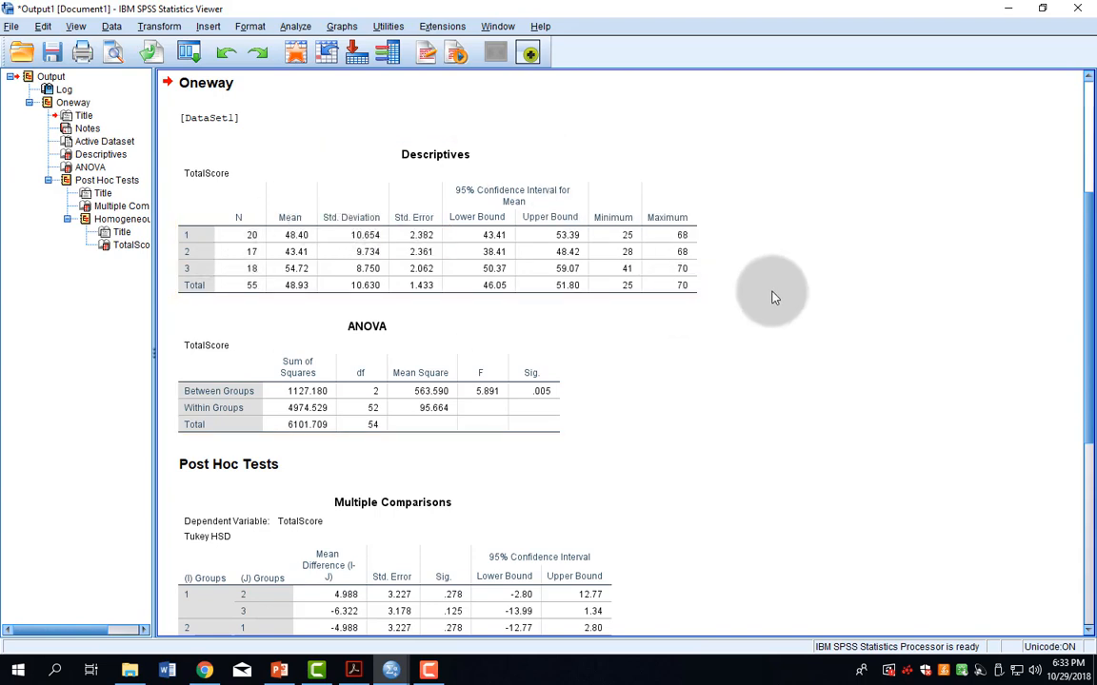
scroll("down", 3)
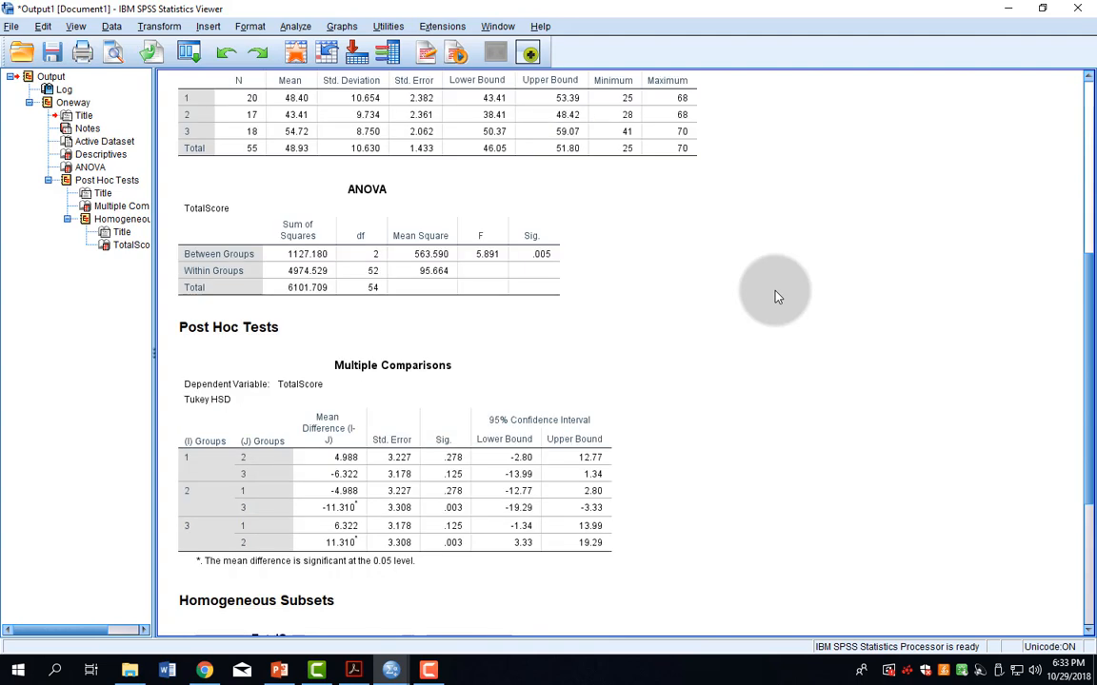
left_click(446, 272)
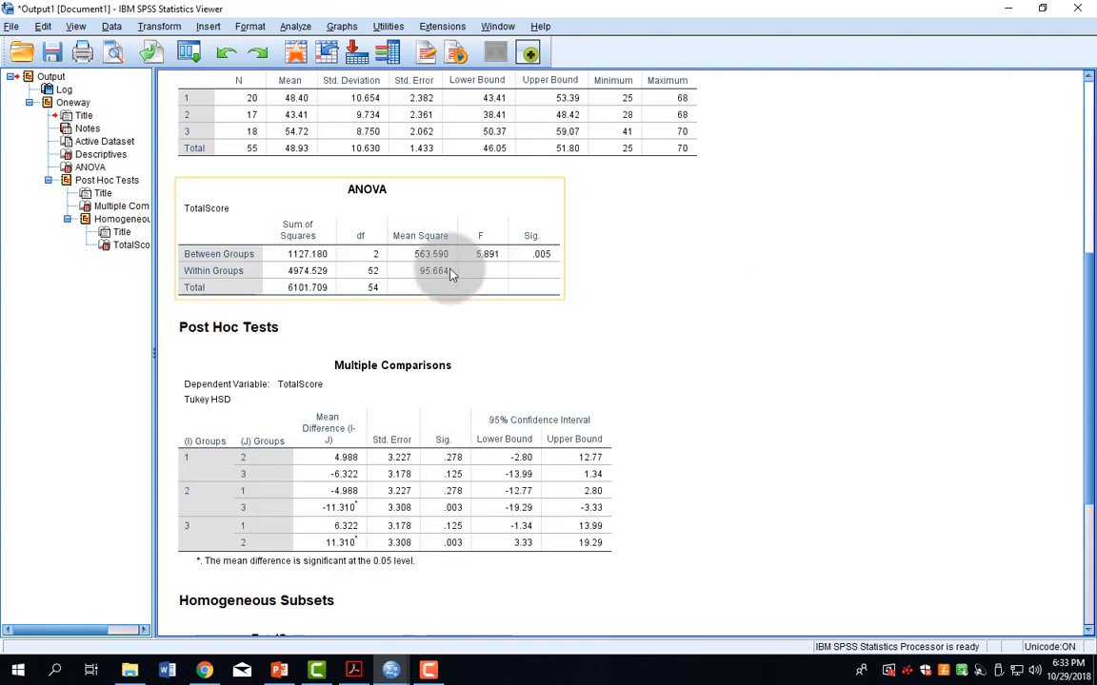
mouse_move(468, 246)
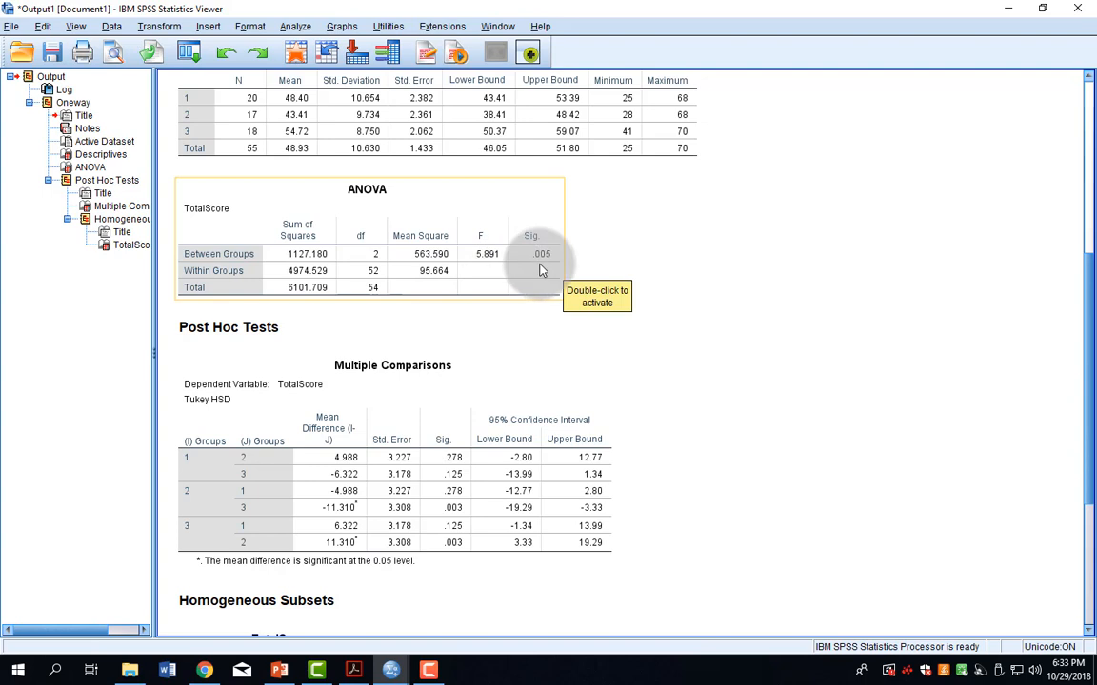
mouse_move(500, 270)
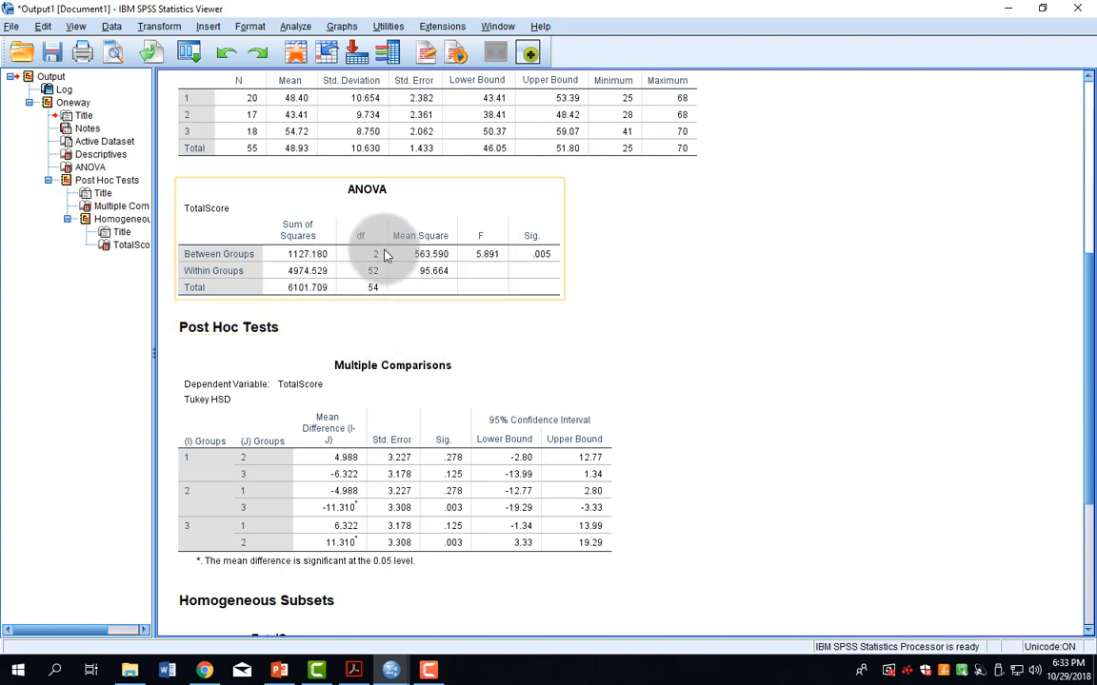
mouse_move(389, 272)
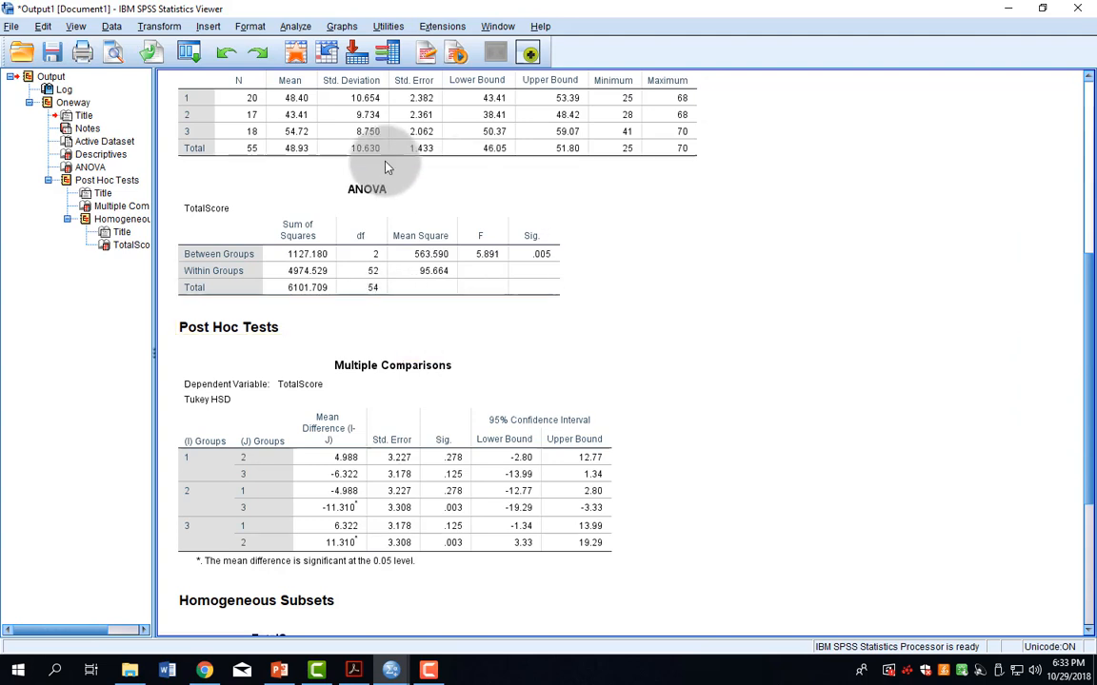
mouse_move(635, 279)
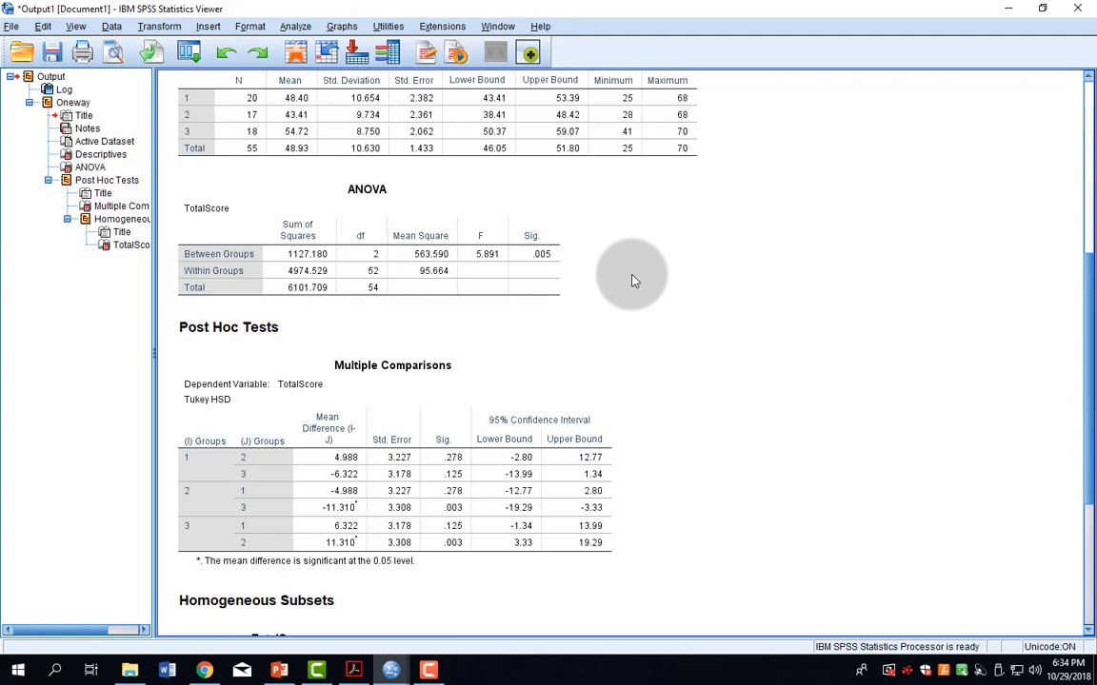
scroll("down", 3)
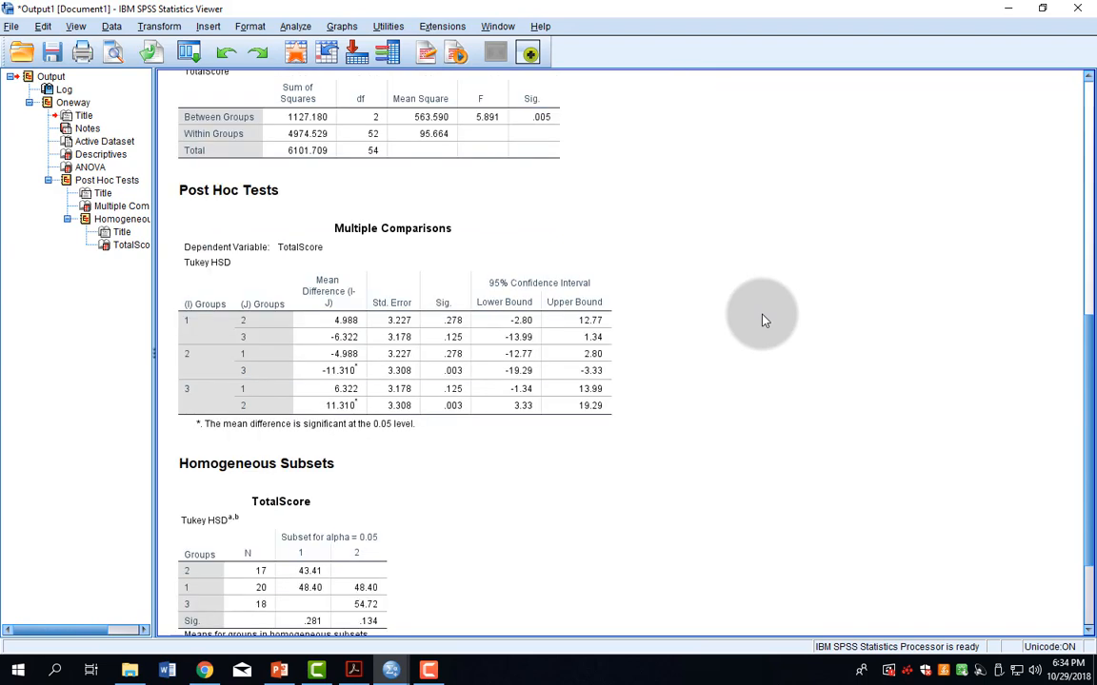
mouse_move(757, 327)
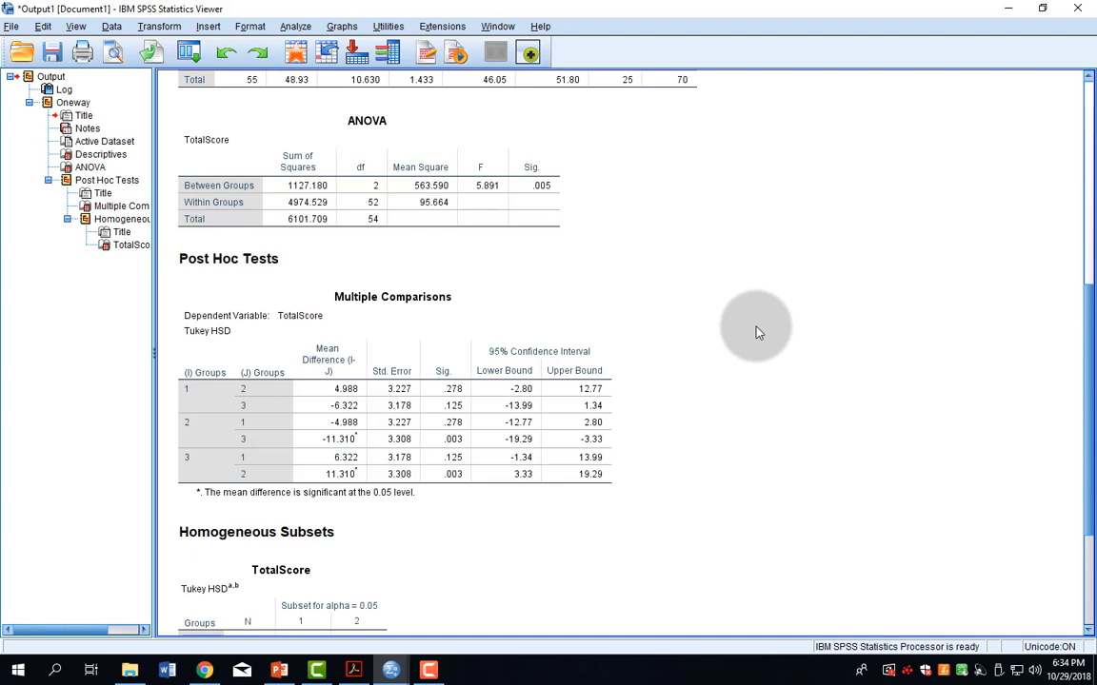
left_click(540, 202)
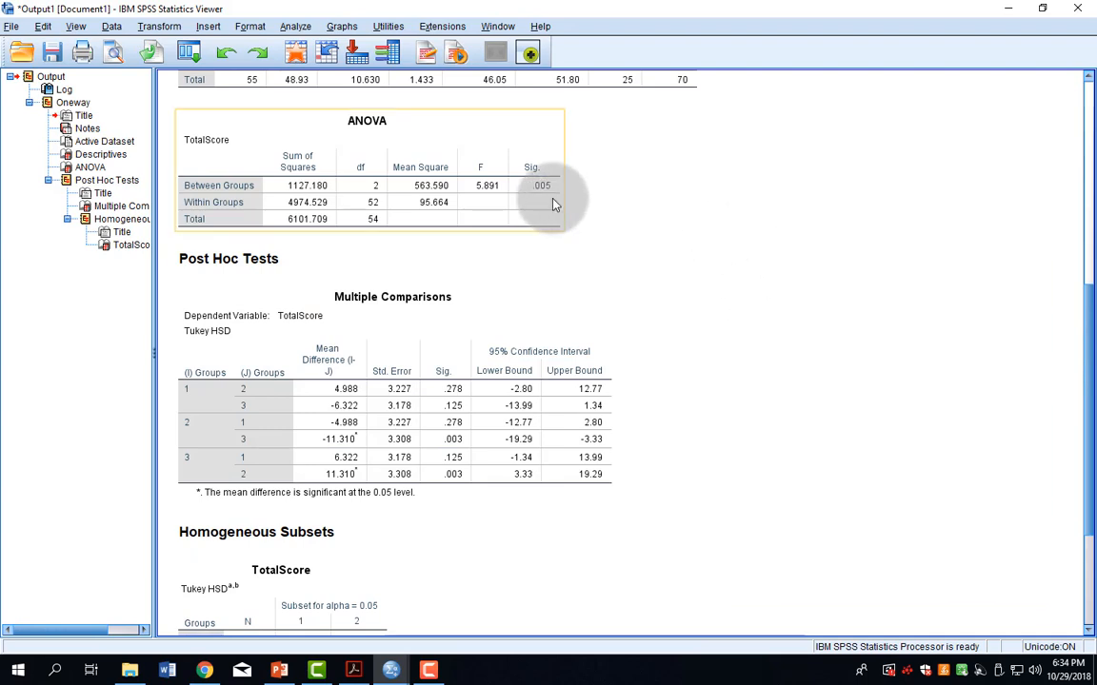
mouse_move(562, 204)
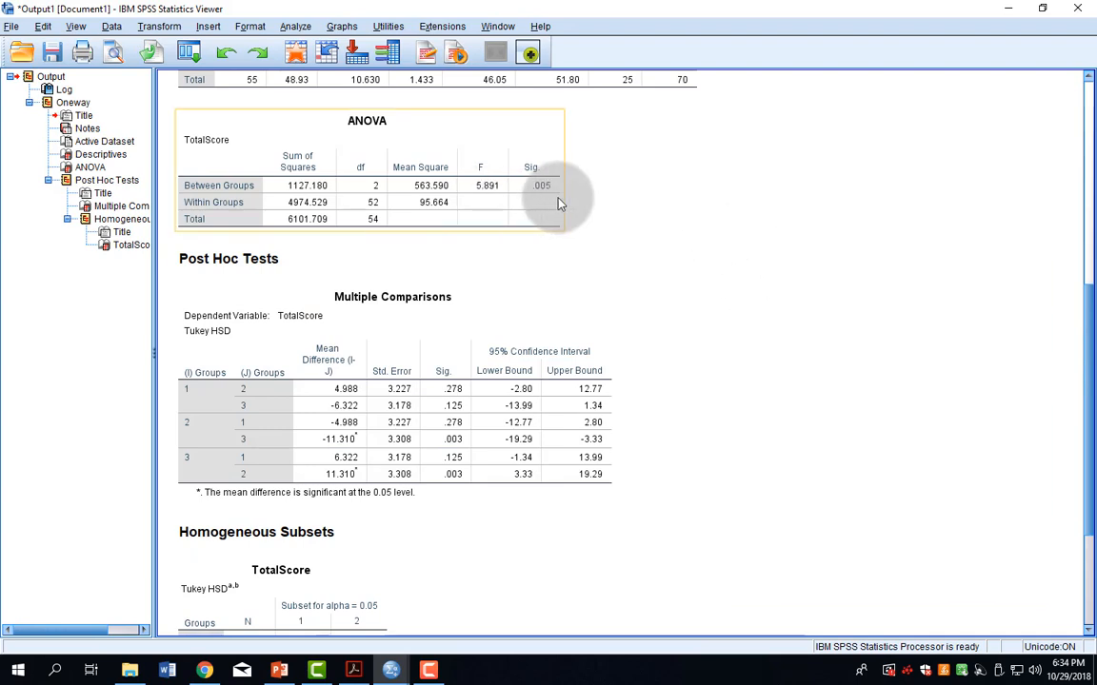
mouse_move(549, 201)
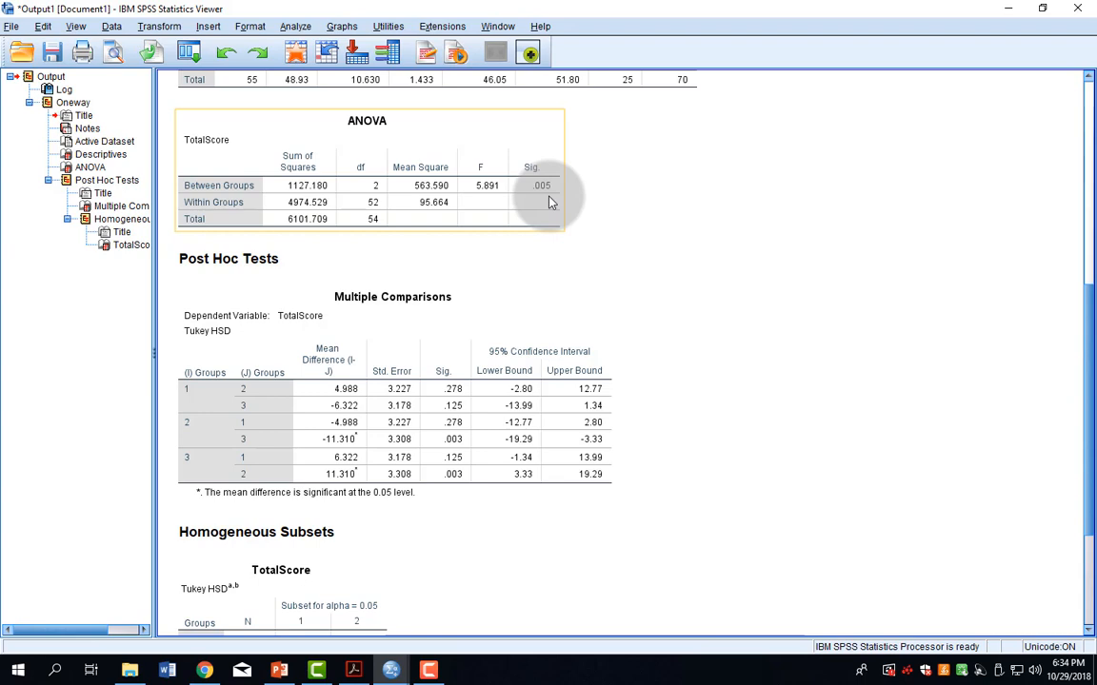
mouse_move(555, 204)
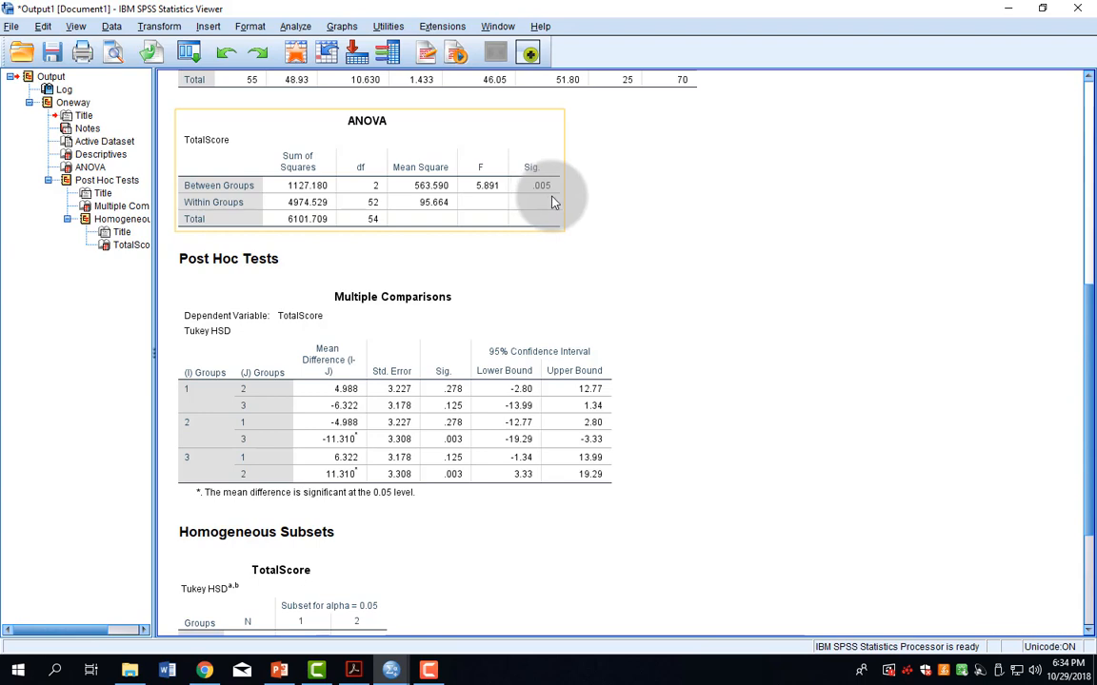
mouse_move(554, 202)
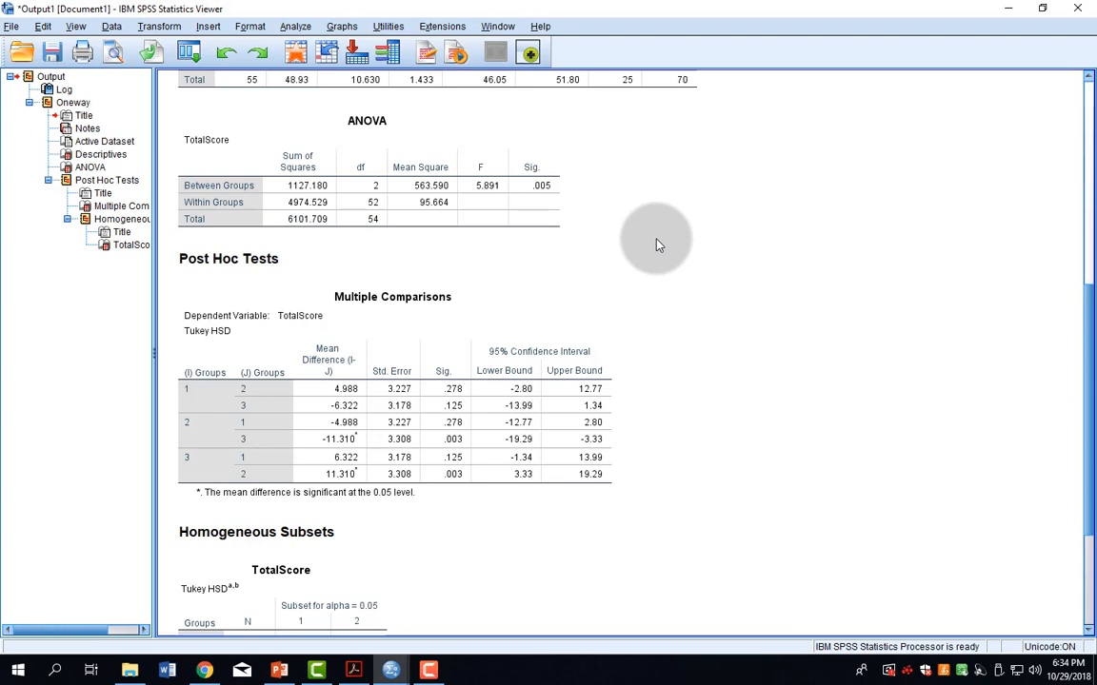
scroll("down", 3)
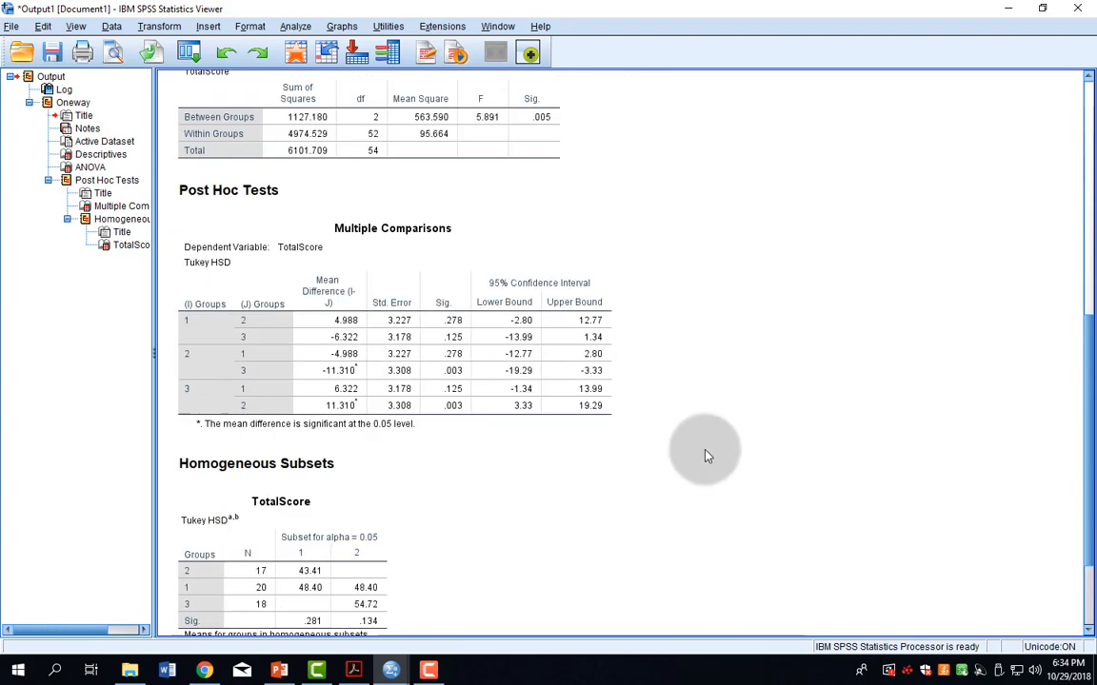
scroll("down", 3)
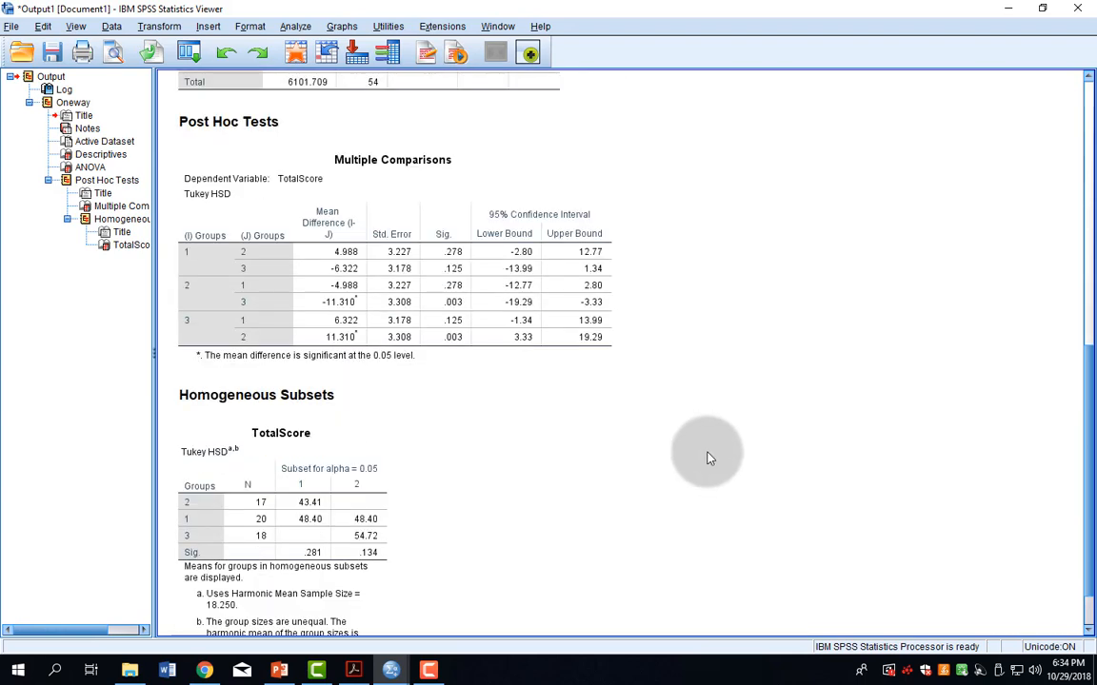
left_click(191, 257)
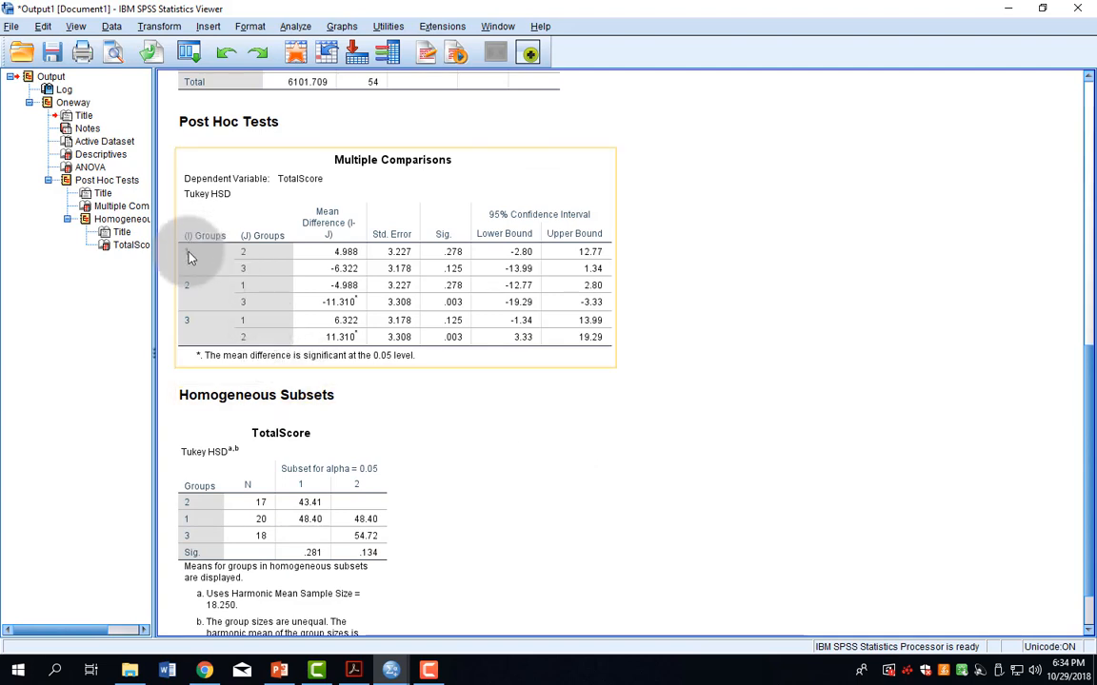
mouse_move(271, 279)
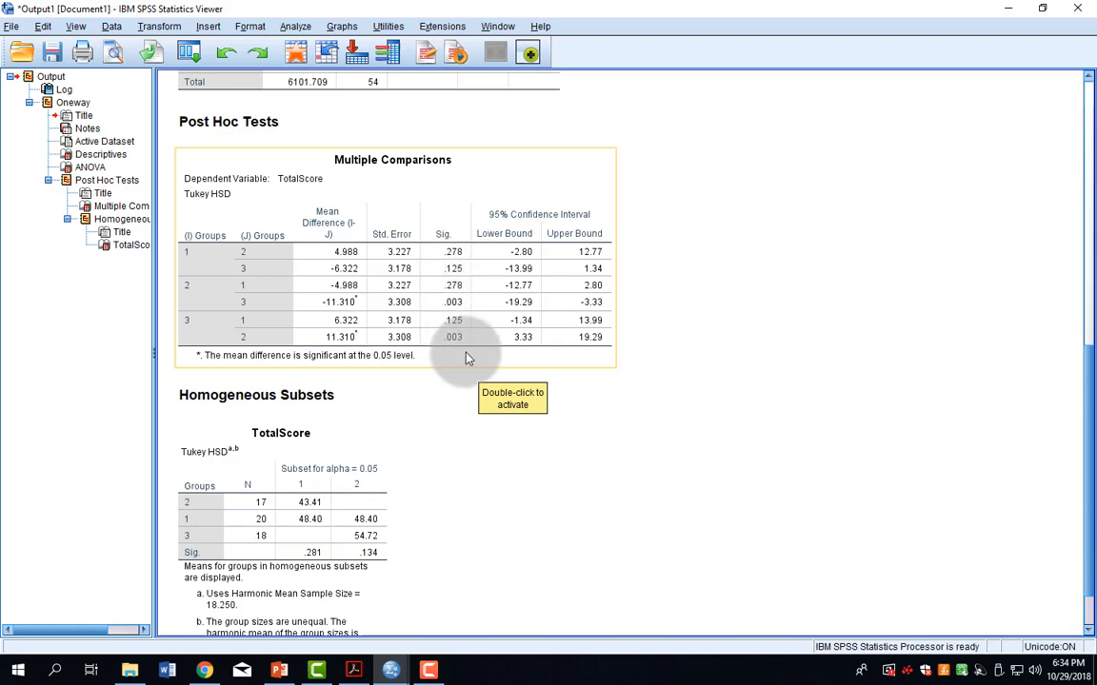
mouse_move(470, 358)
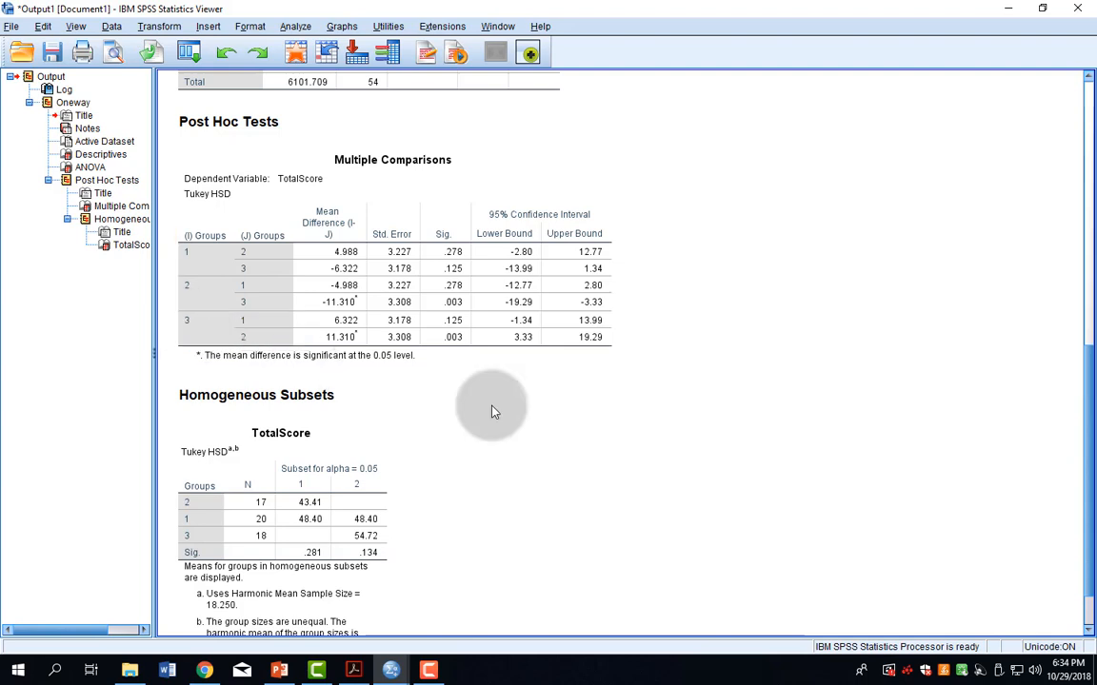
left_click(256, 395)
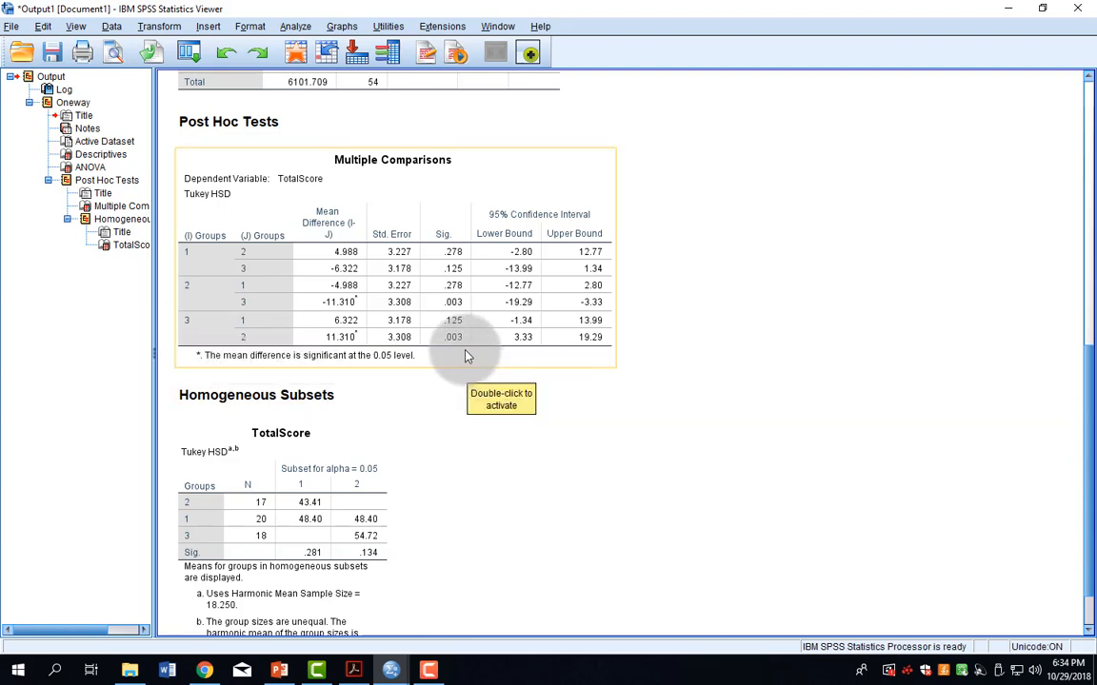
mouse_move(462, 346)
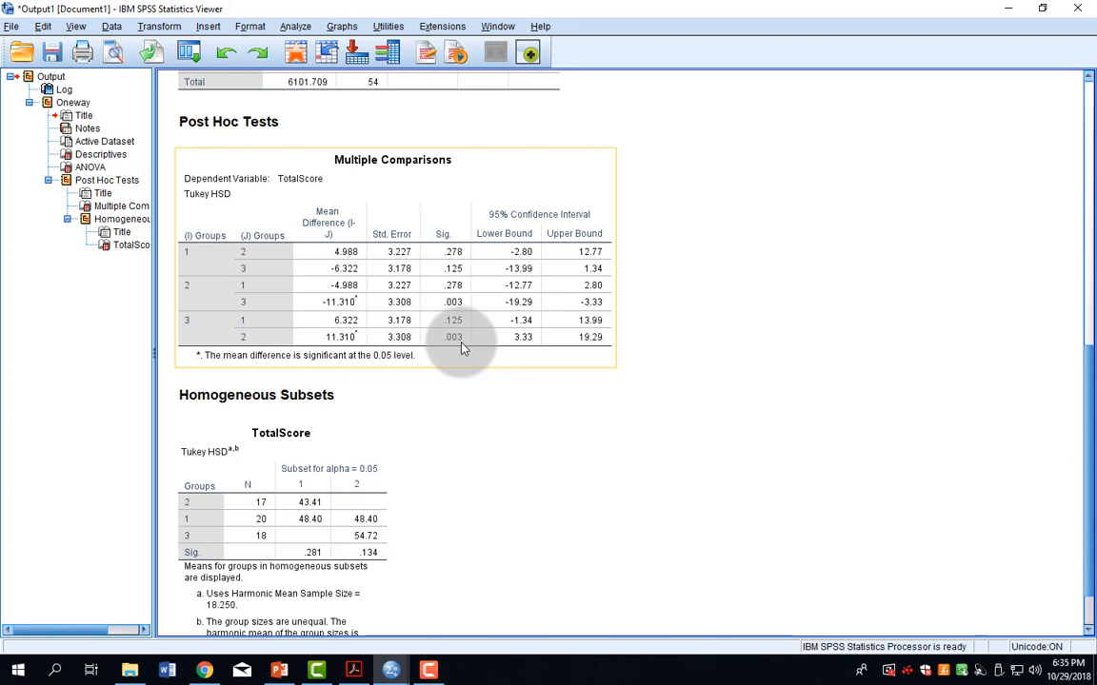
mouse_move(355, 343)
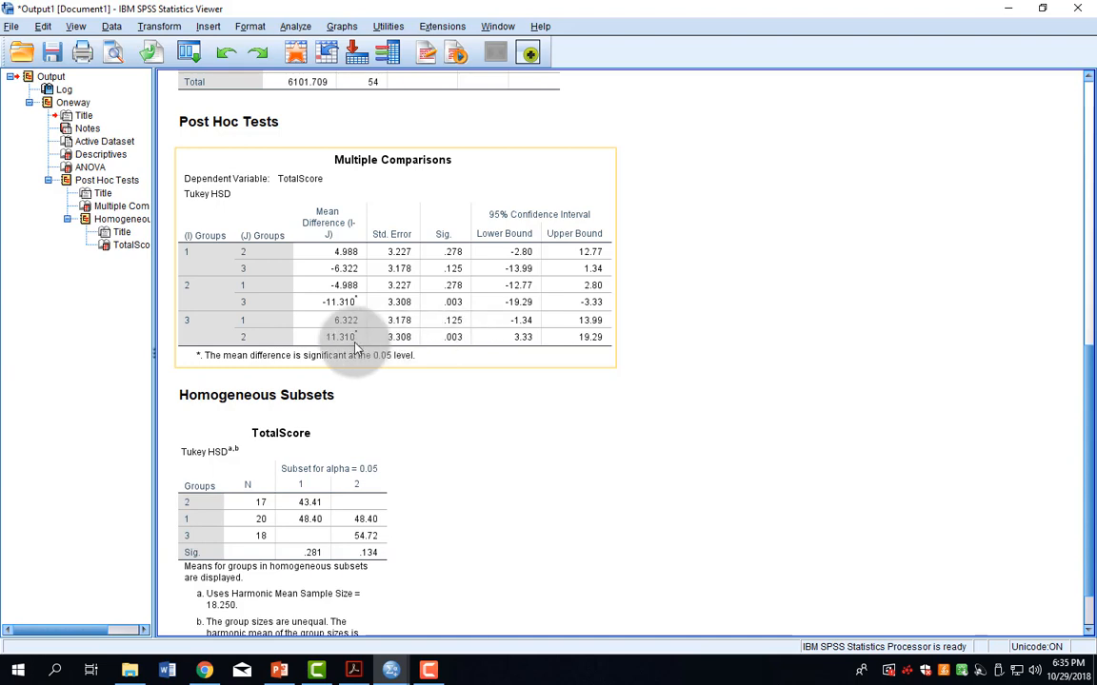
mouse_move(202, 367)
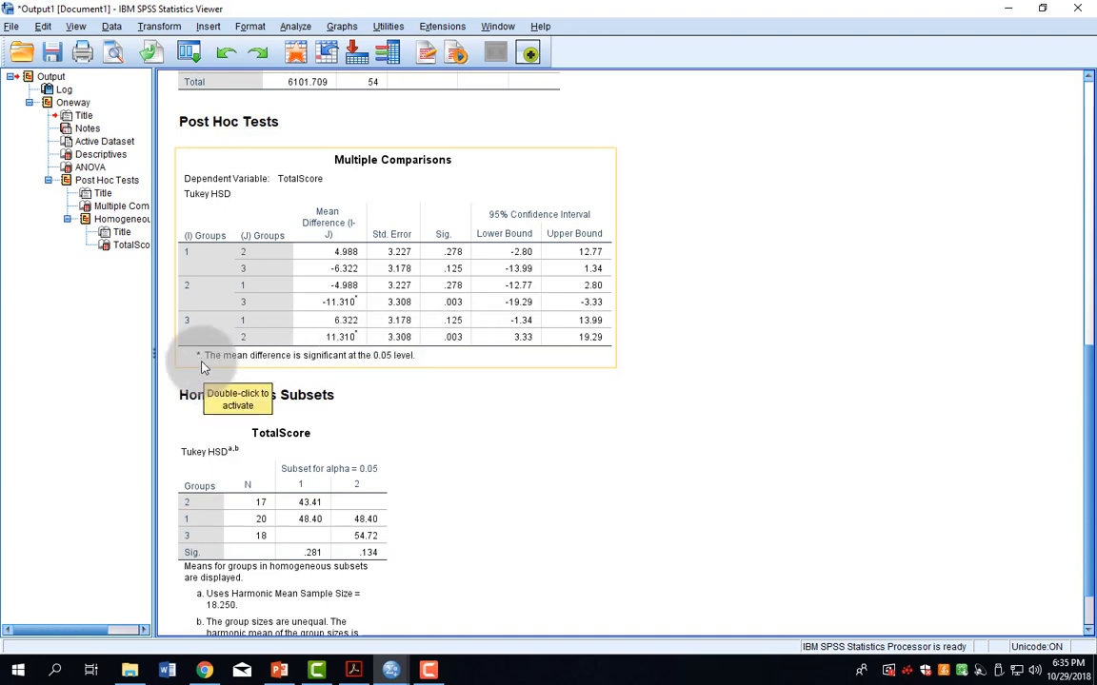
mouse_move(282, 368)
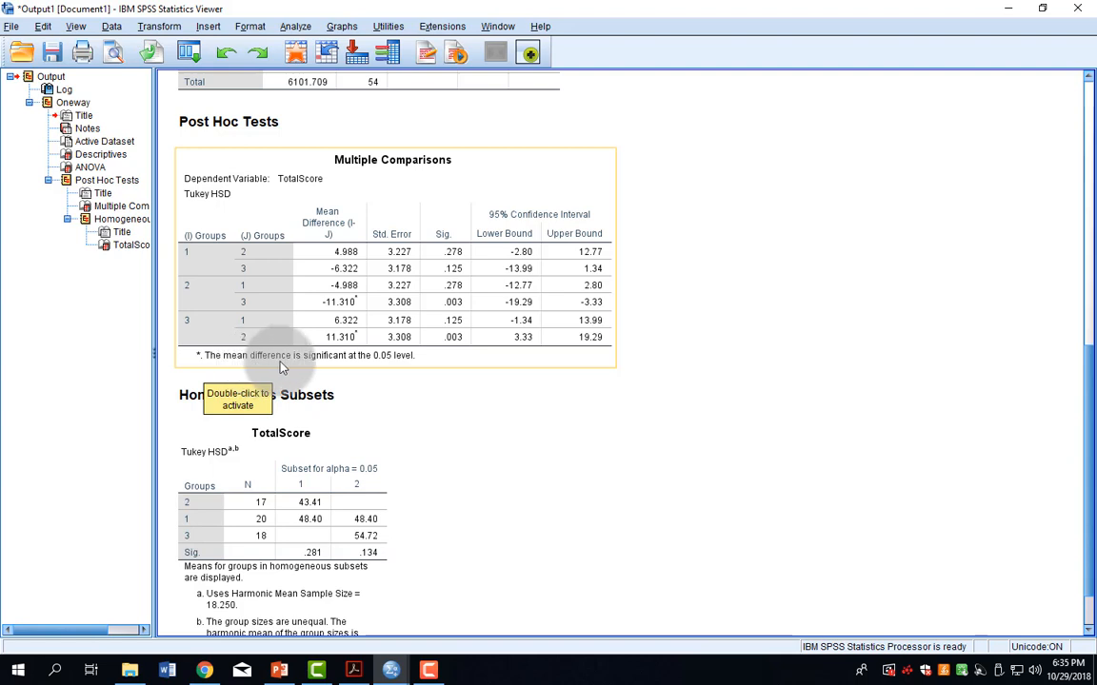
mouse_move(564, 417)
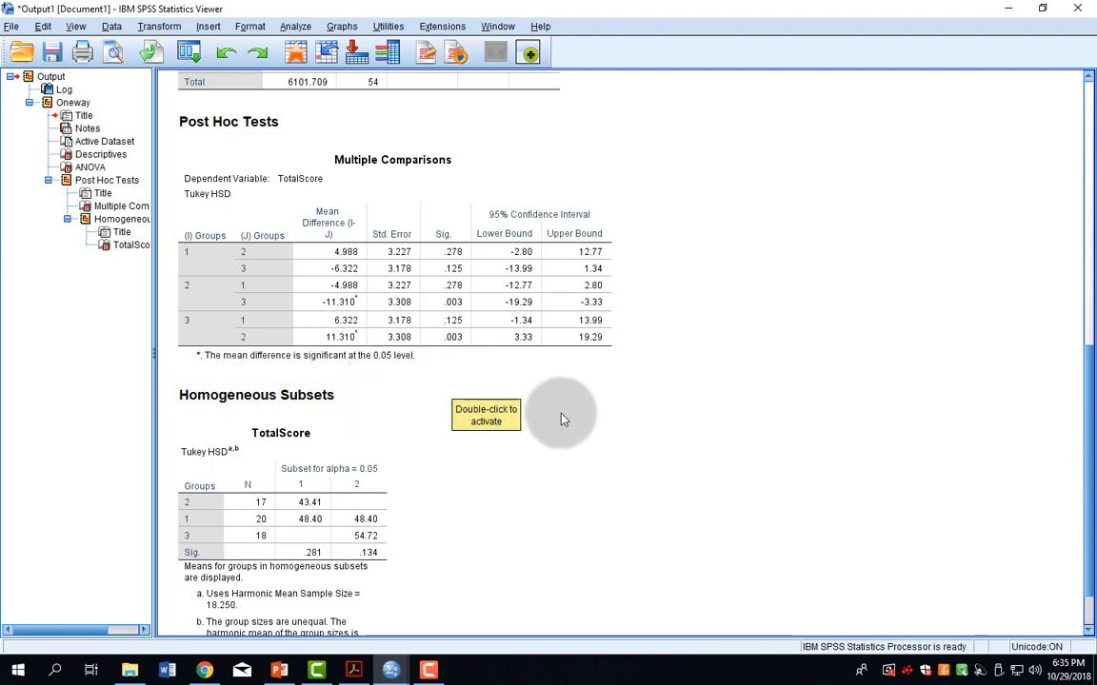
mouse_move(569, 427)
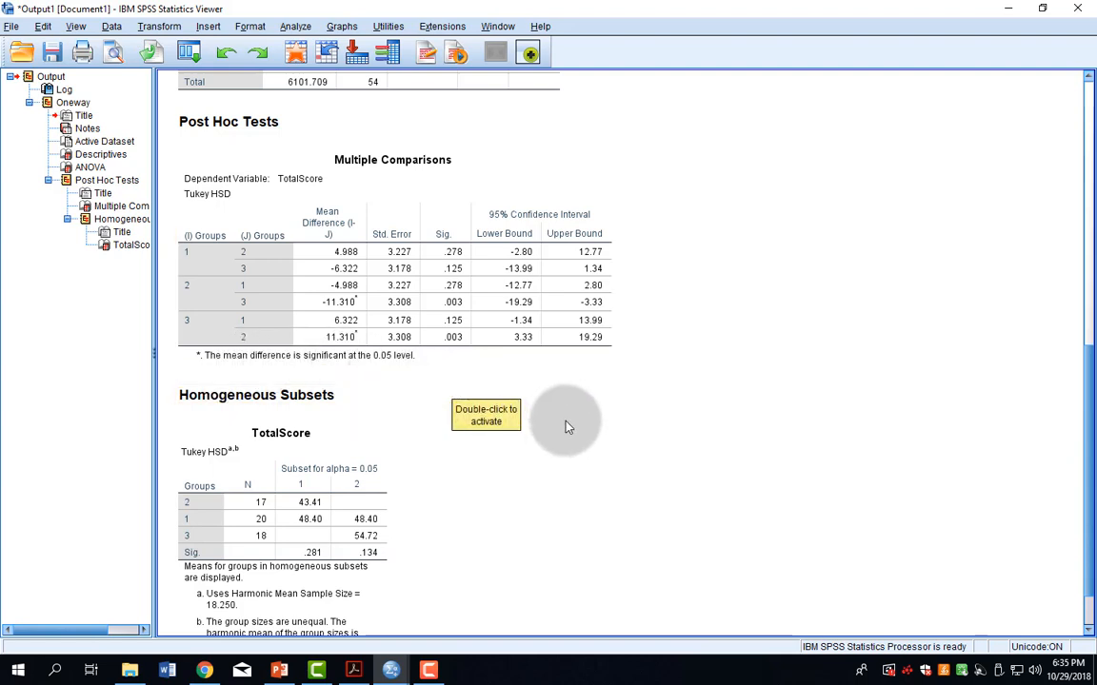